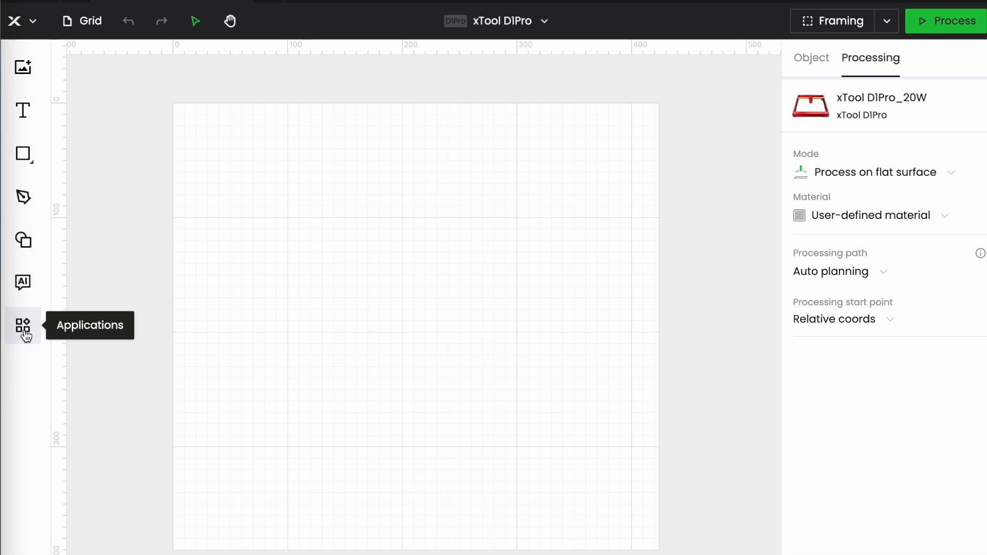
Open the Applications panel listing the grid, circular and material test array tools.
click(23, 326)
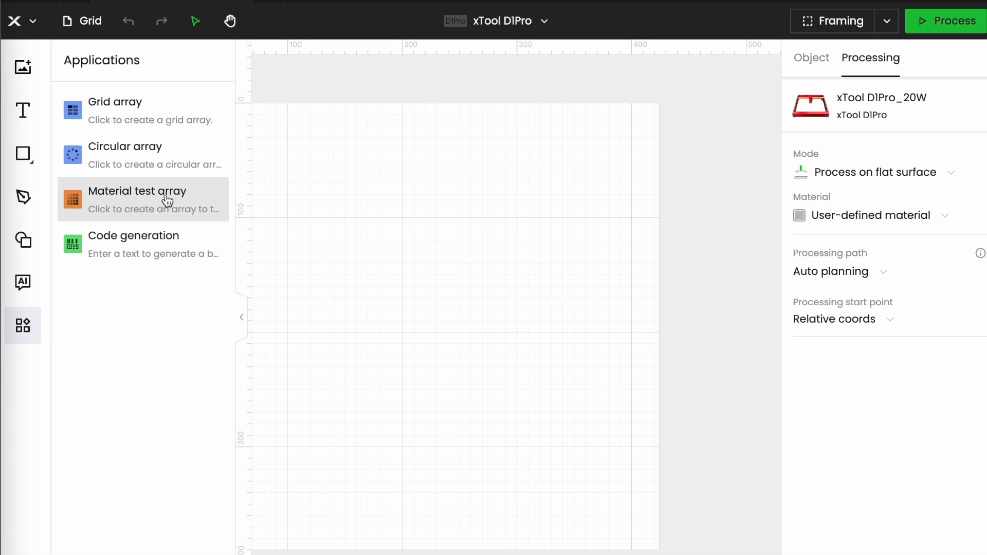
mouse_move(282, 78)
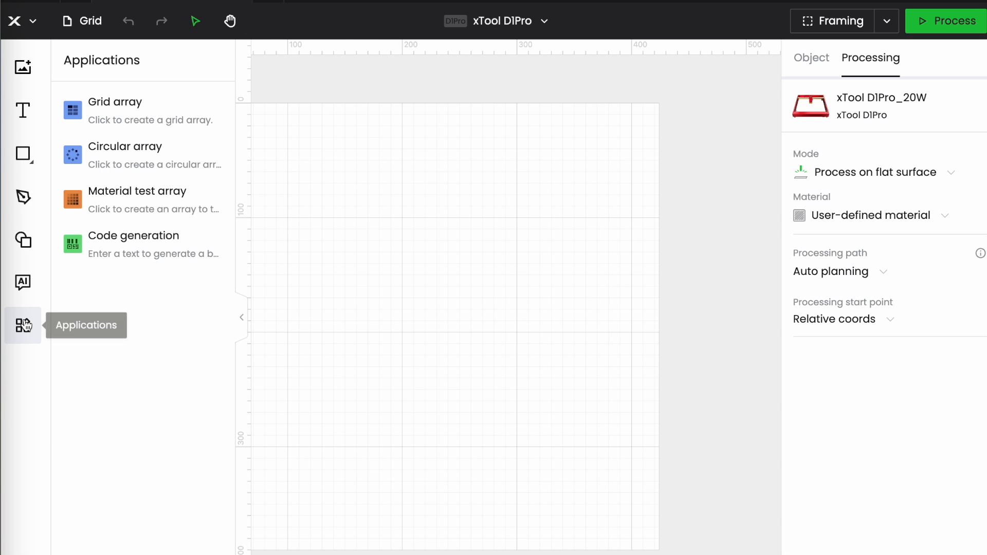
Add a star from Basic shapes and resize it to about 34 by 32 mm.
click(23, 241)
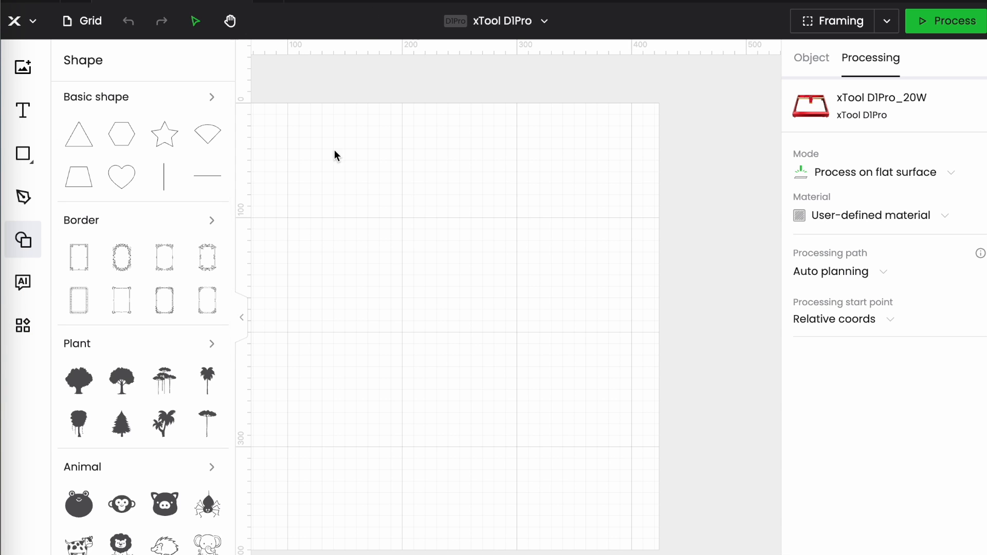
click(163, 134)
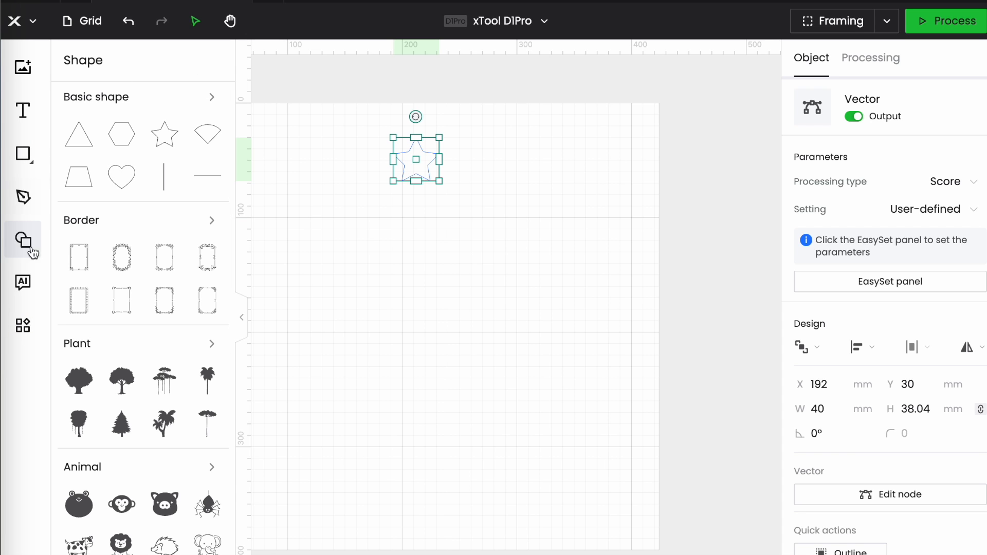
click(23, 242)
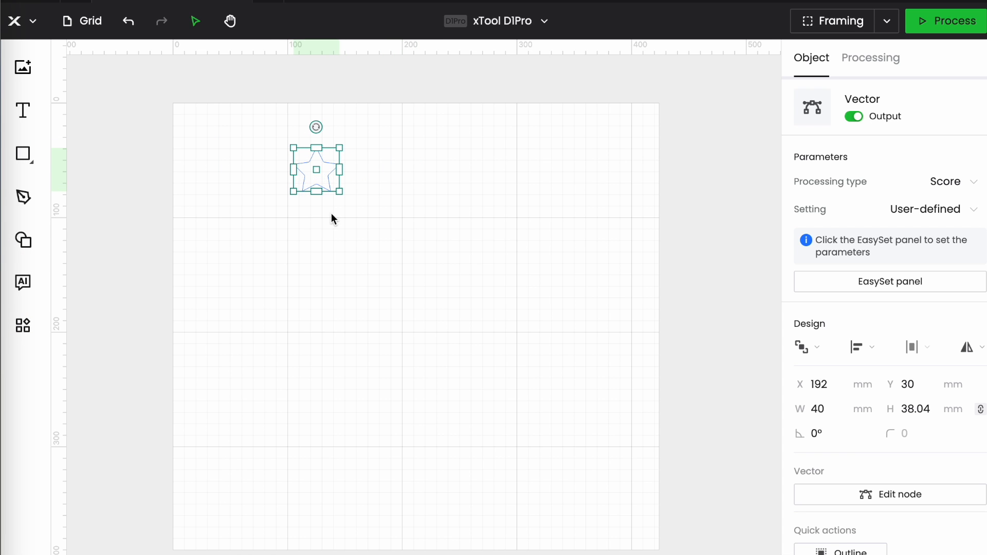
drag(316, 169, 334, 179)
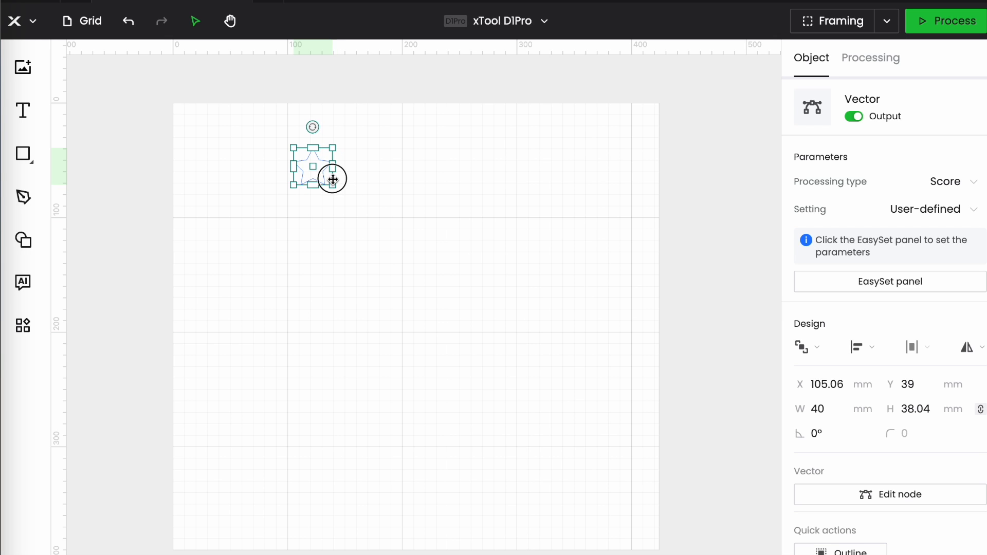
drag(333, 179, 402, 156)
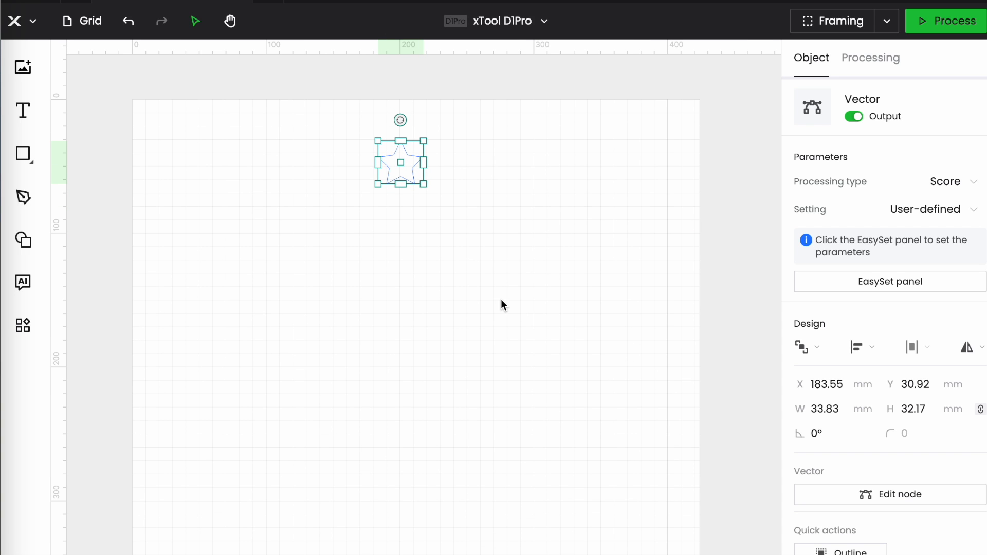
mouse_move(395, 278)
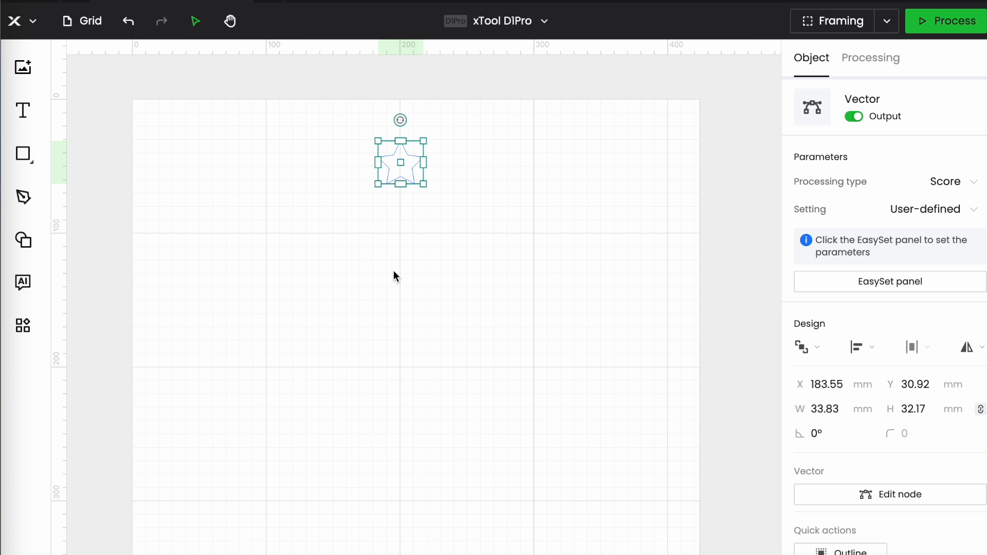
Change the star's processing type from Score to Engrave.
click(871, 57)
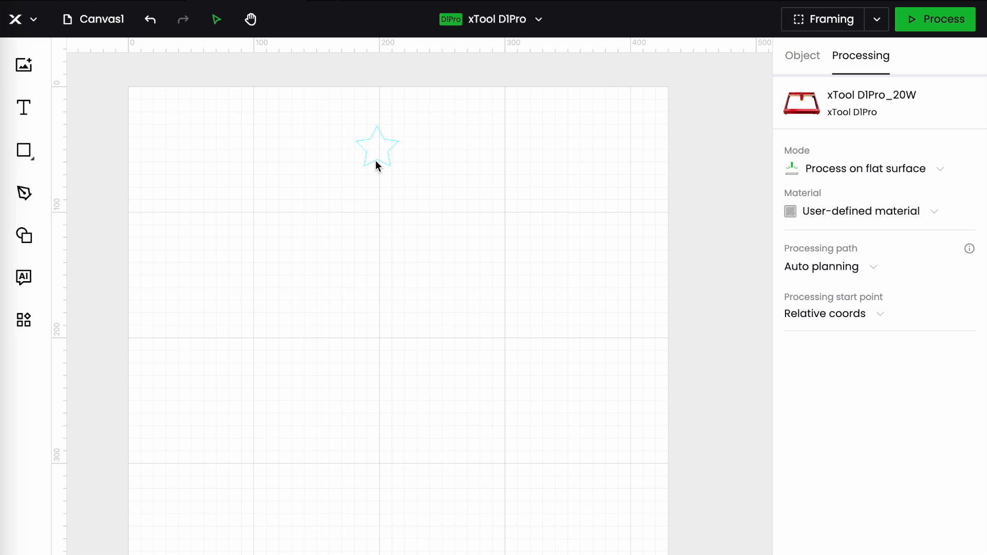
click(377, 146)
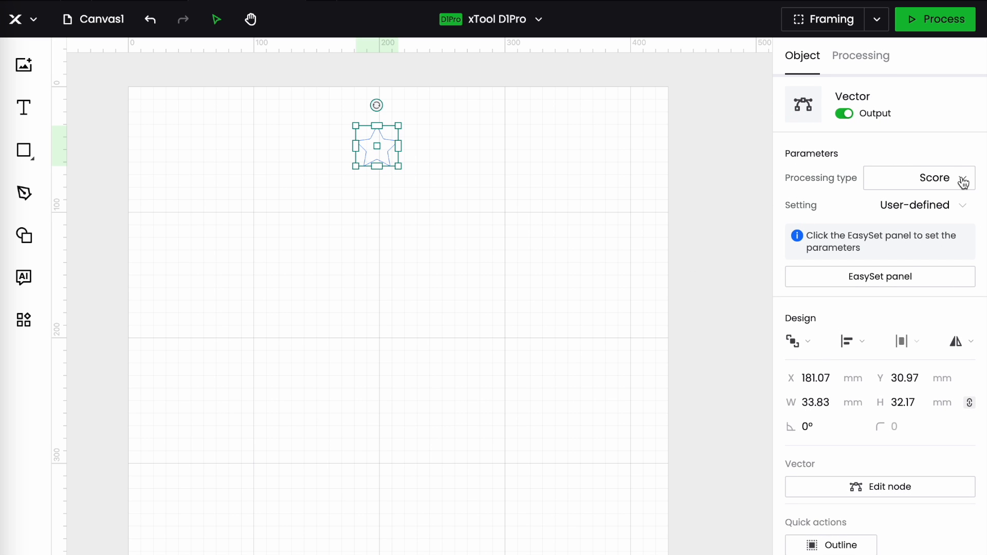
click(918, 177)
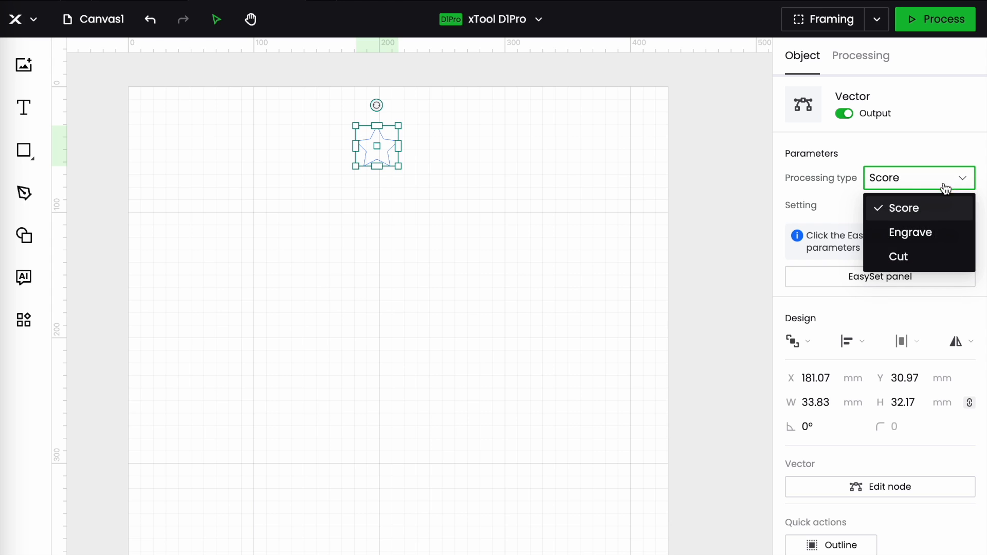
click(910, 232)
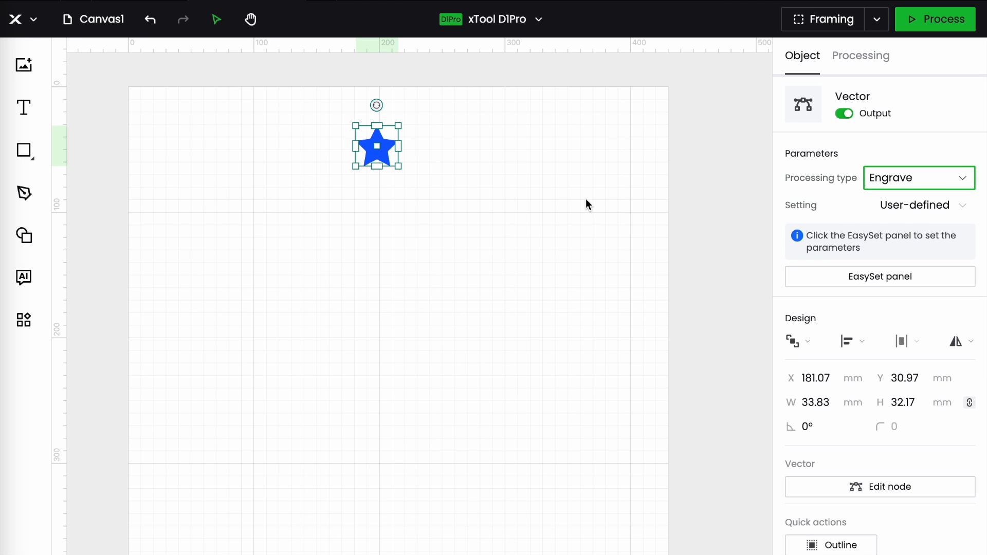
mouse_move(304, 237)
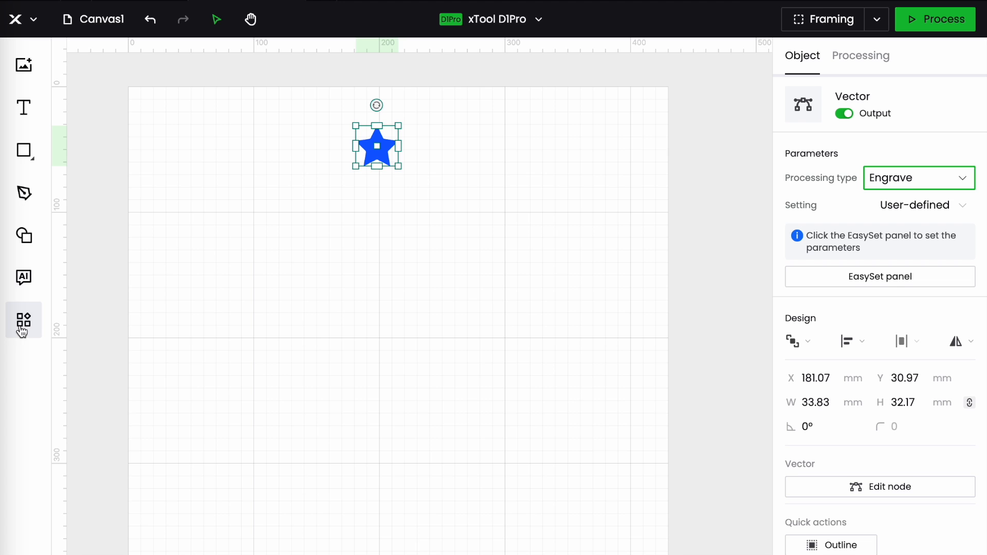
Apply a Grid array of 5 columns and 5 rows with 1.5 mm spacing.
click(24, 321)
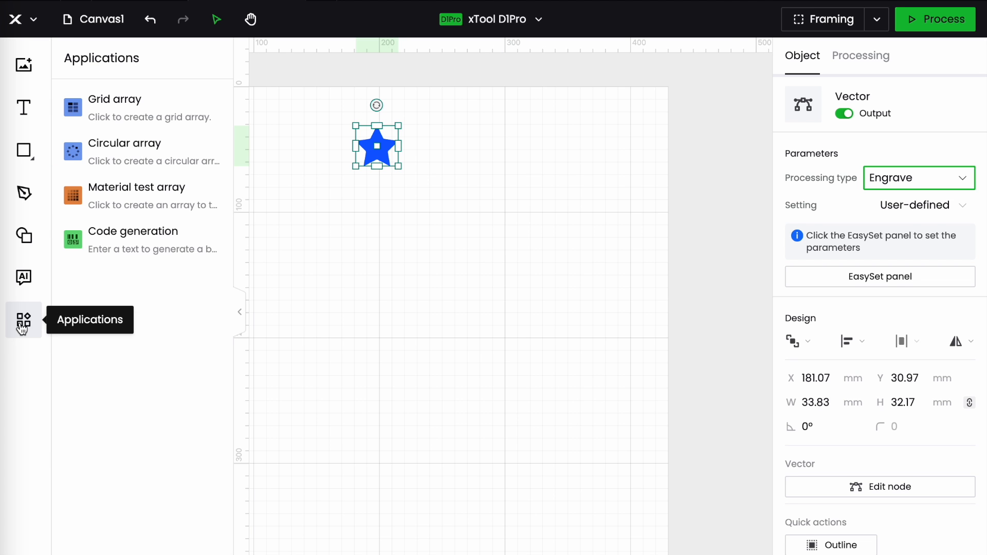
mouse_move(101, 120)
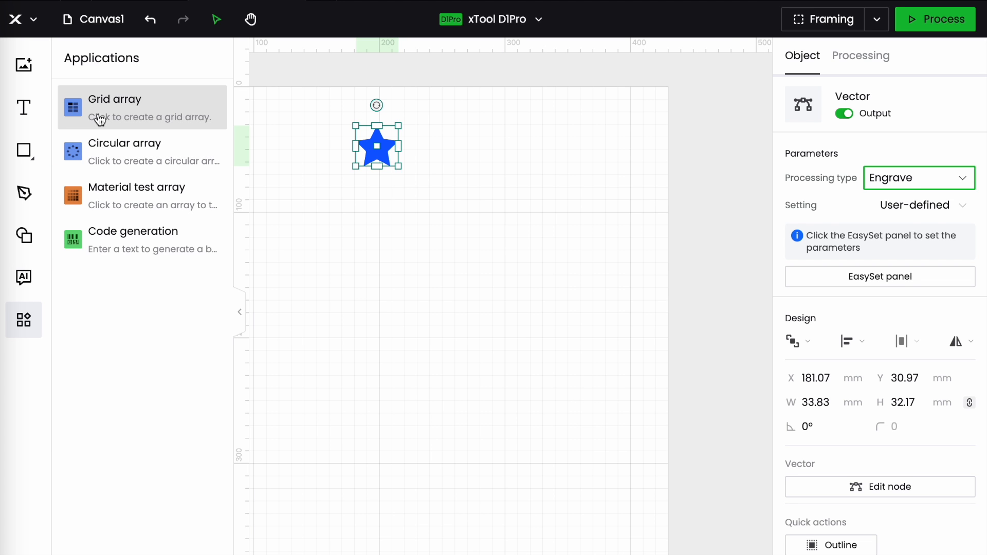
click(115, 107)
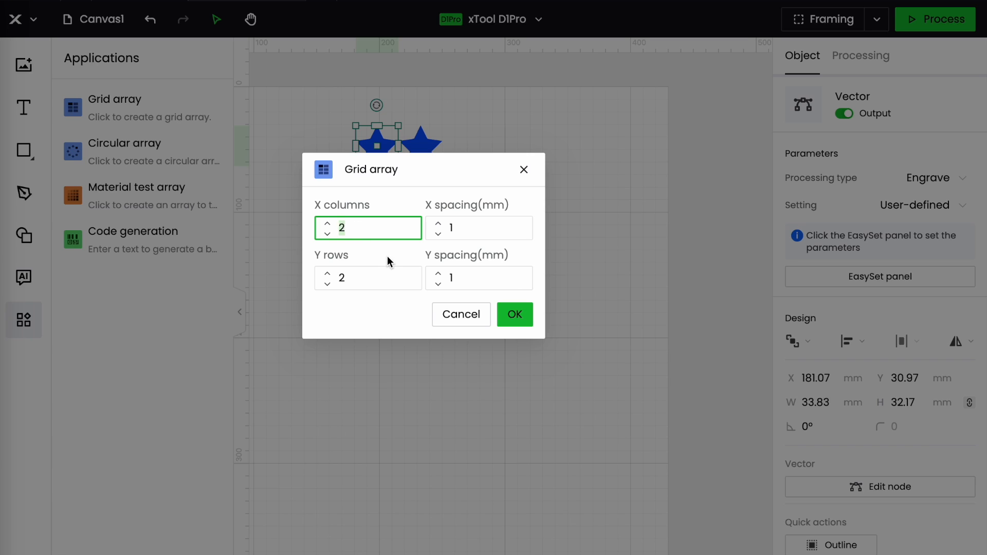
text(5)
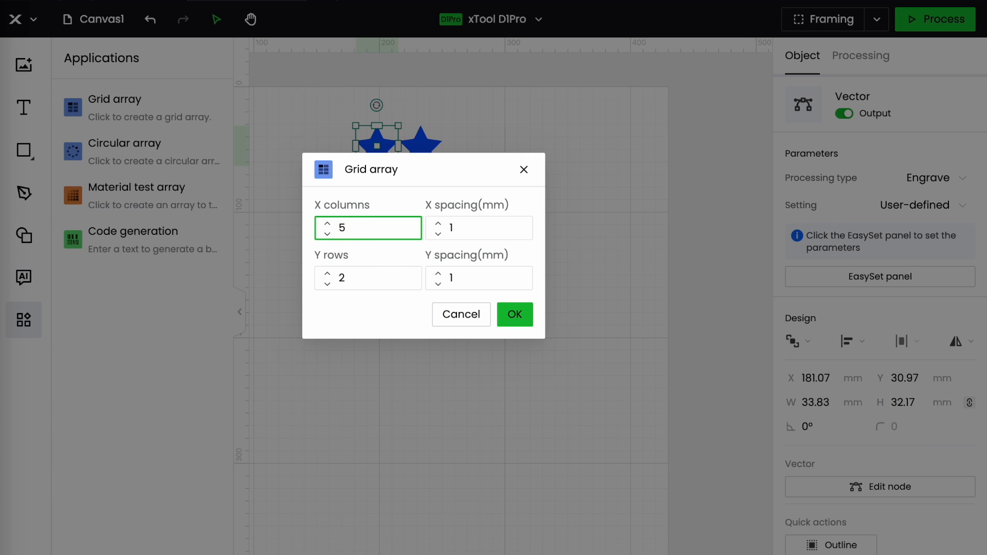
click(479, 228)
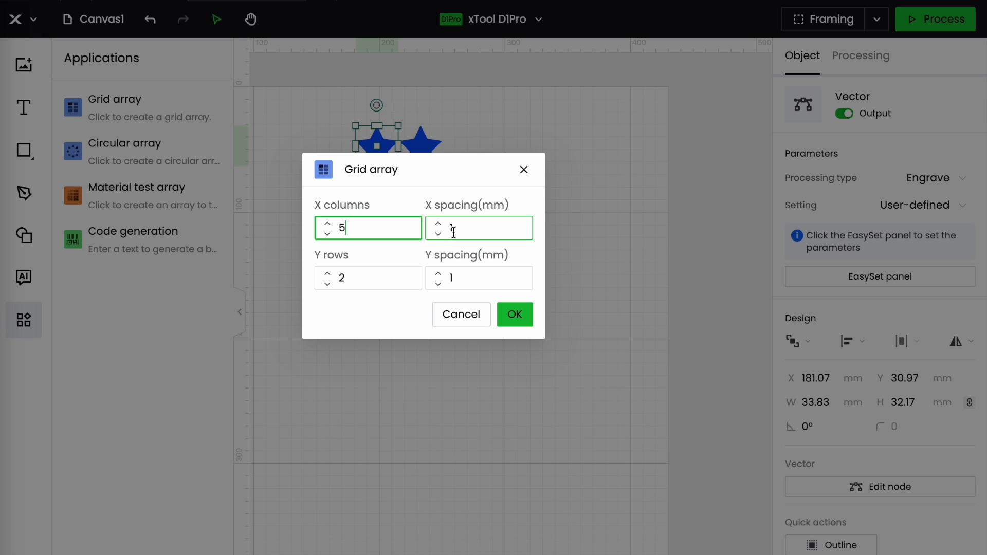
click(437, 223)
text(.)
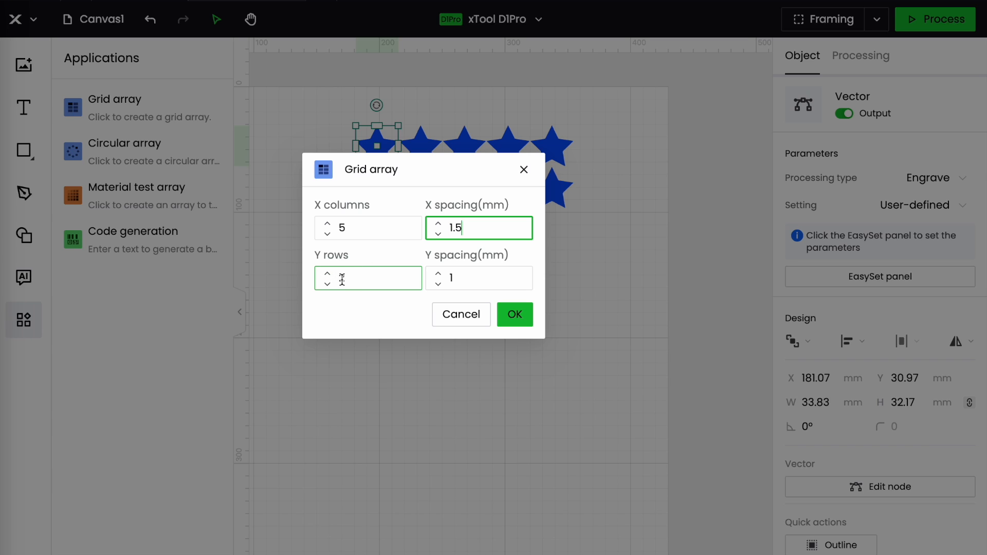
text(5)
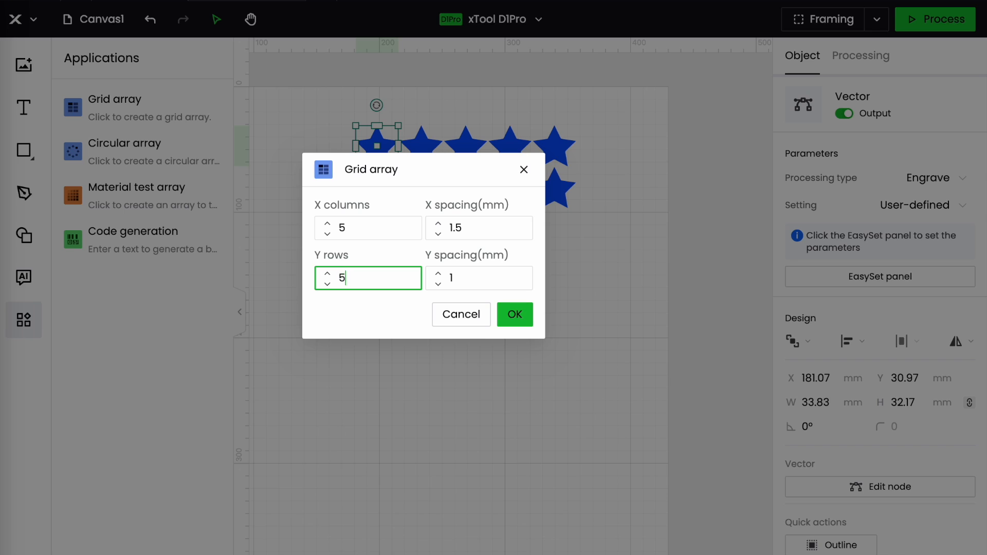
click(479, 278)
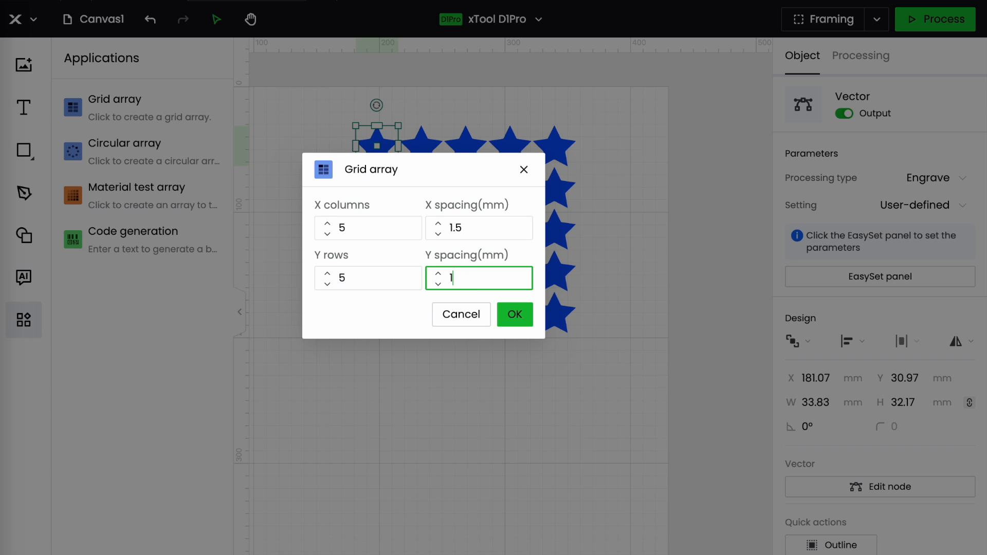
text(.5)
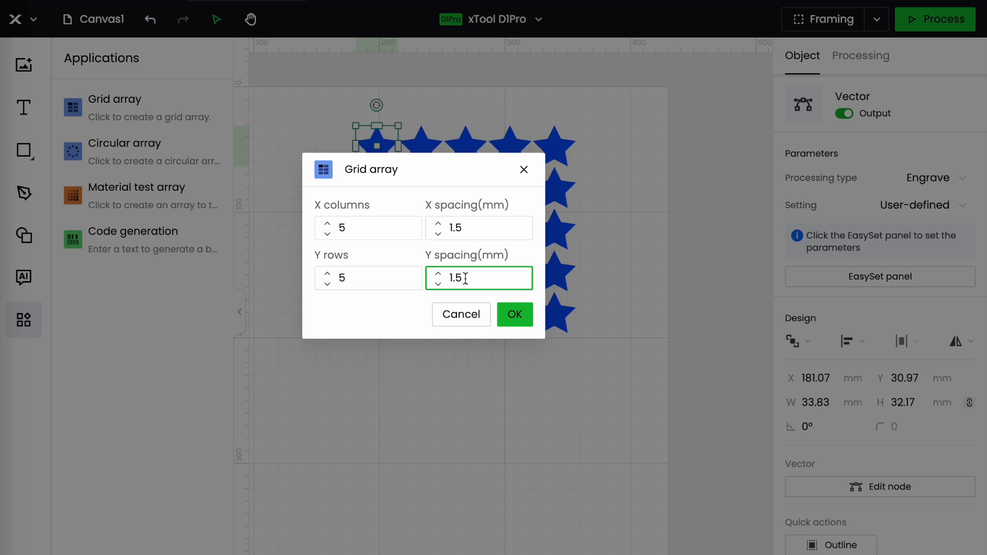
mouse_move(557, 340)
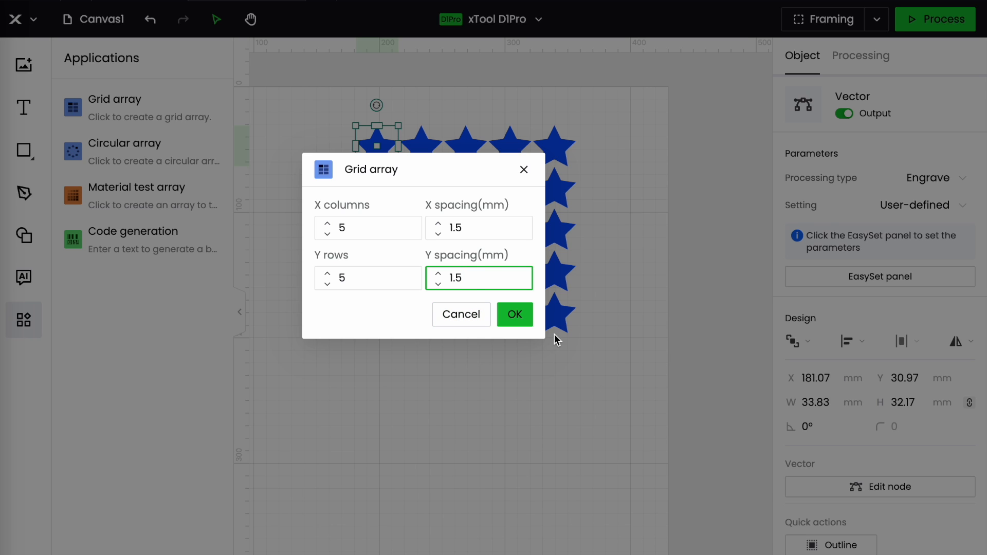
click(514, 314)
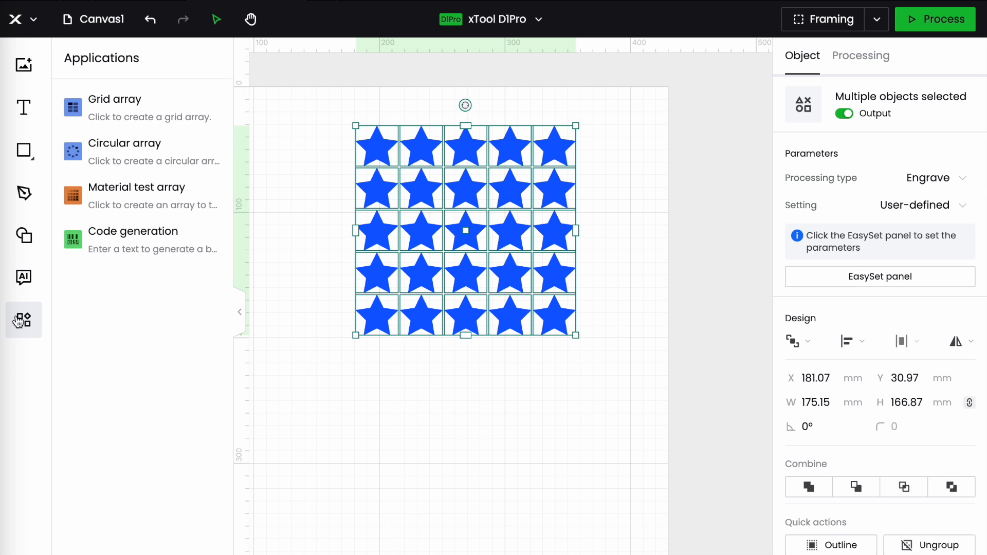
Hide the applications list and nudge the star grid on the canvas.
click(861, 56)
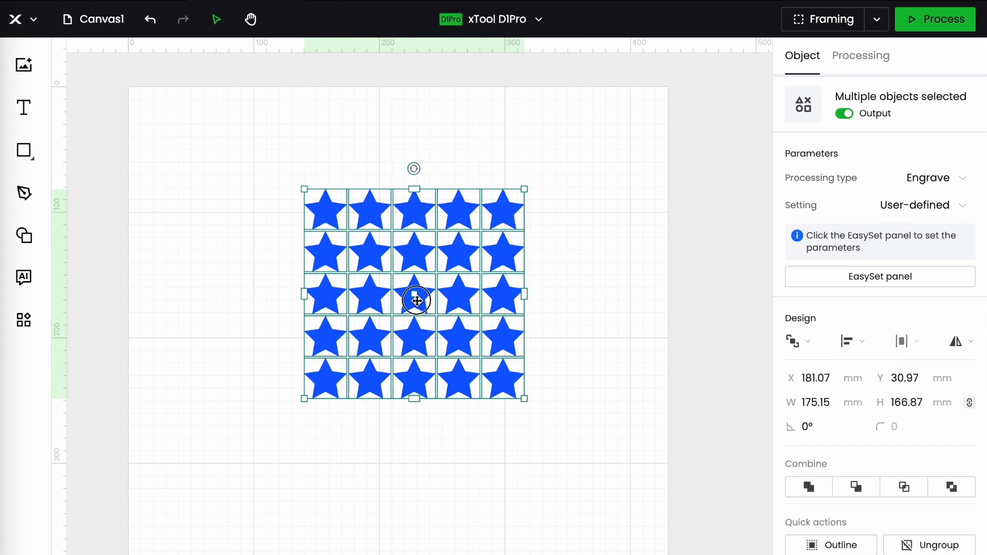
drag(416, 300, 412, 296)
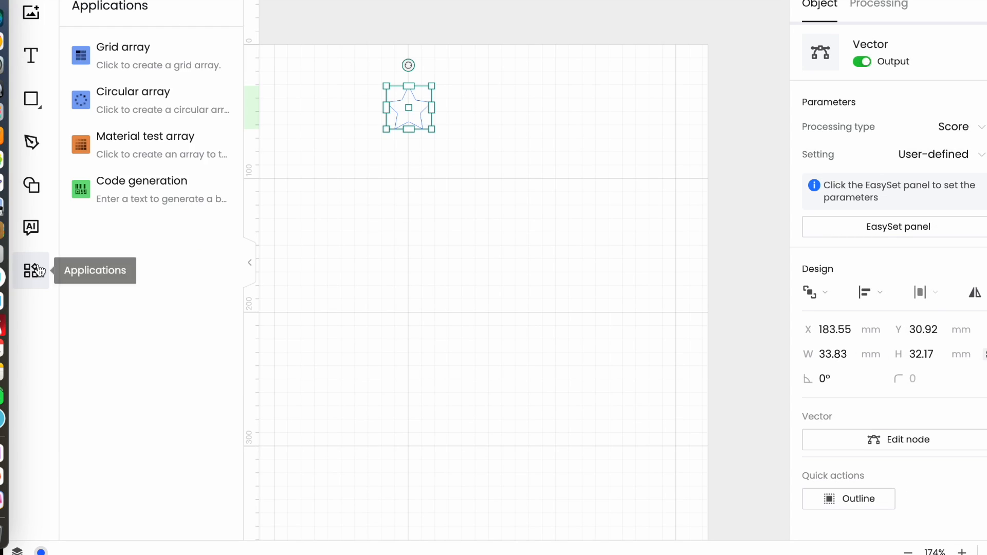
In Circular array, set centre y to 200, keeping Step 45° and 8 copies.
click(133, 91)
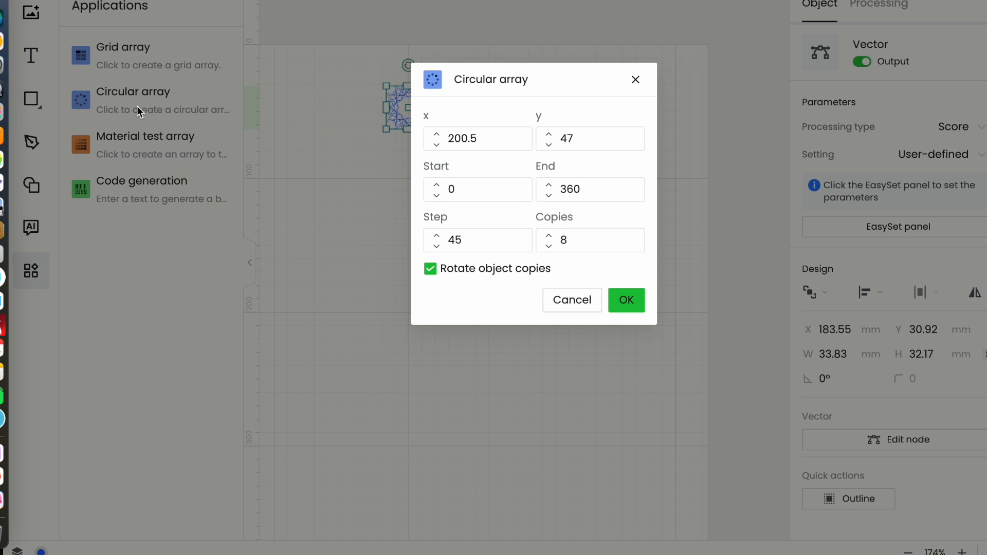
mouse_move(35, 283)
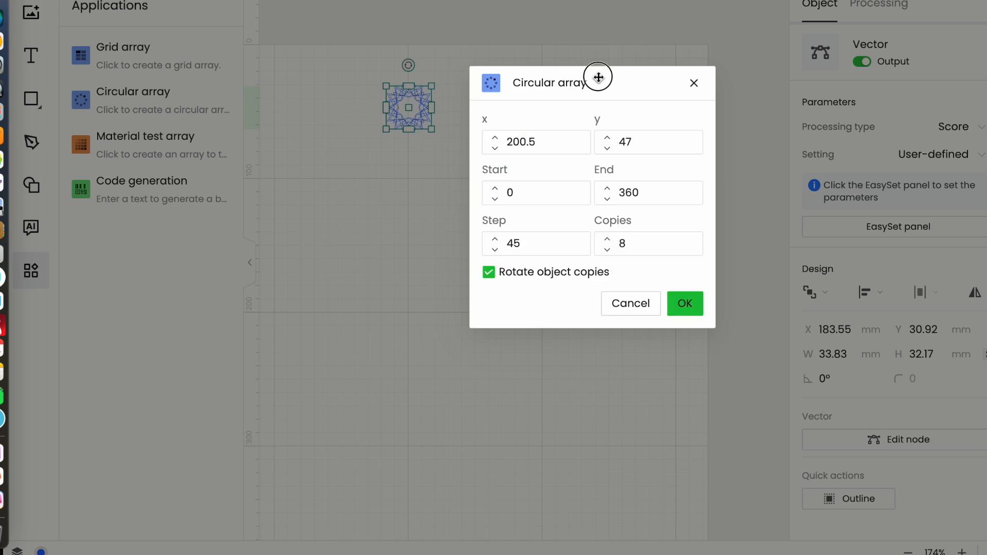
drag(599, 76, 643, 56)
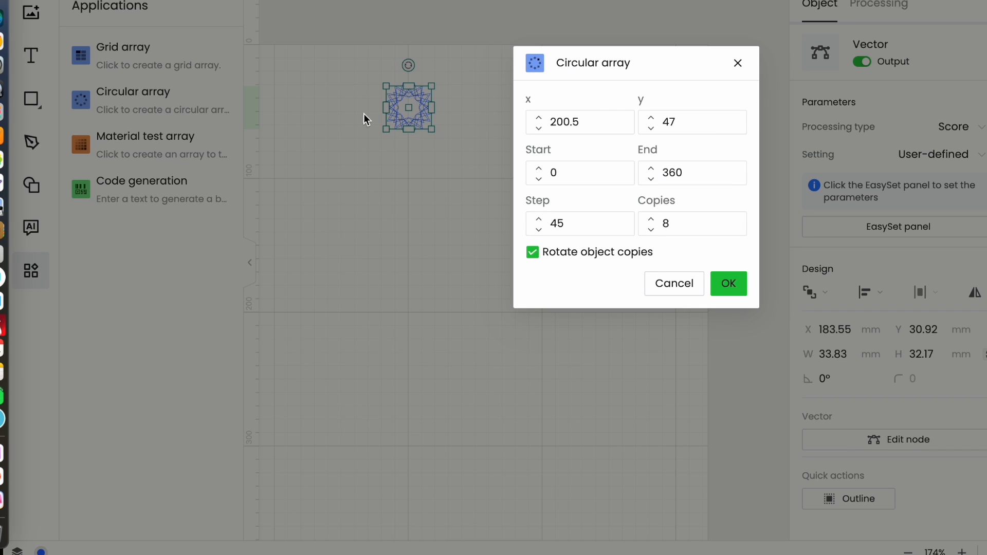
mouse_move(393, 281)
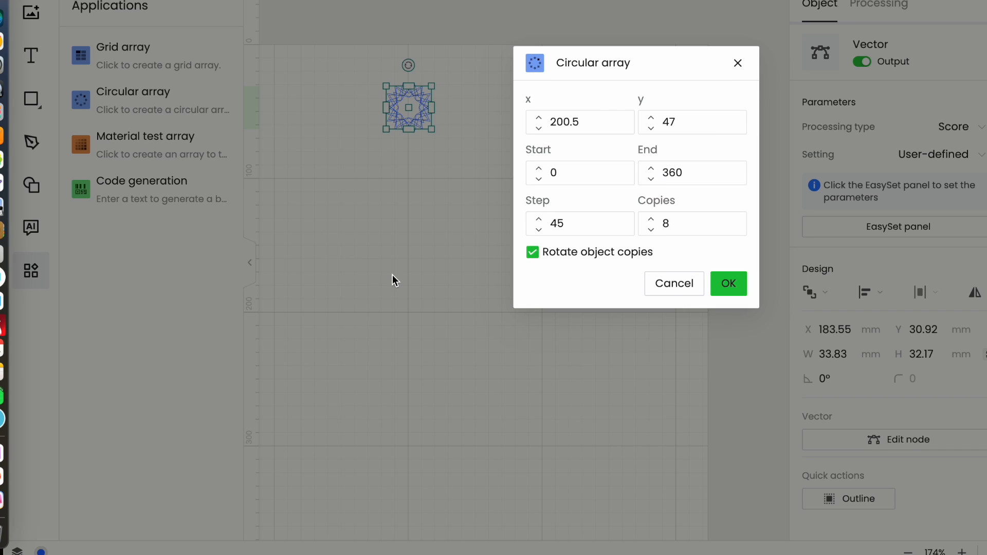
mouse_move(638, 264)
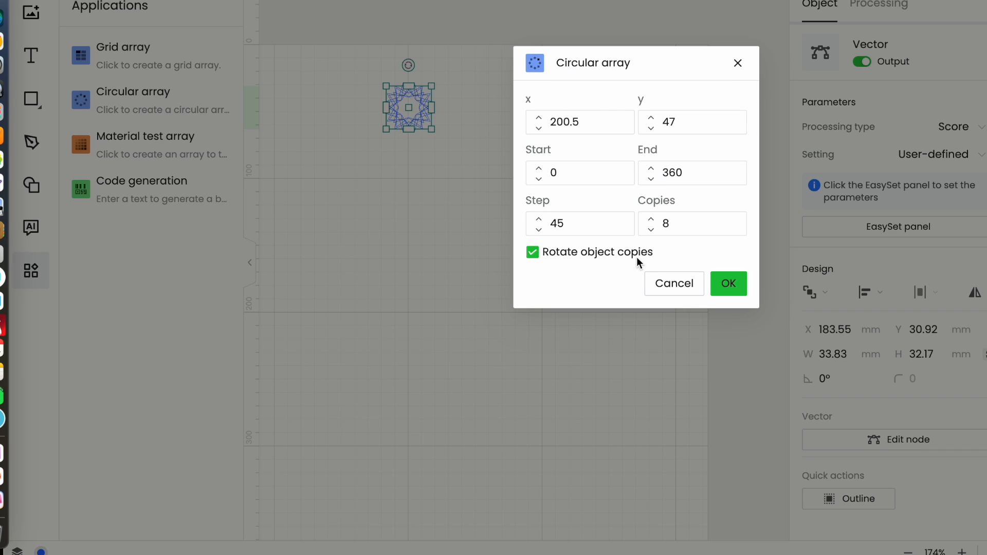
click(579, 223)
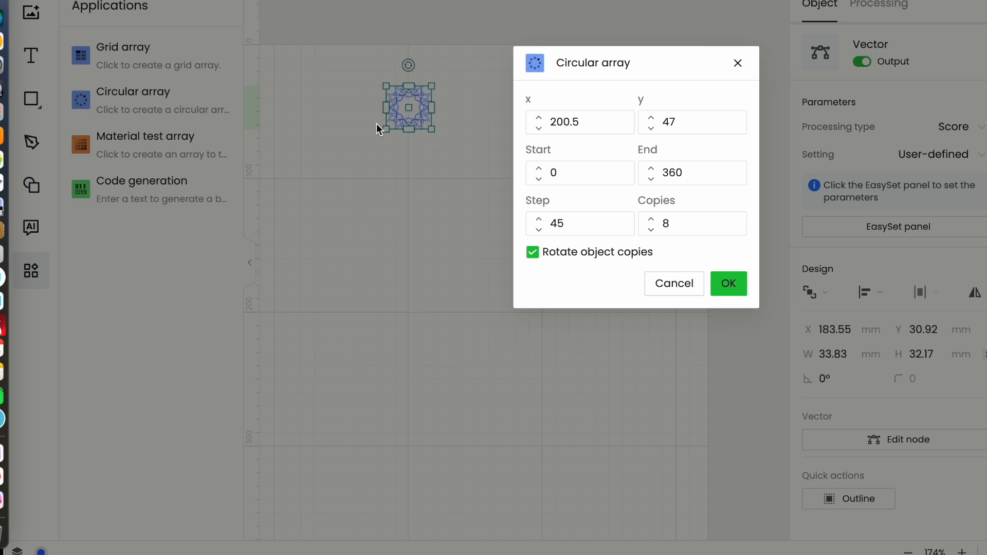
mouse_move(377, 136)
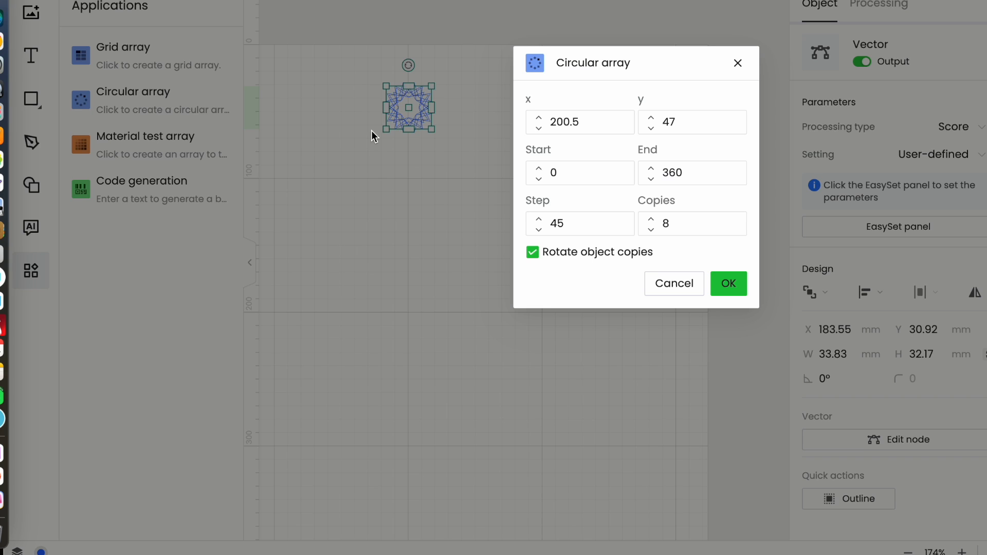
mouse_move(286, 158)
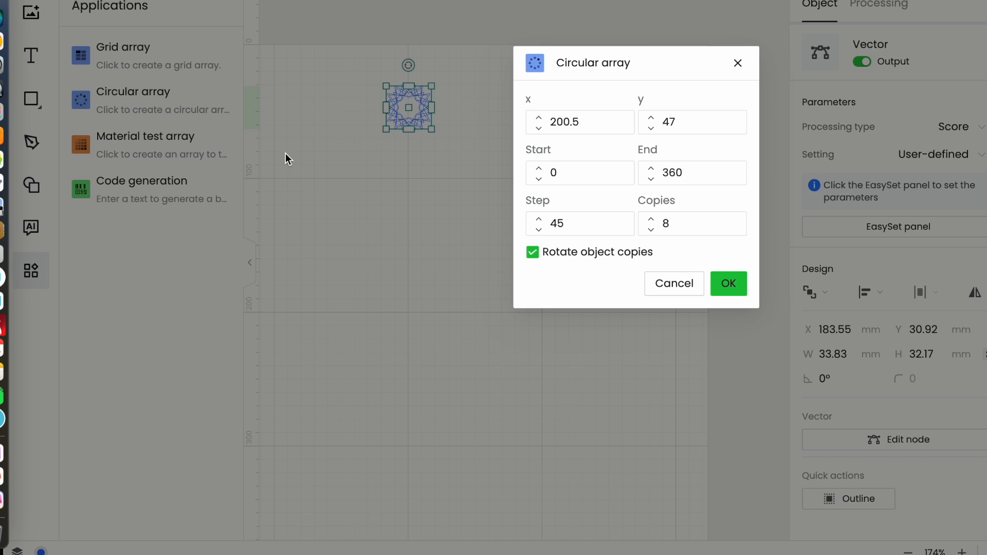
mouse_move(652, 141)
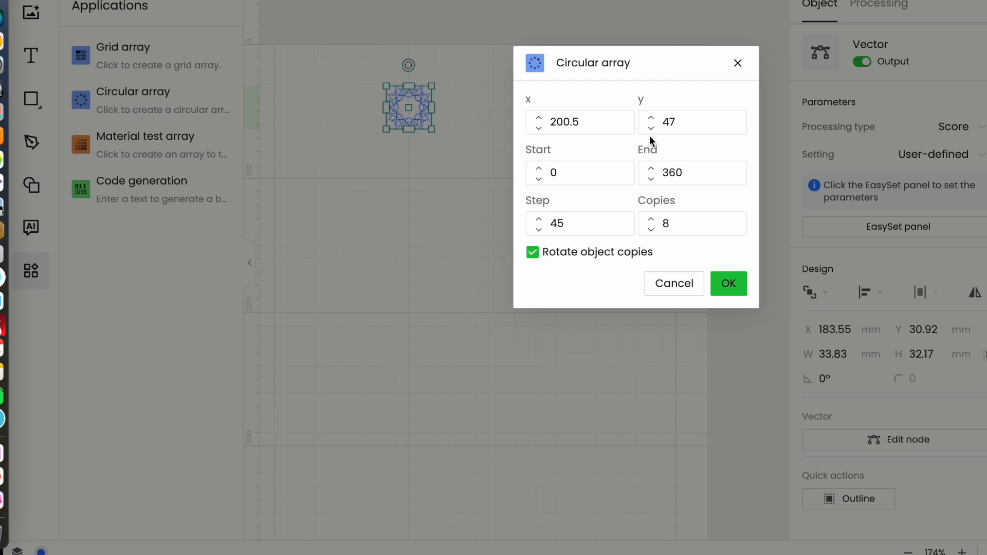
click(692, 121)
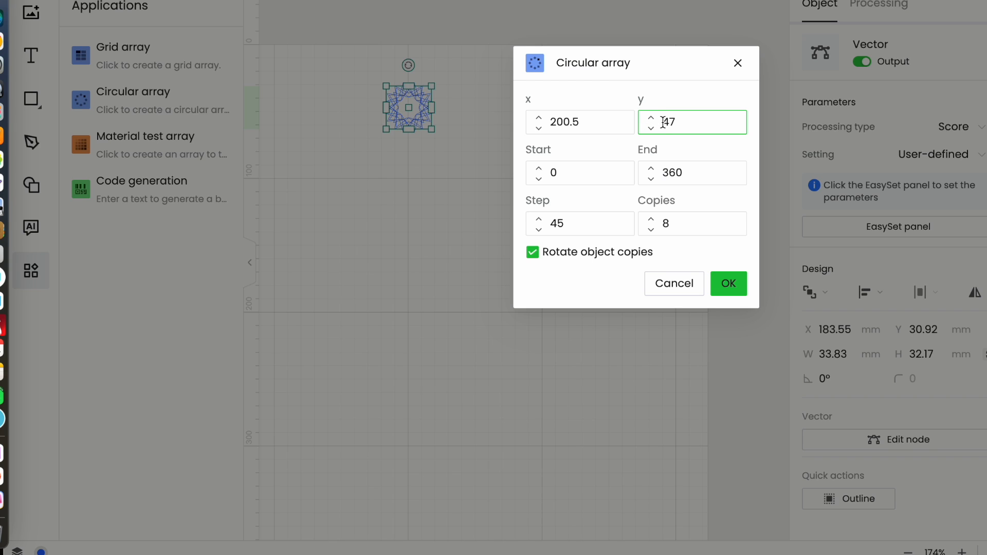
click(690, 122)
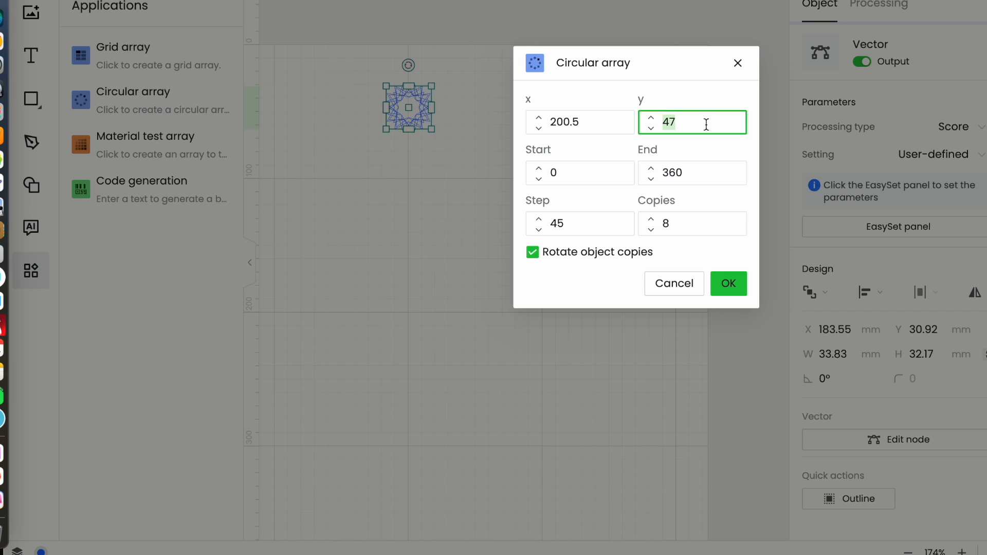
text(200)
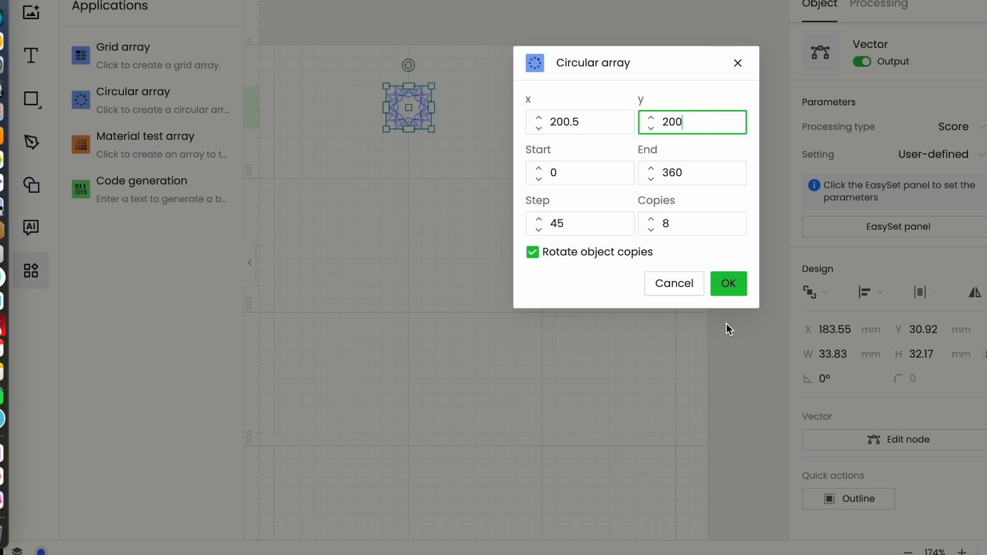
click(691, 223)
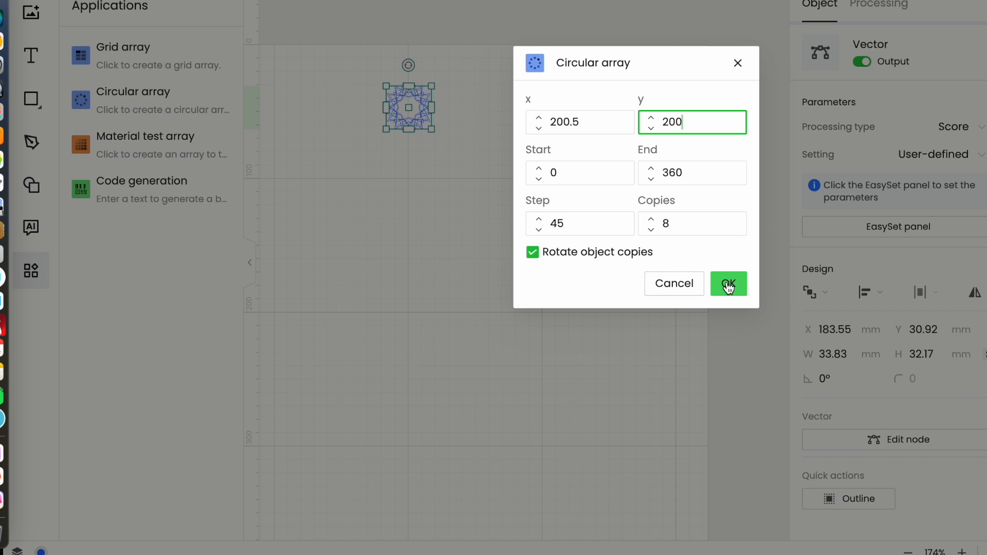
mouse_move(536, 260)
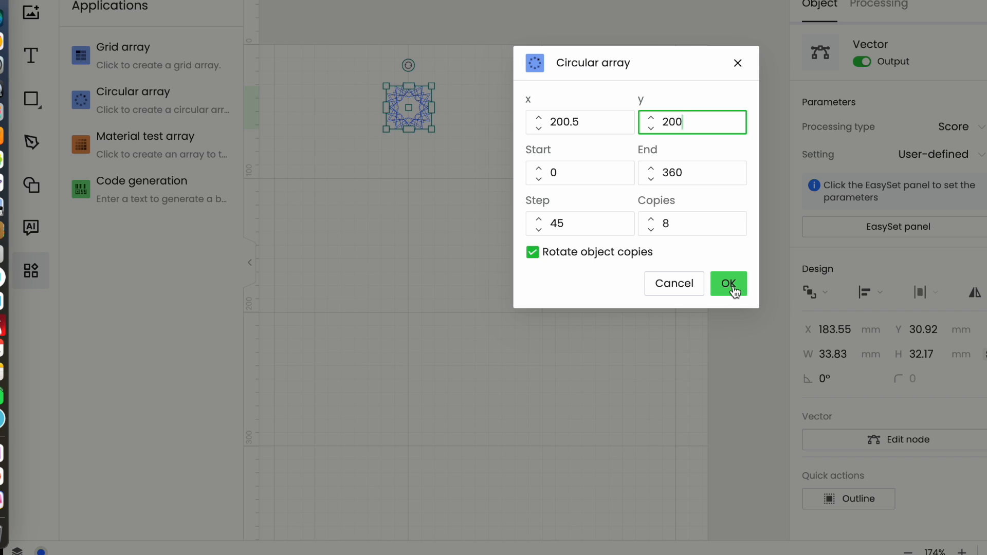
Confirm the Circular array to create eight rotated star copies.
click(729, 284)
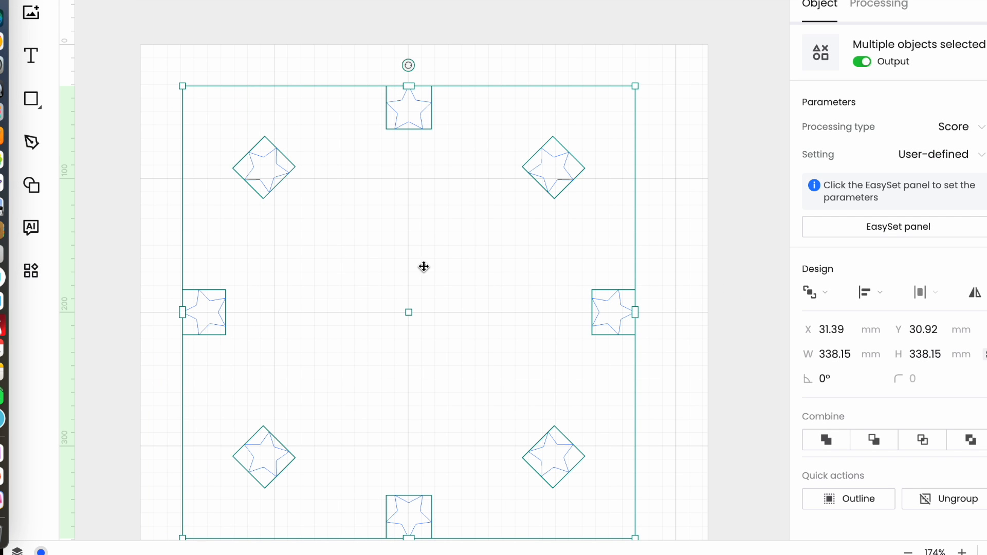
mouse_move(365, 118)
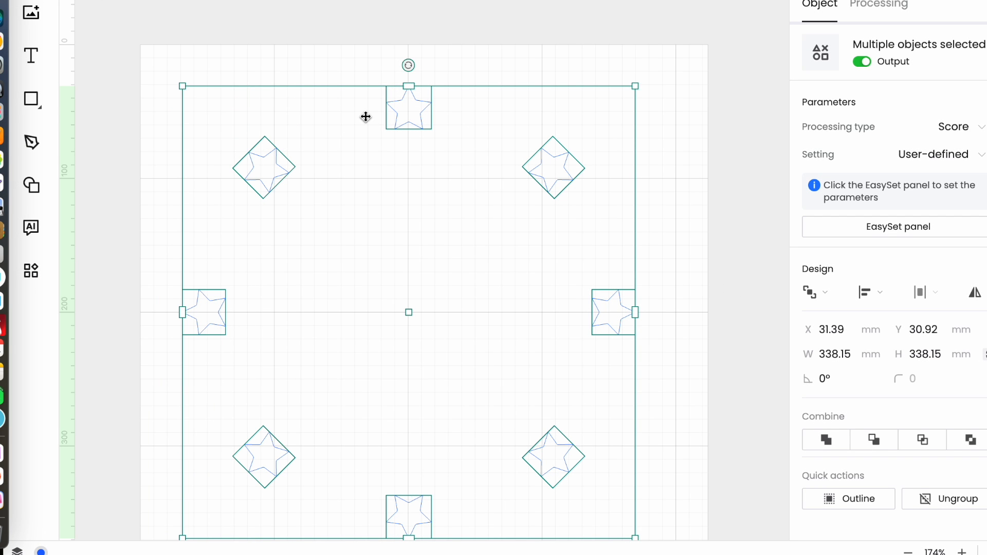
mouse_move(369, 517)
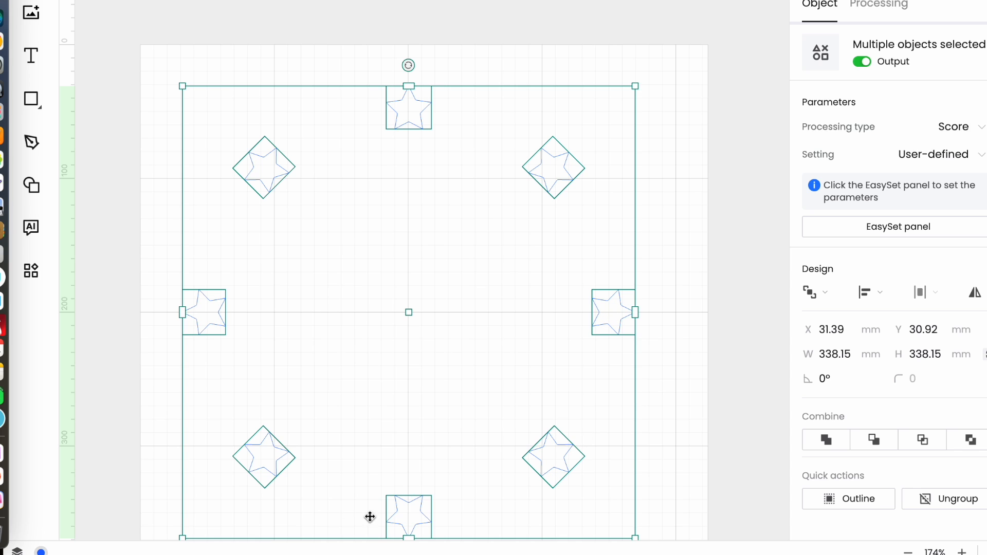
mouse_move(806, 313)
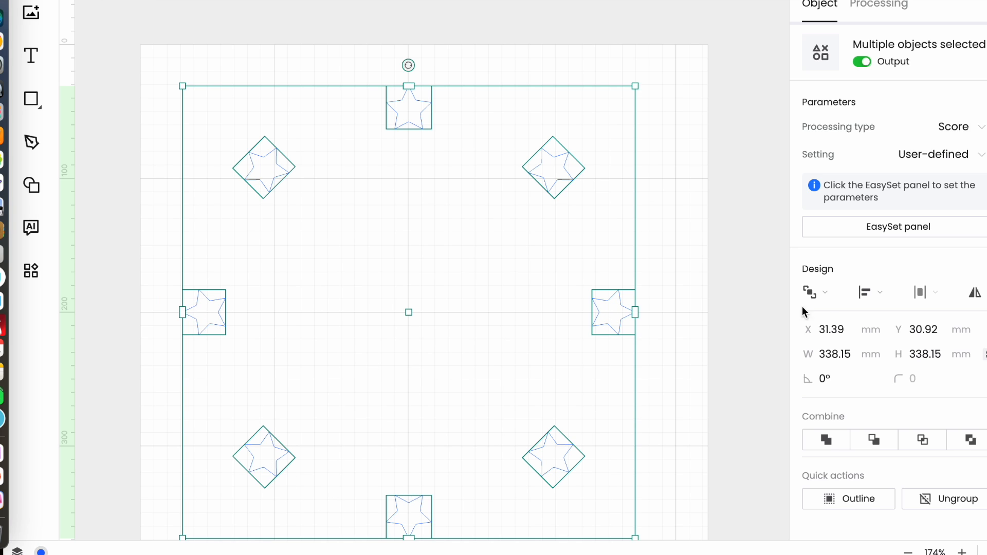
mouse_move(751, 345)
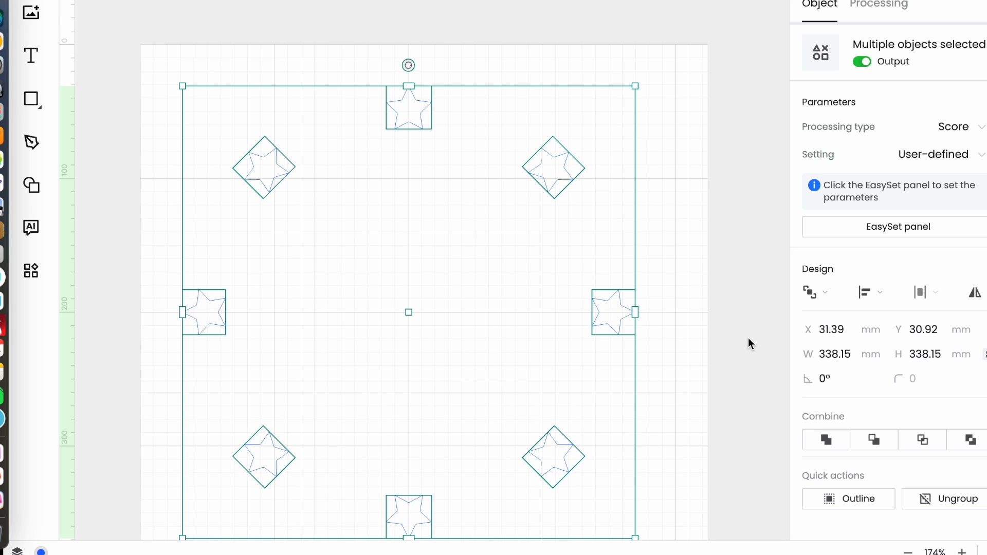
mouse_move(746, 342)
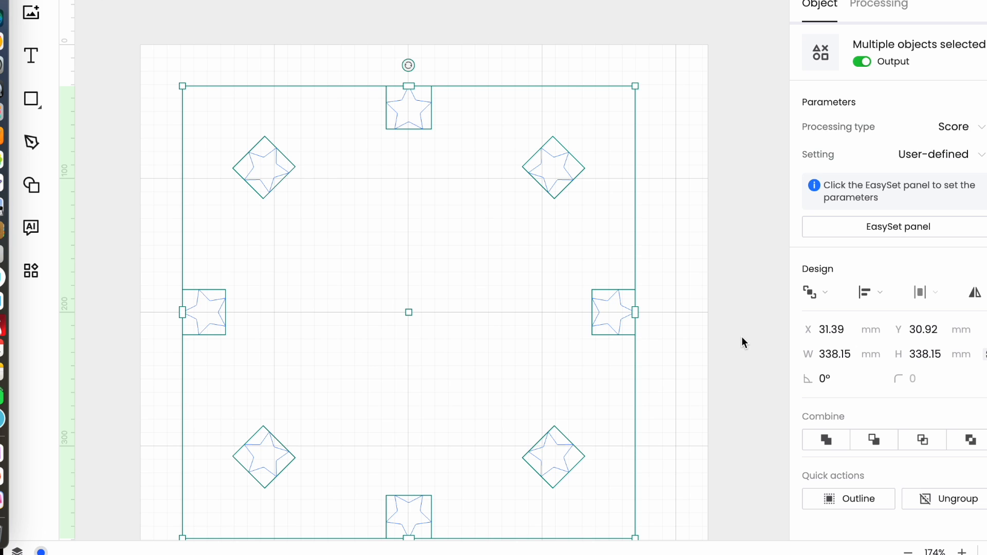
mouse_move(196, 339)
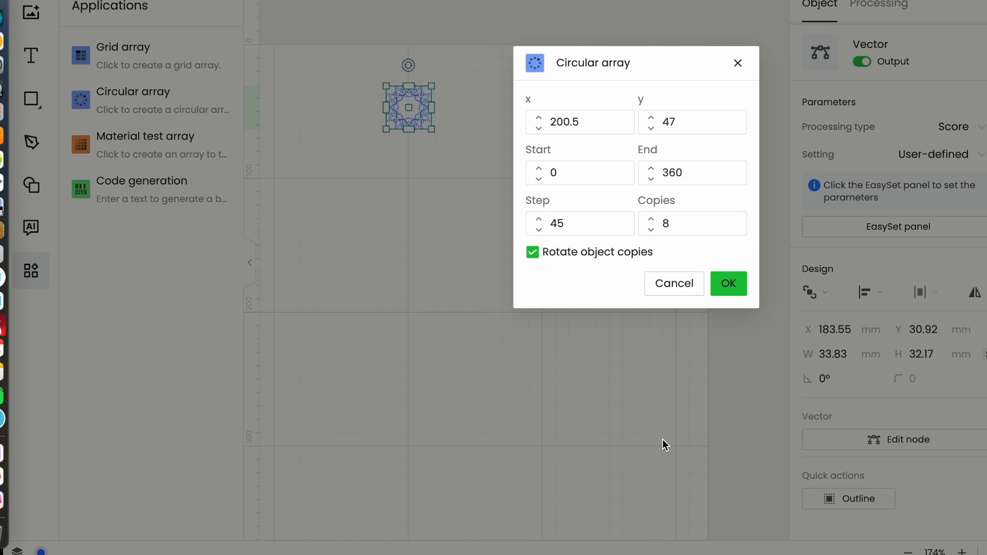
Generate 12 unrotated star copies at 30° steps around centre y 200.
click(579, 224)
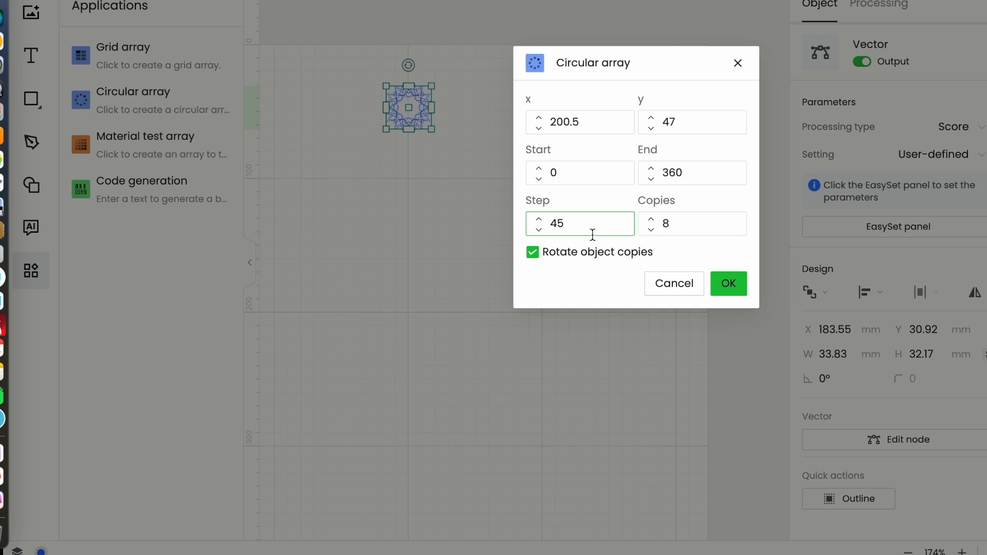
click(692, 224)
text(12)
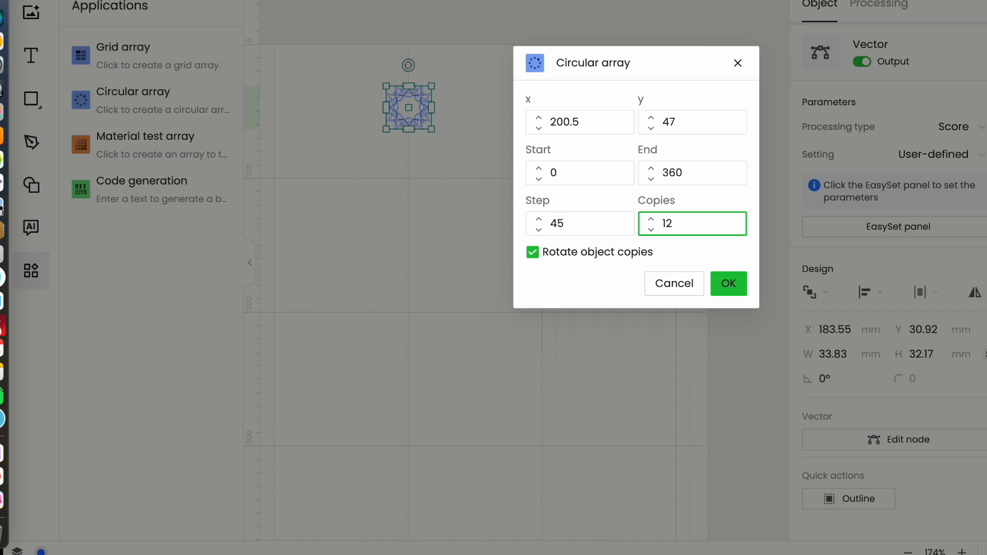
text(30)
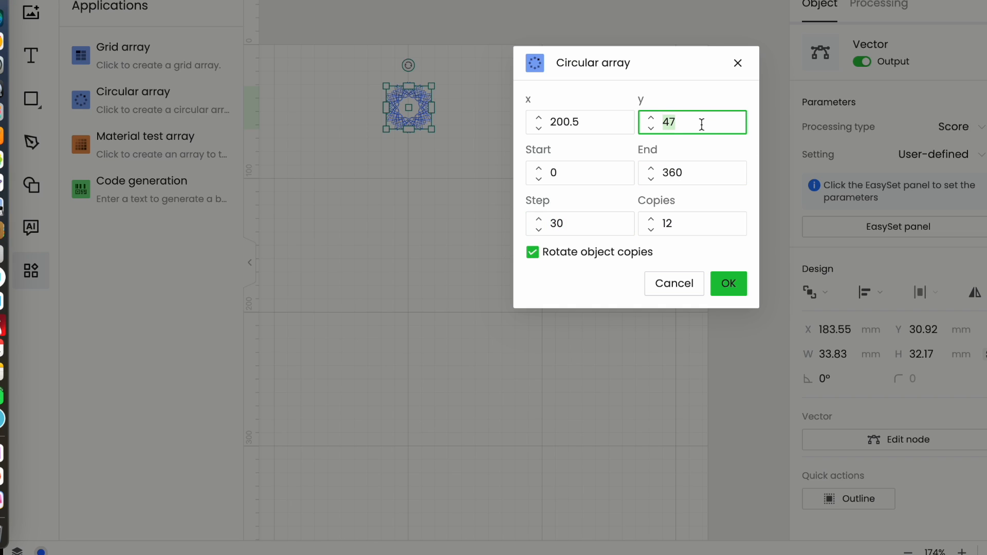
text(2)
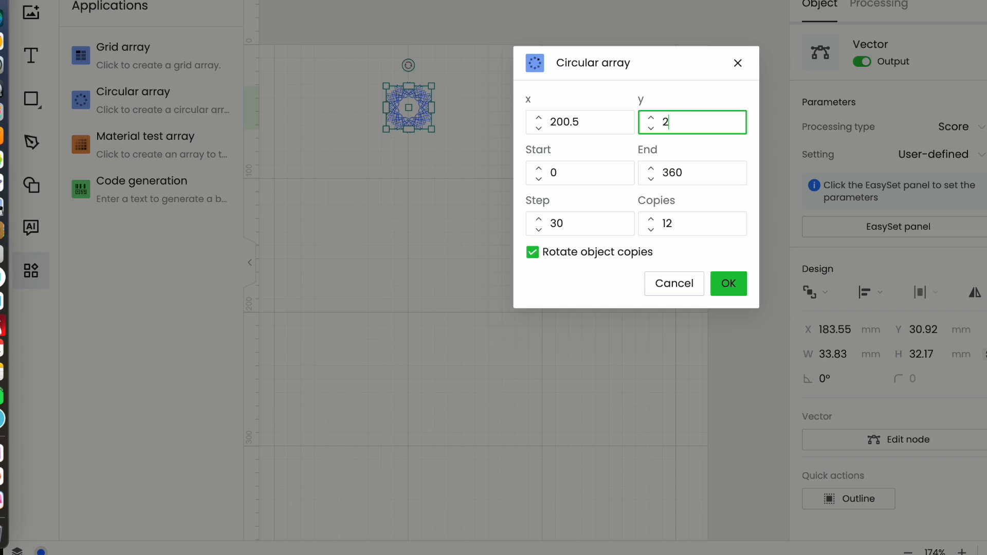
text(00)
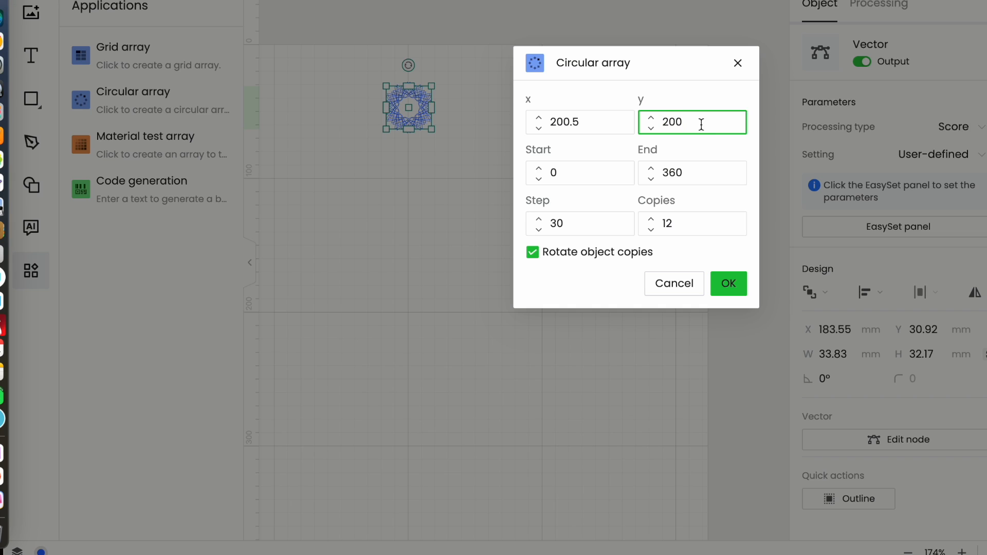
mouse_move(706, 283)
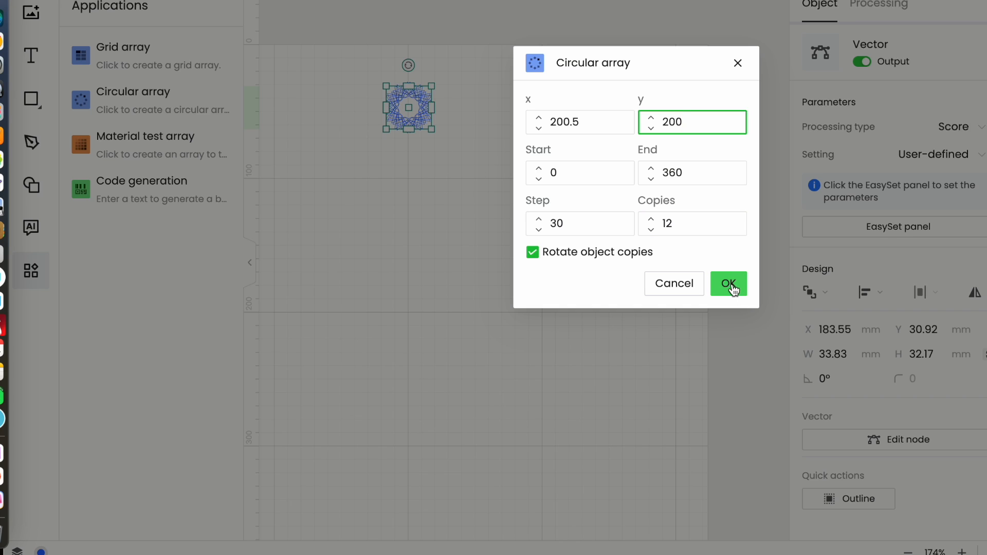
click(532, 252)
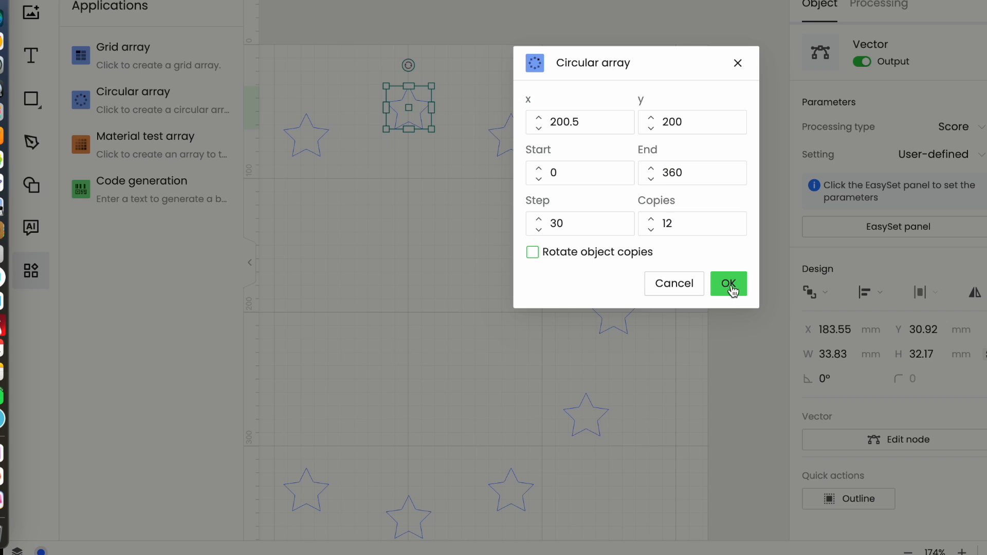
click(728, 283)
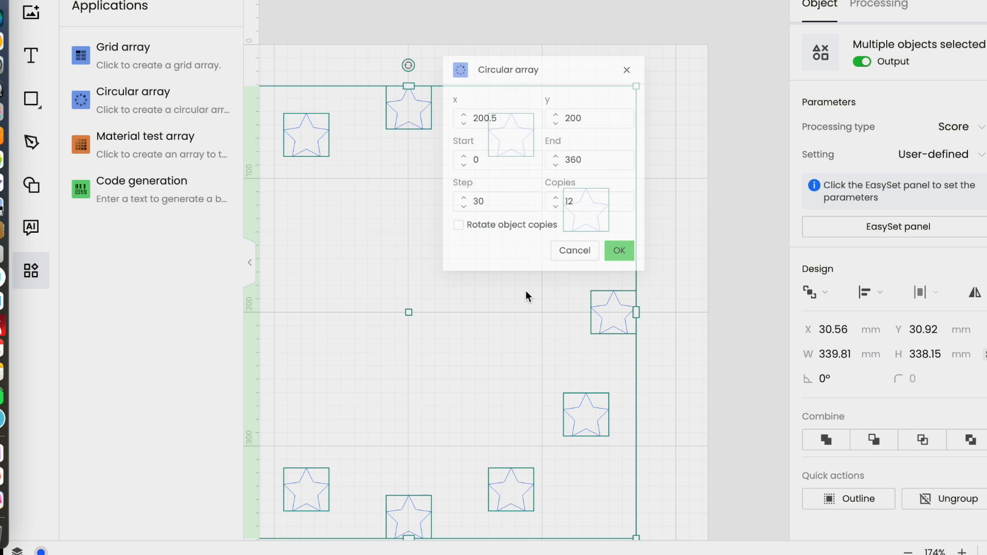
click(619, 250)
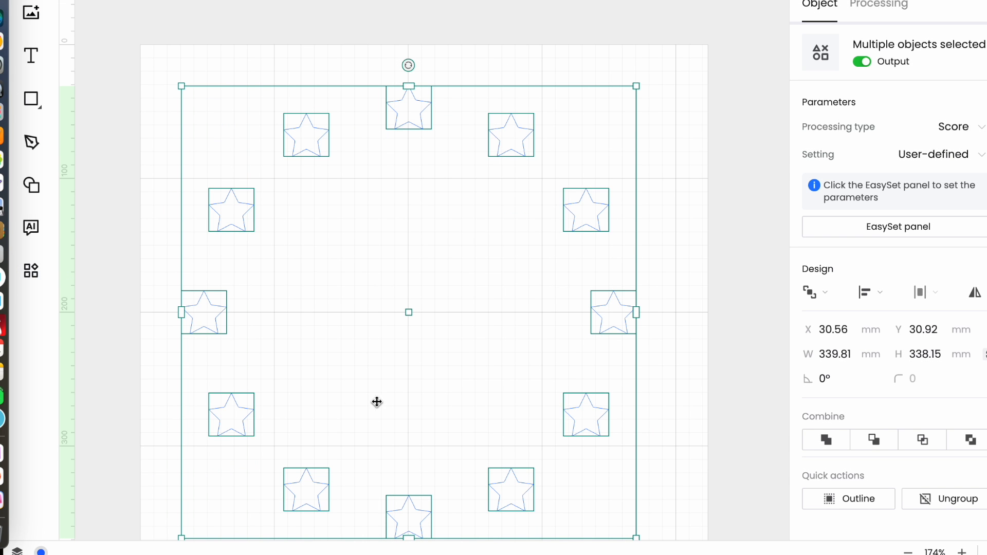
mouse_move(198, 154)
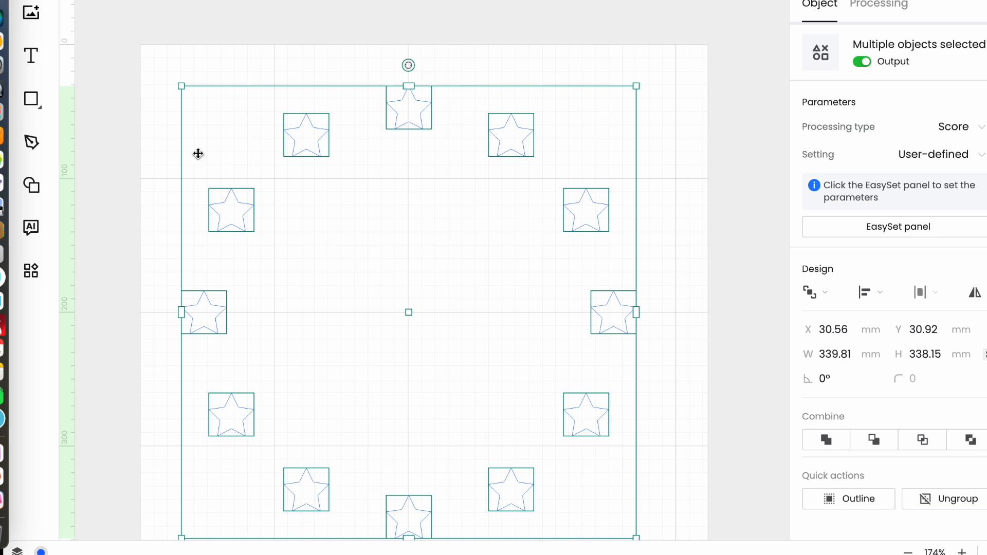
mouse_move(315, 395)
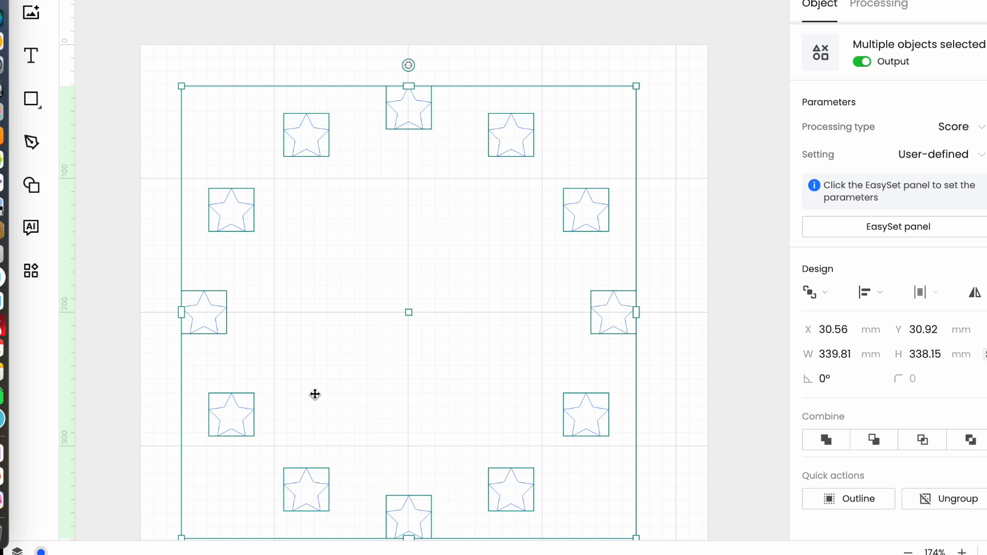
mouse_move(533, 154)
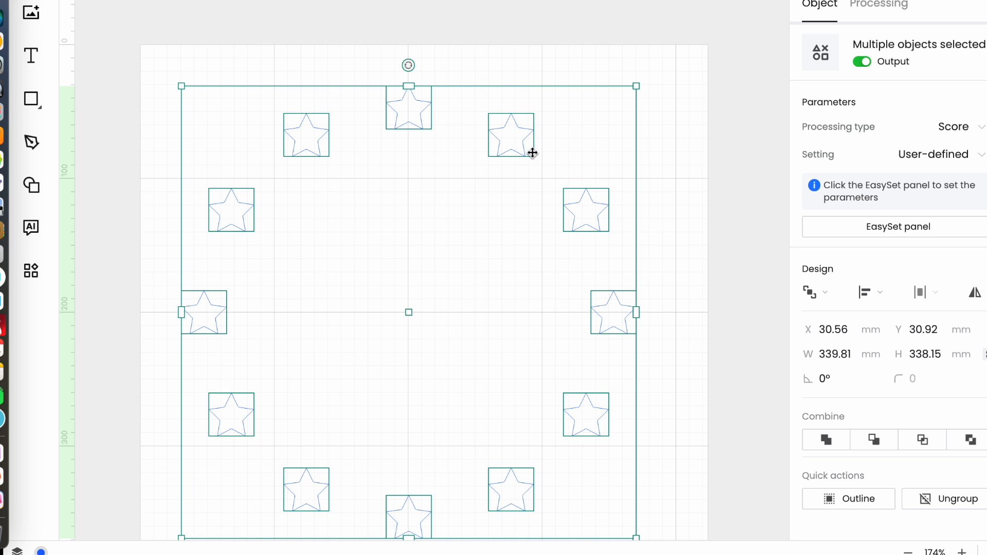
mouse_move(410, 114)
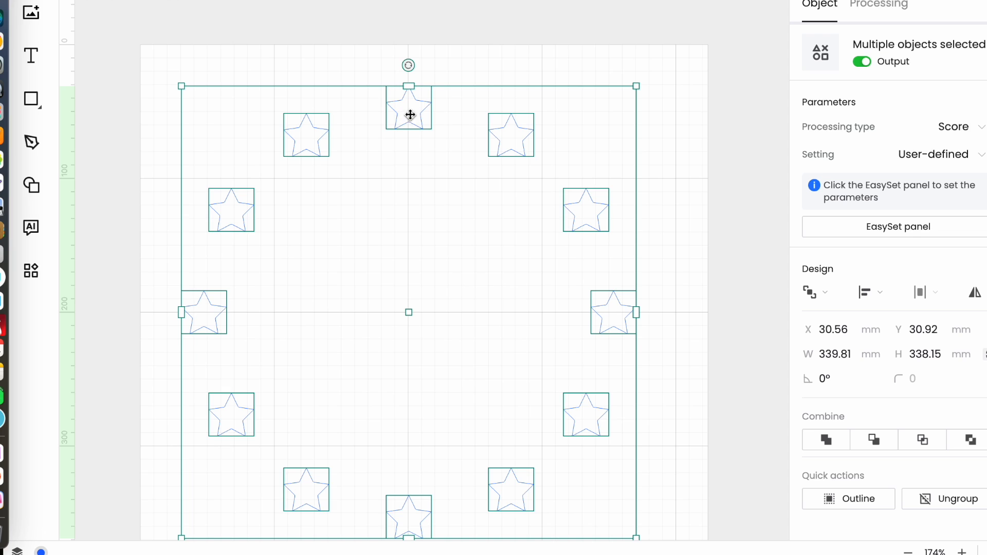
mouse_move(670, 265)
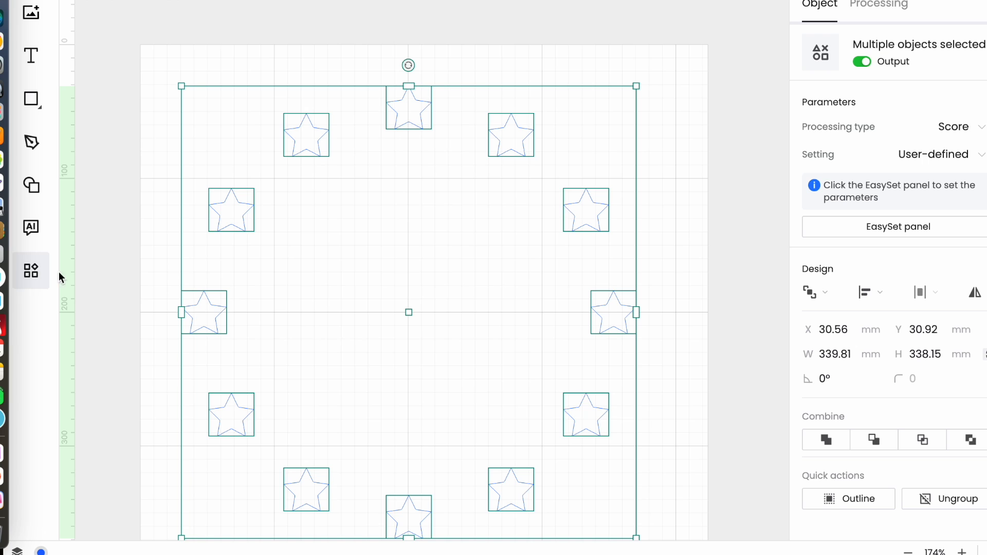
mouse_move(61, 277)
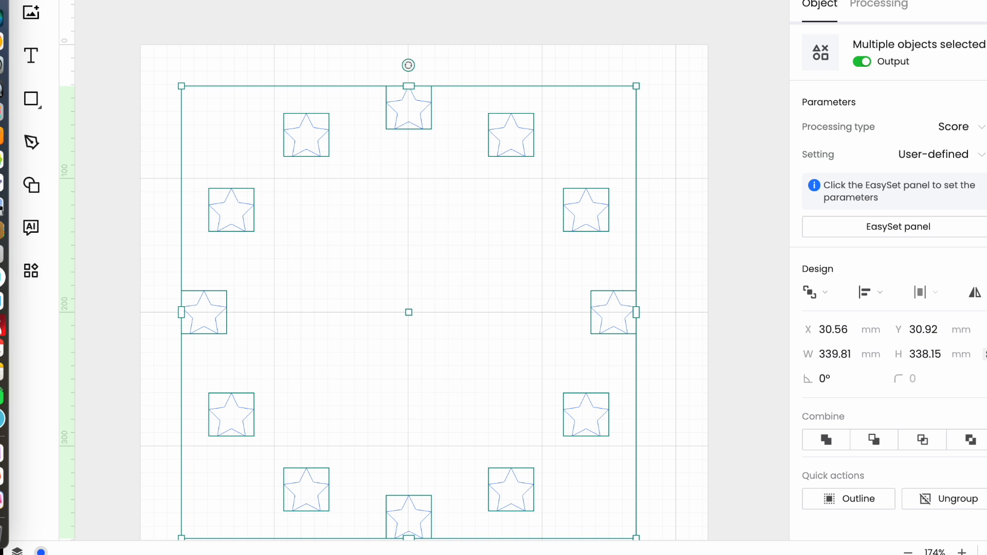
Move the small star to the upper left and set it to Engrave, then show Applications.
click(879, 5)
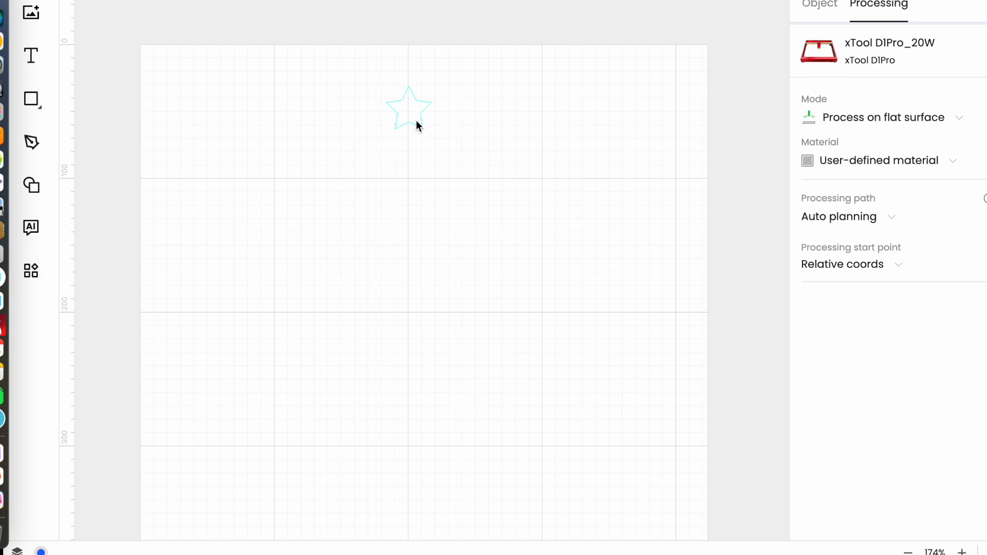
click(408, 107)
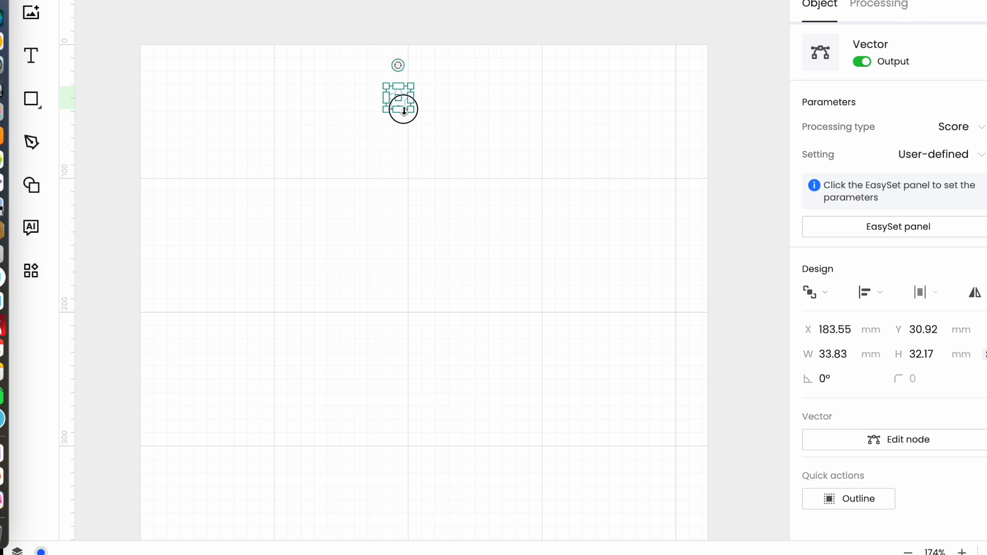
drag(401, 108, 247, 117)
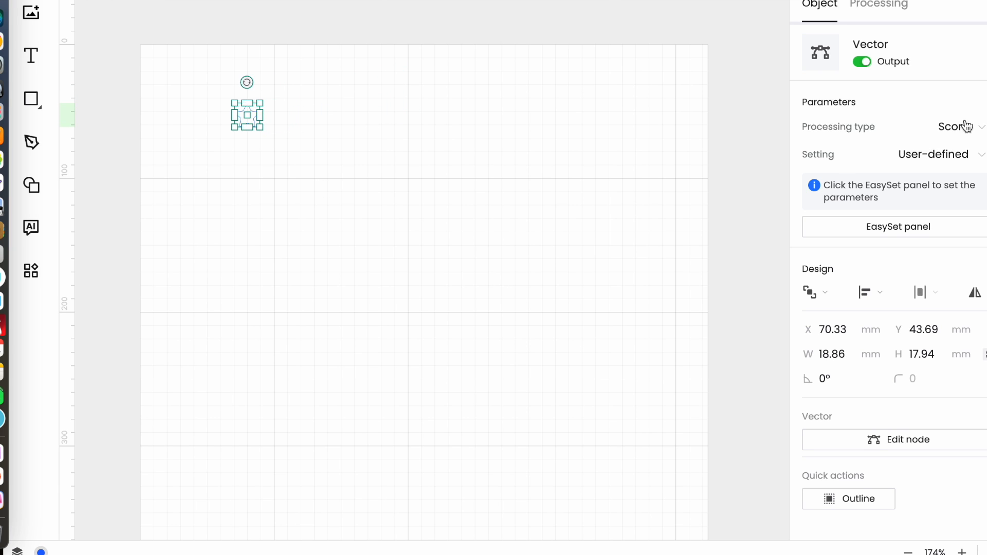
click(958, 126)
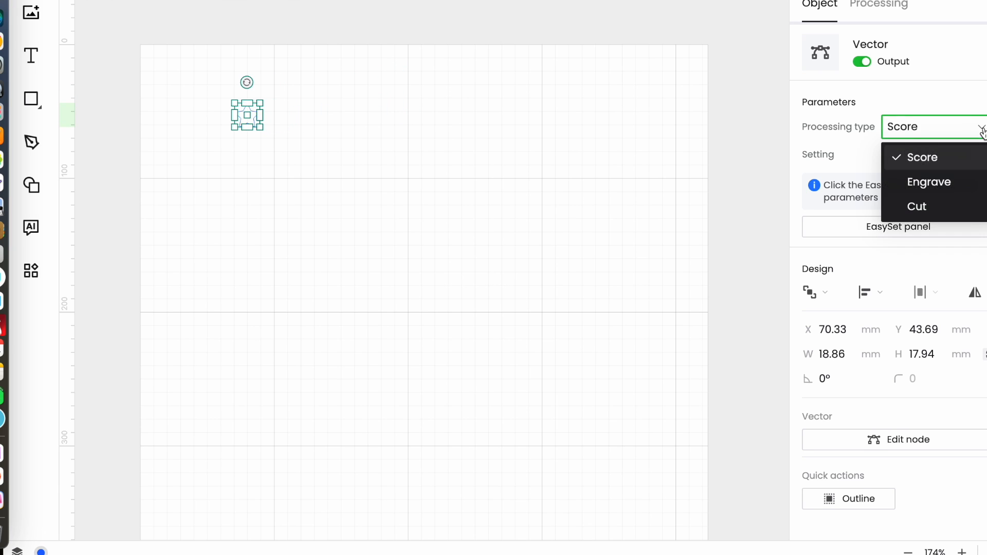
click(928, 182)
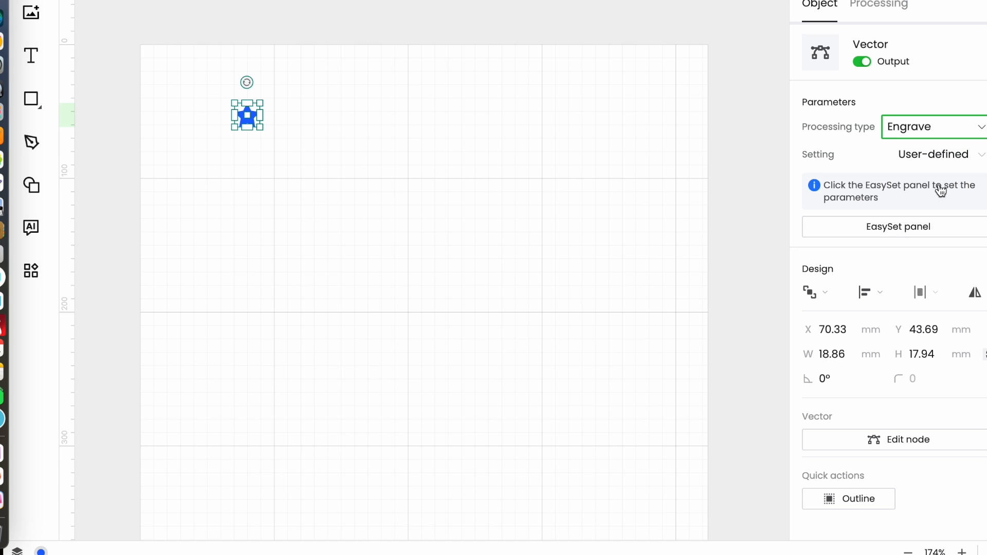
mouse_move(191, 53)
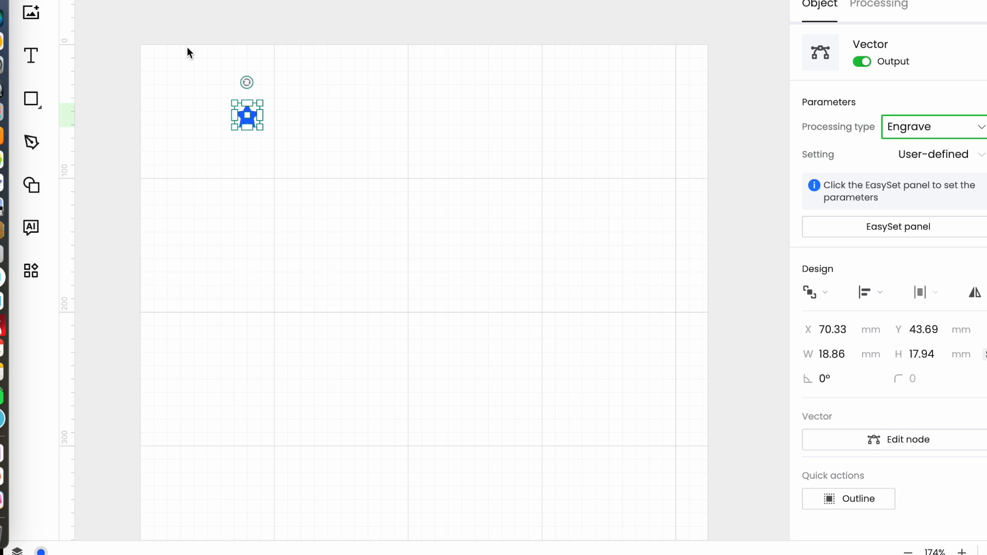
click(30, 271)
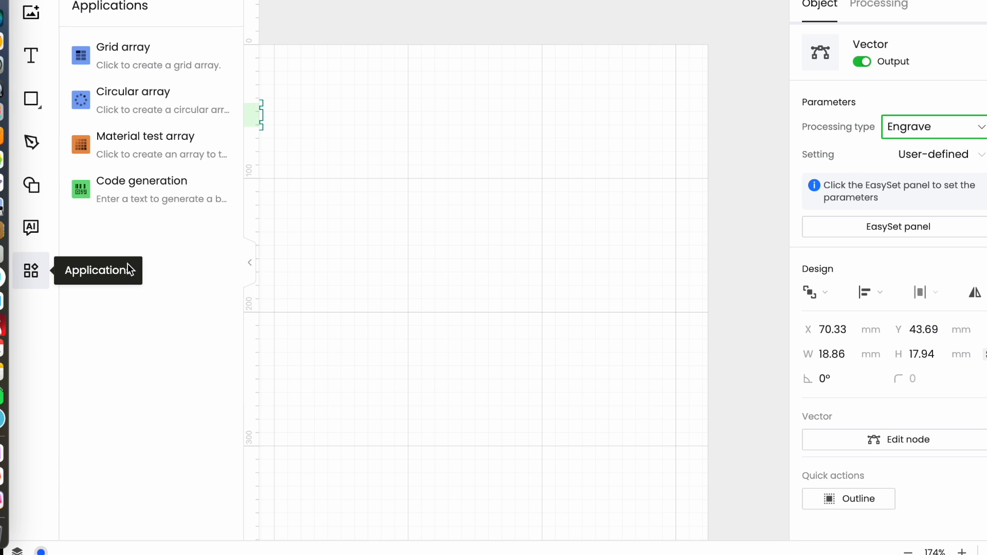
Generate a Material test array: power max 80, min 20, speed min 50, 5×5 grid.
click(145, 136)
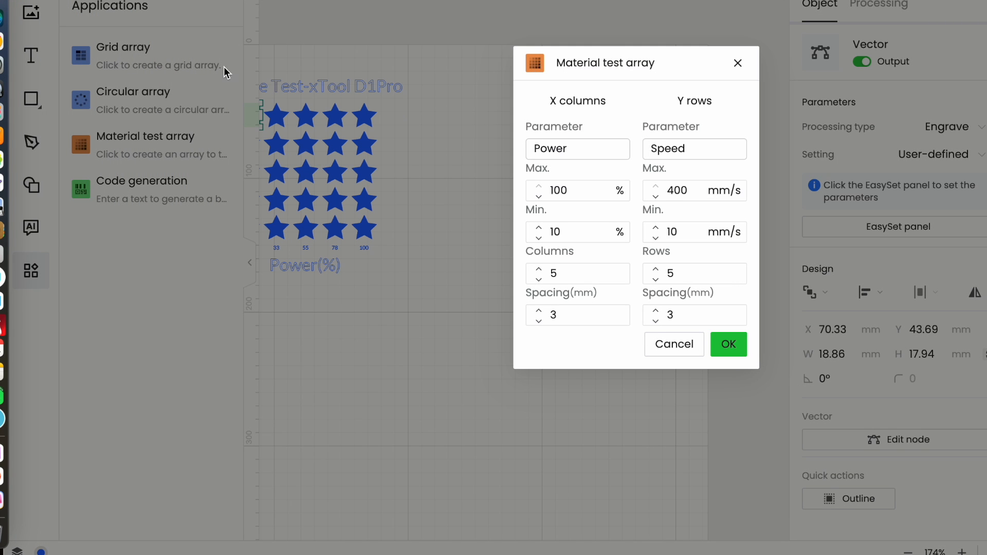
click(578, 190)
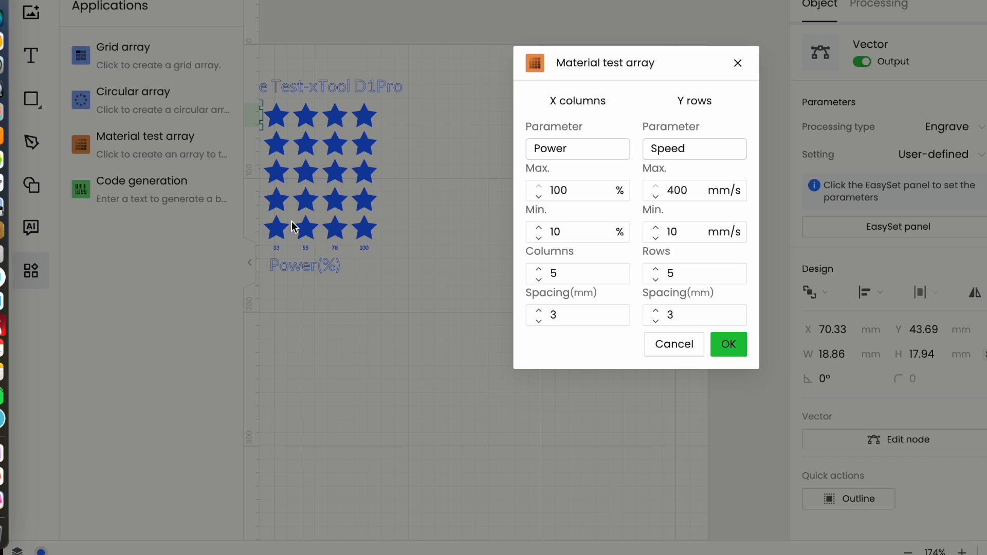
mouse_move(713, 407)
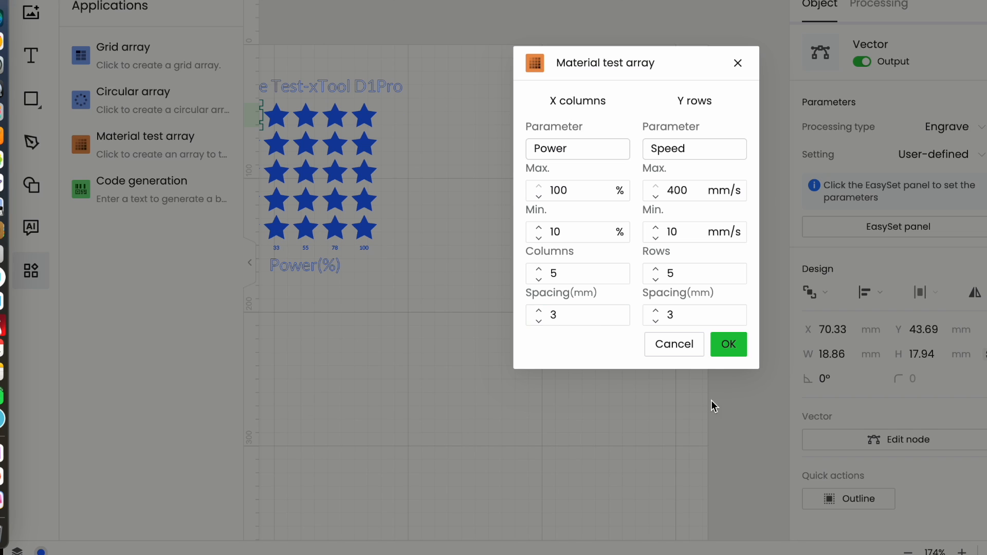
mouse_move(580, 148)
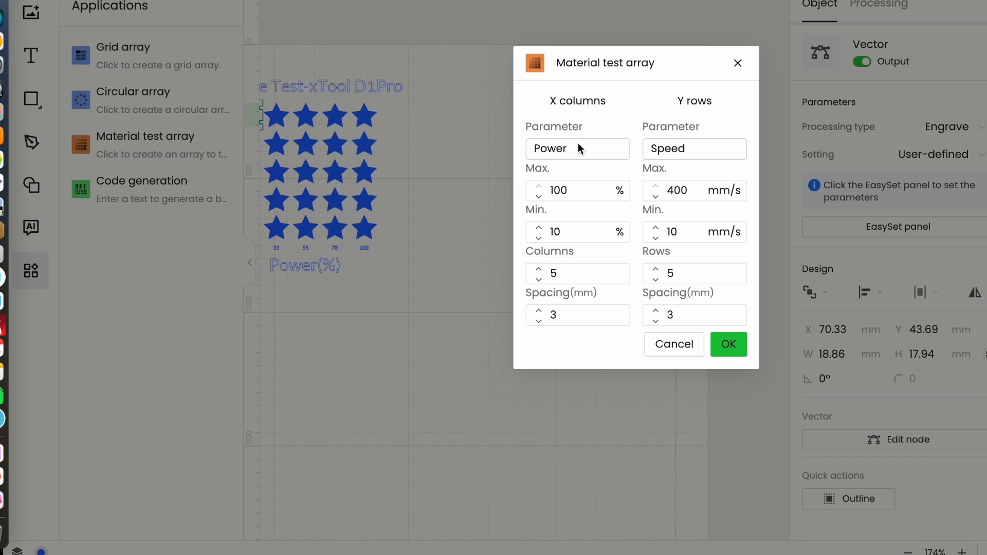
click(573, 232)
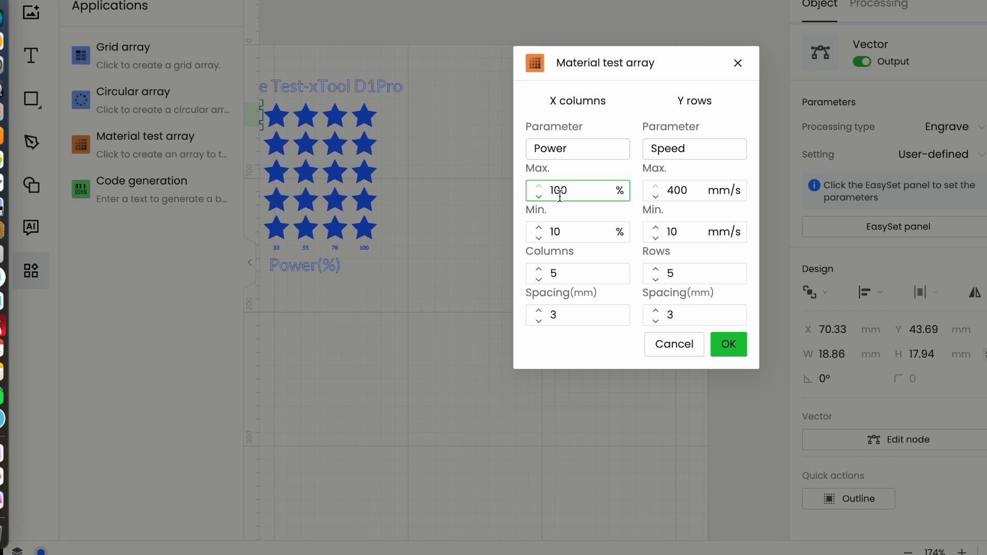
click(576, 232)
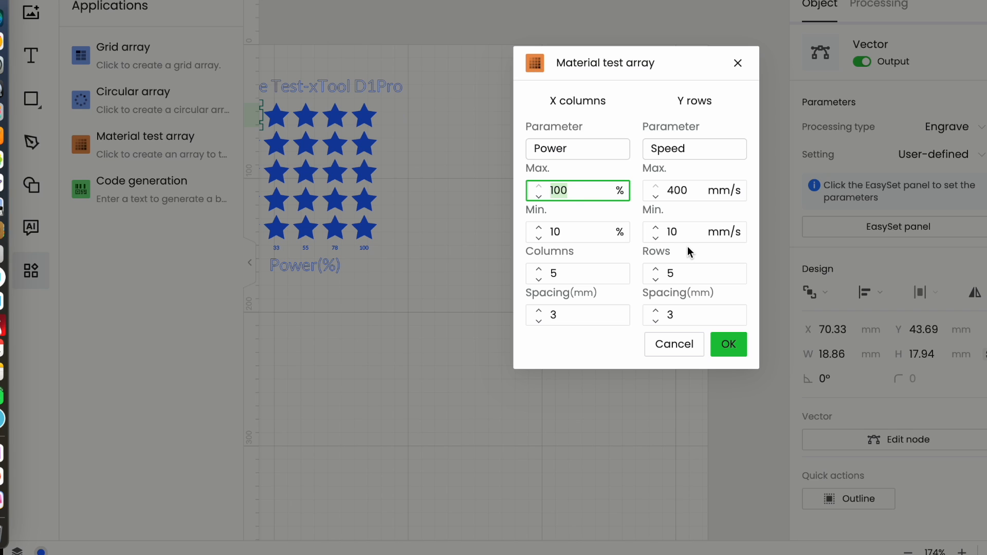
text(80)
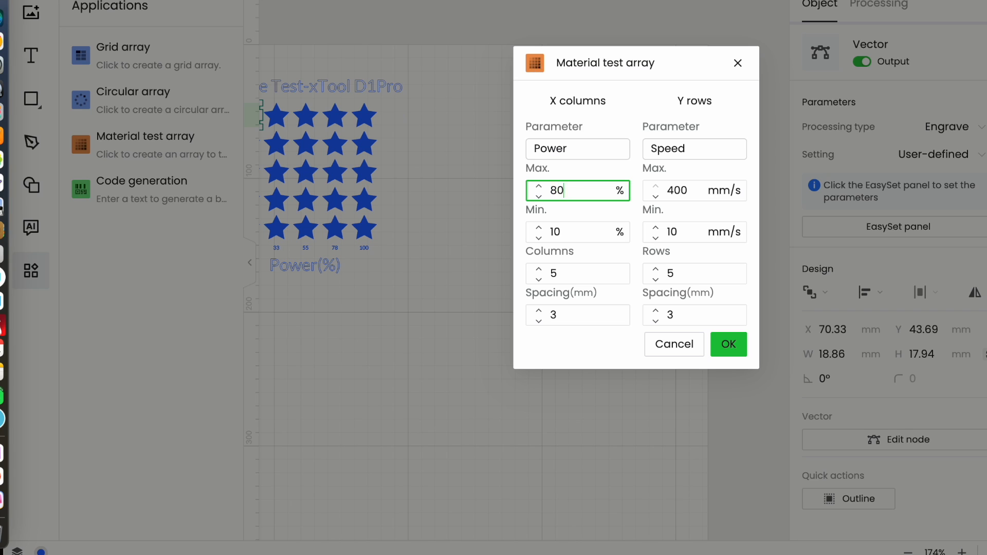
click(578, 232)
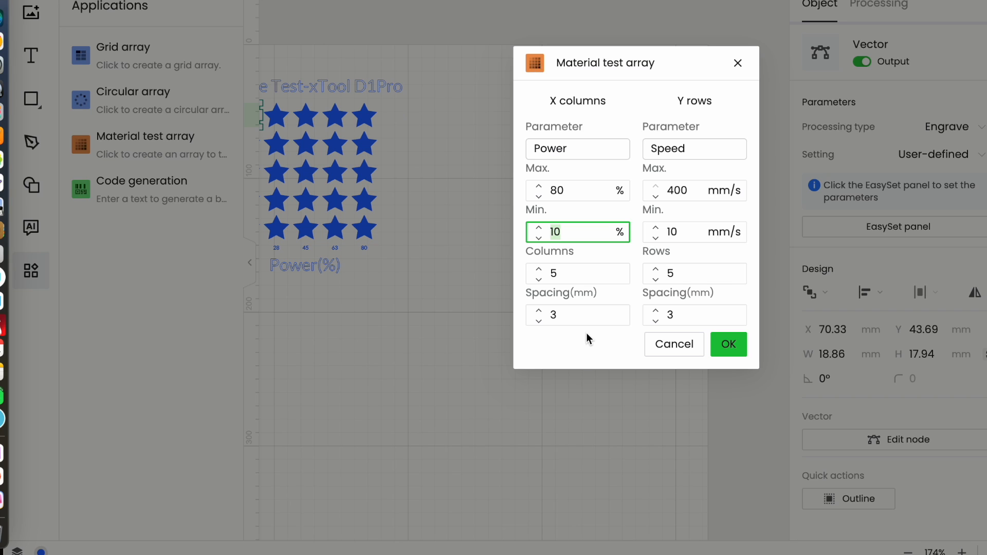
text(20)
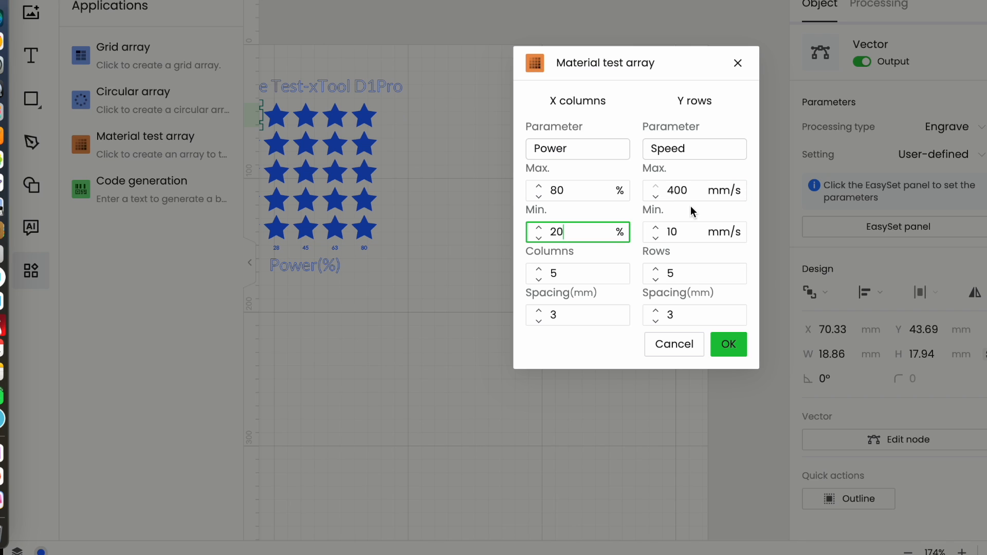
click(693, 190)
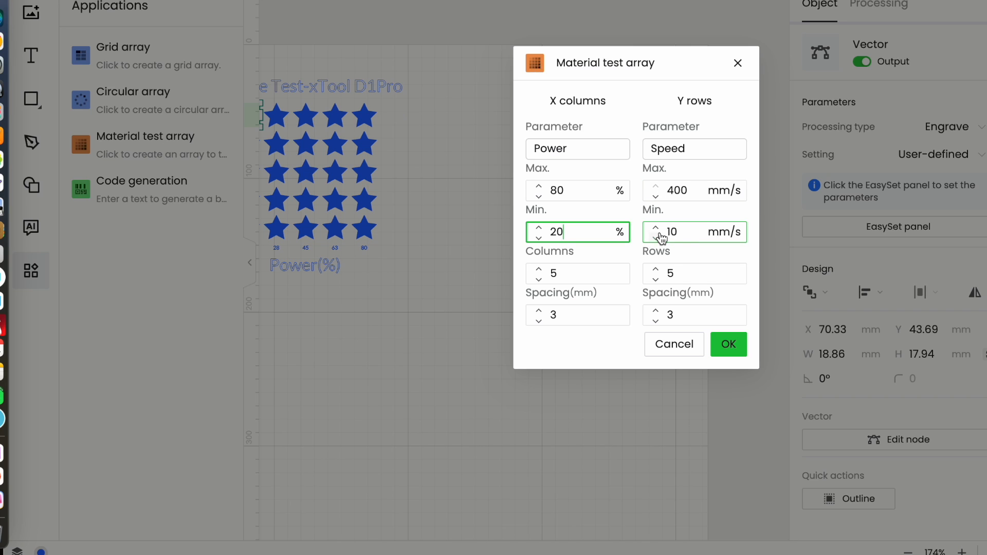
click(694, 232)
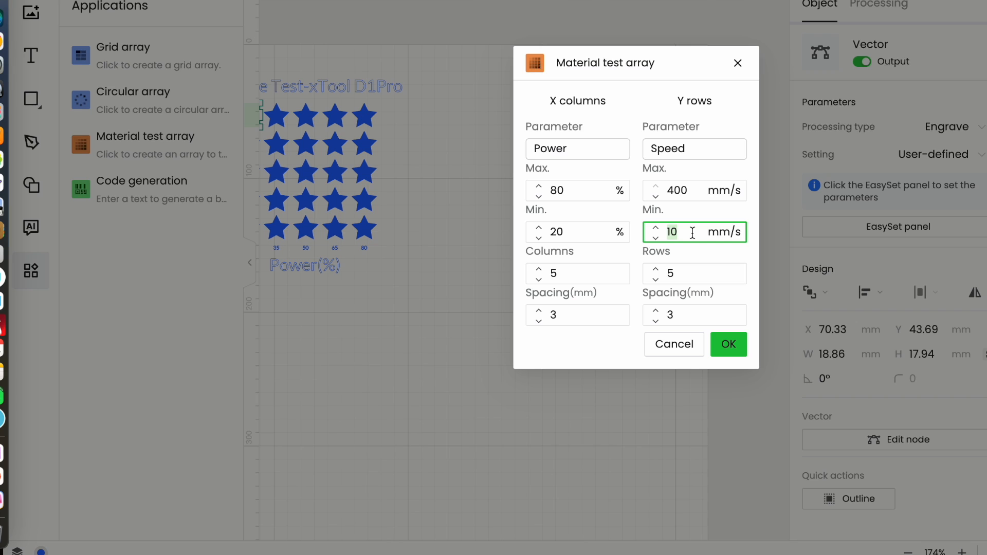
text(50)
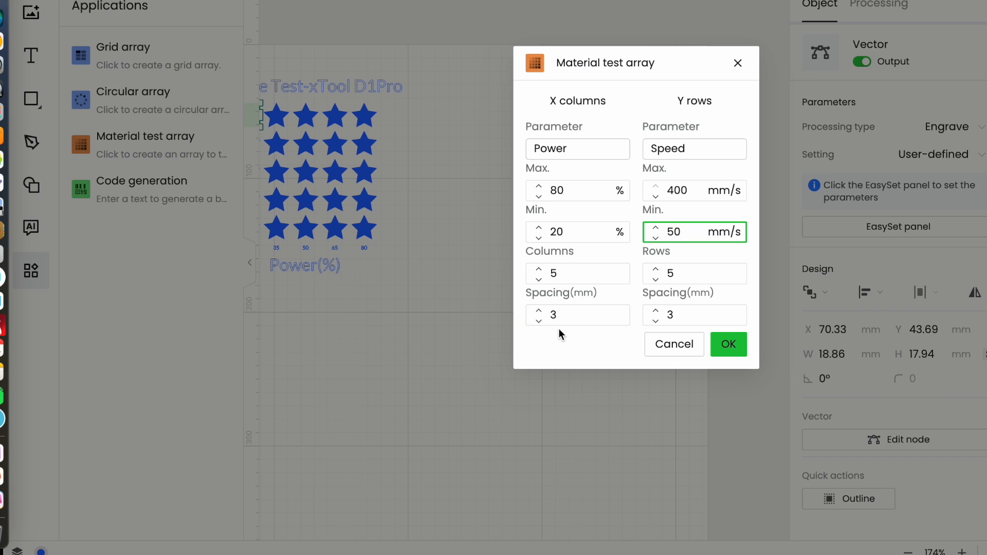
click(577, 315)
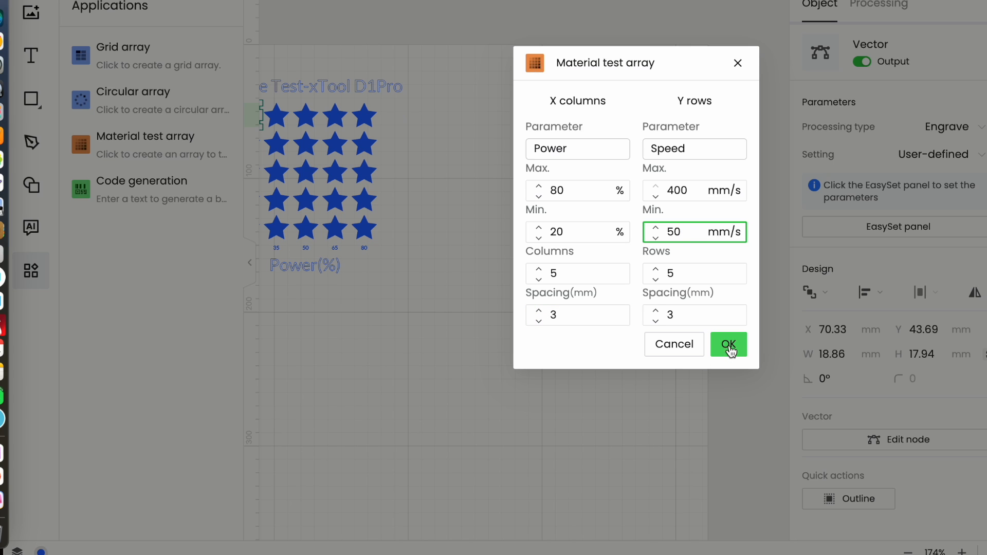
click(729, 344)
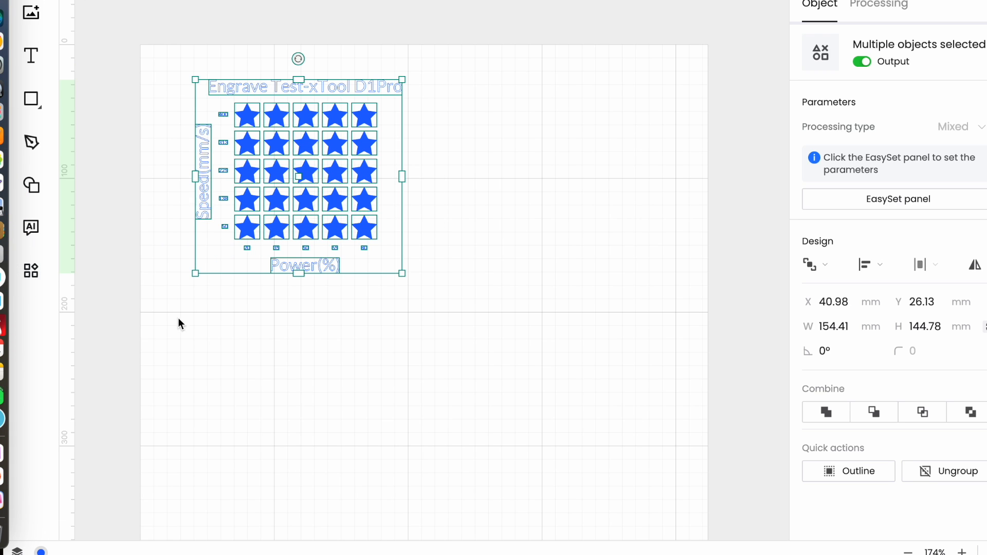
Drag the labelled 5×5 star engrave test array toward the canvas centre.
drag(299, 175, 373, 220)
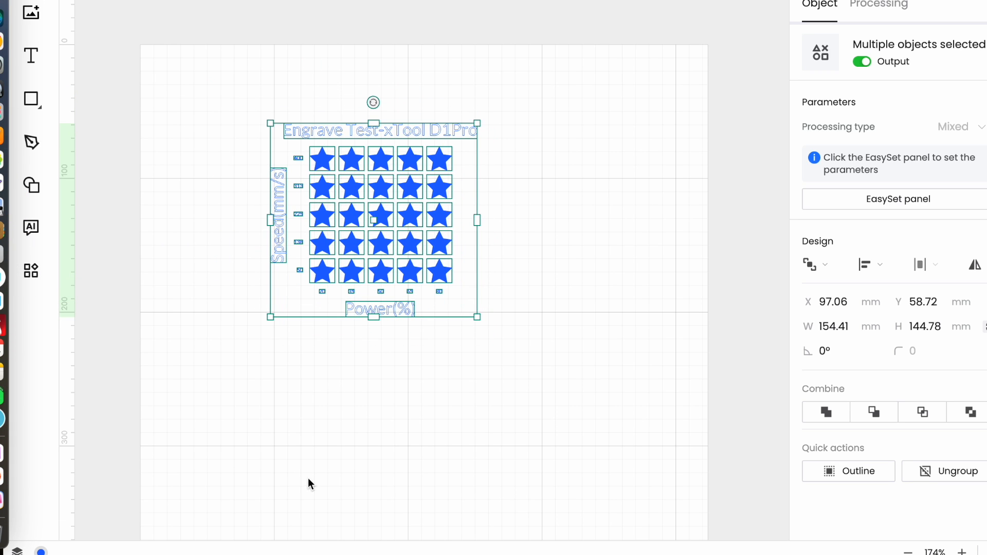
mouse_move(211, 185)
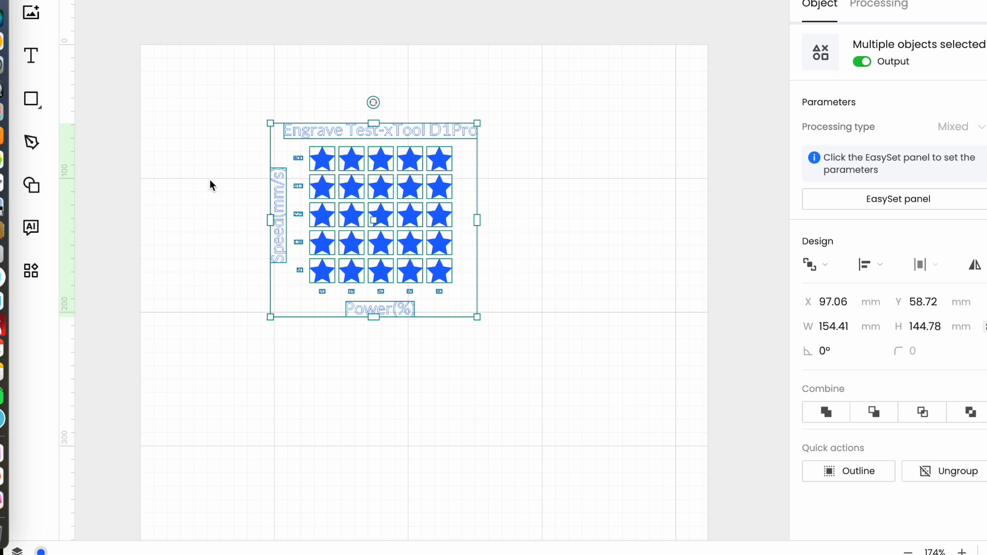
mouse_move(367, 323)
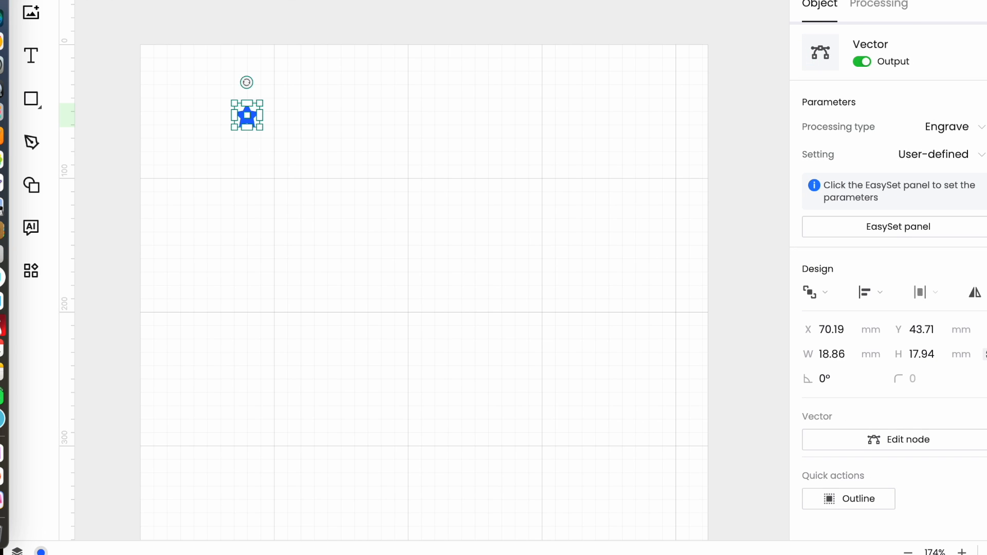
Switch the star to Cut and generate a 5×5 cut test array (10–100% power, 10–20 mm/s).
click(945, 126)
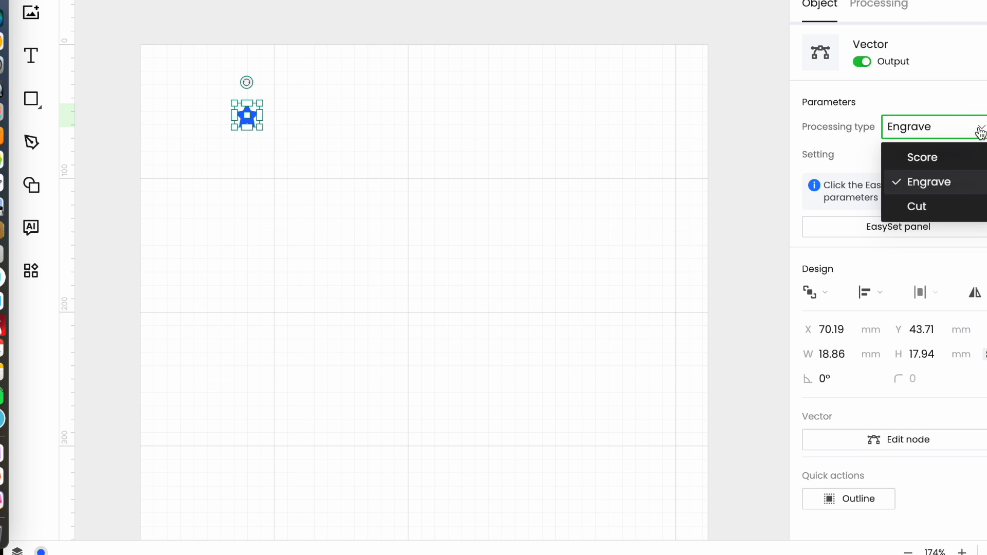
click(917, 207)
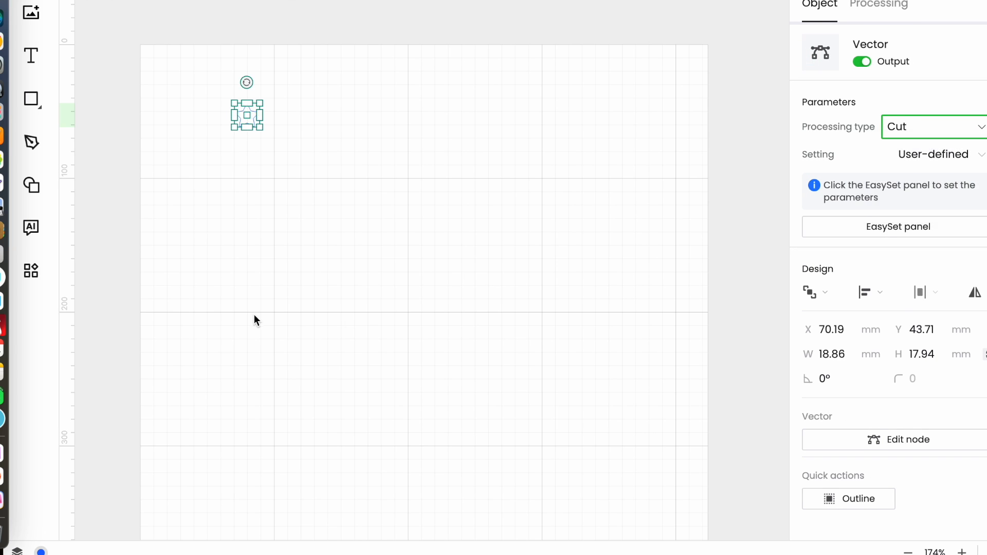
click(31, 271)
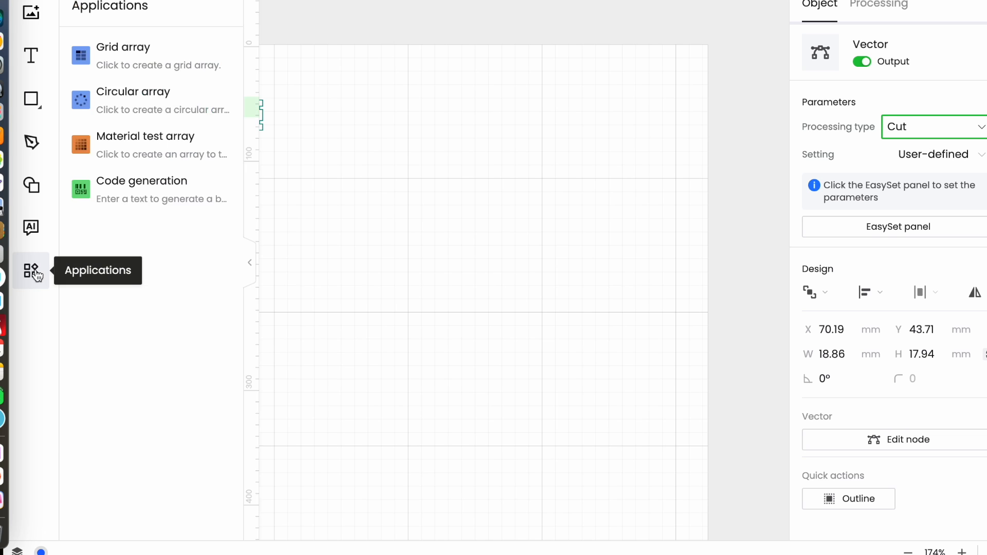
mouse_move(144, 145)
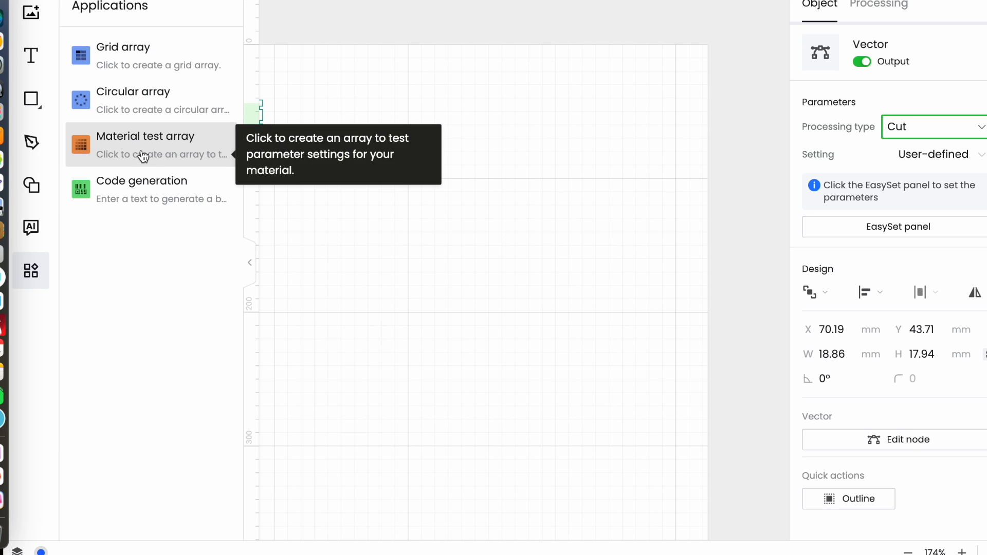
click(145, 144)
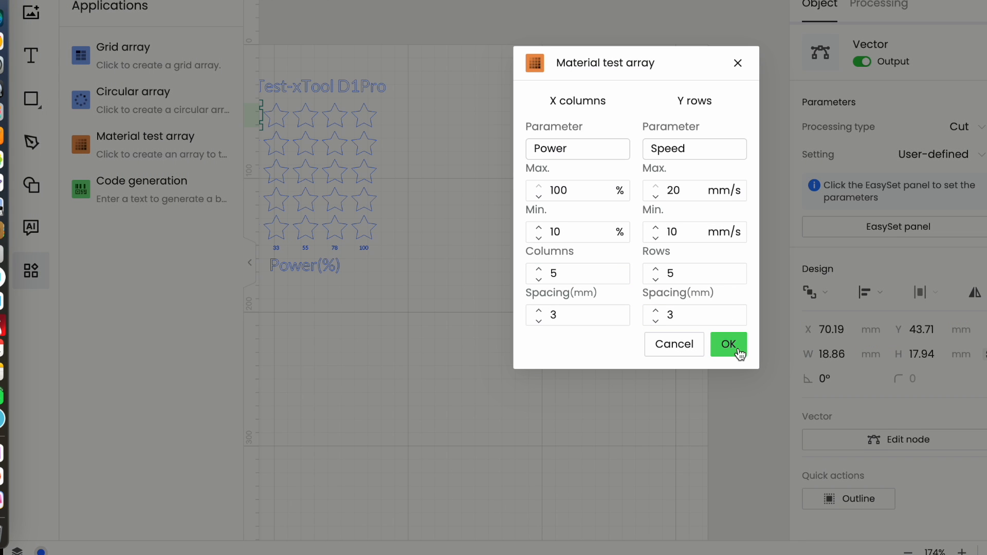
click(728, 344)
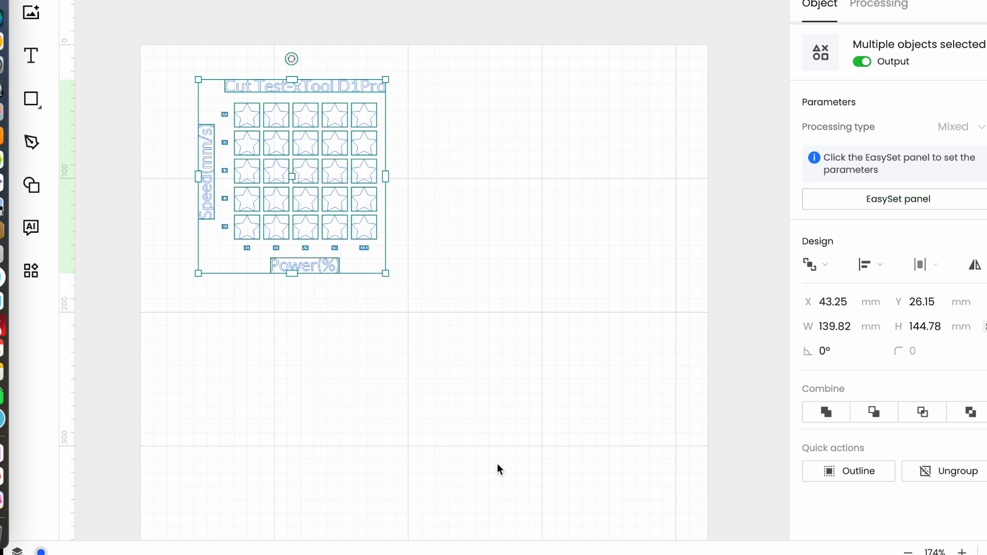
mouse_move(504, 420)
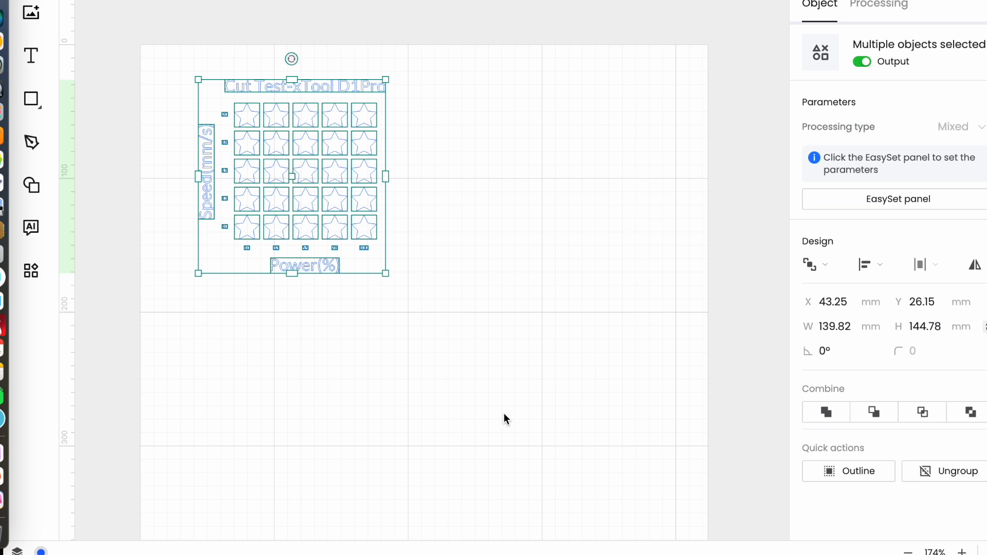
mouse_move(210, 281)
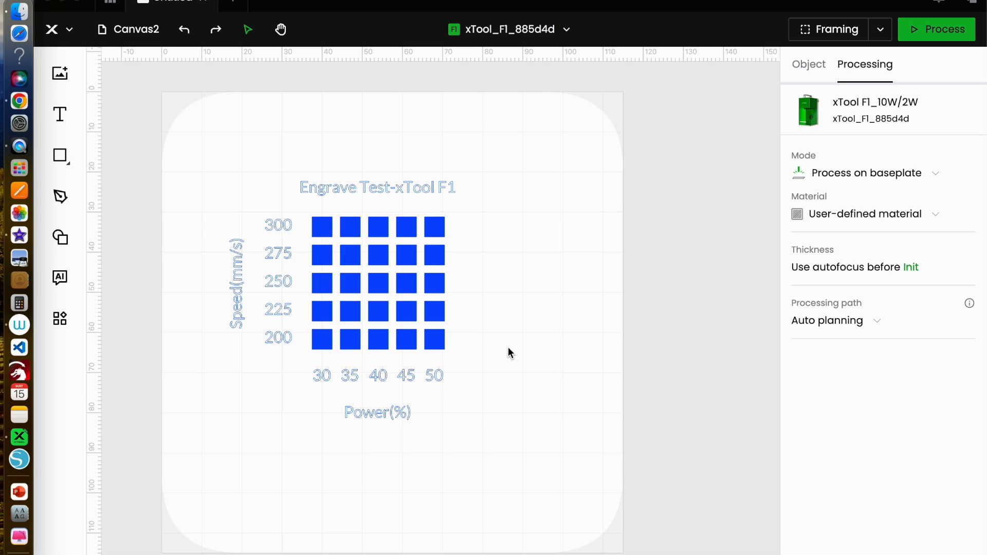
mouse_move(265, 345)
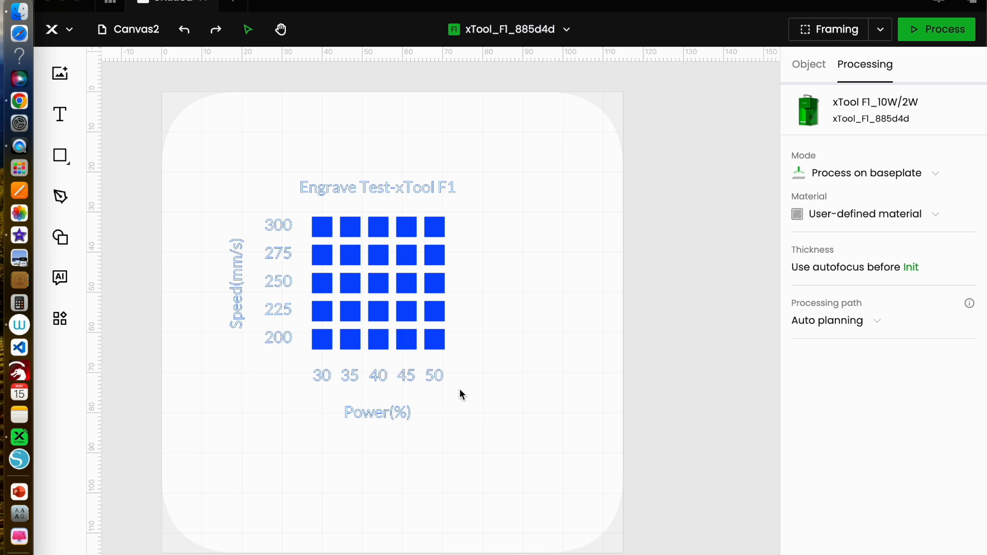
mouse_move(473, 390)
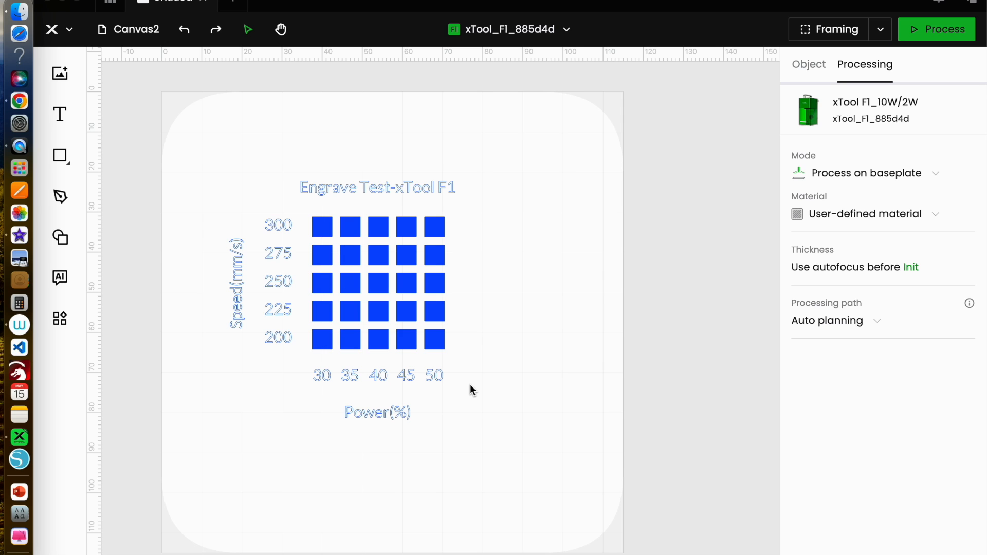
mouse_move(690, 404)
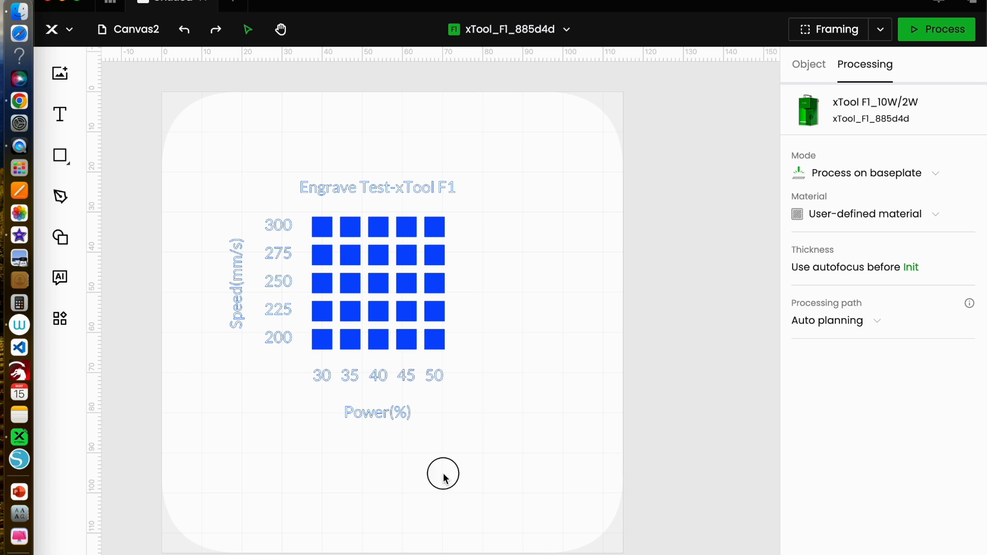
mouse_move(214, 132)
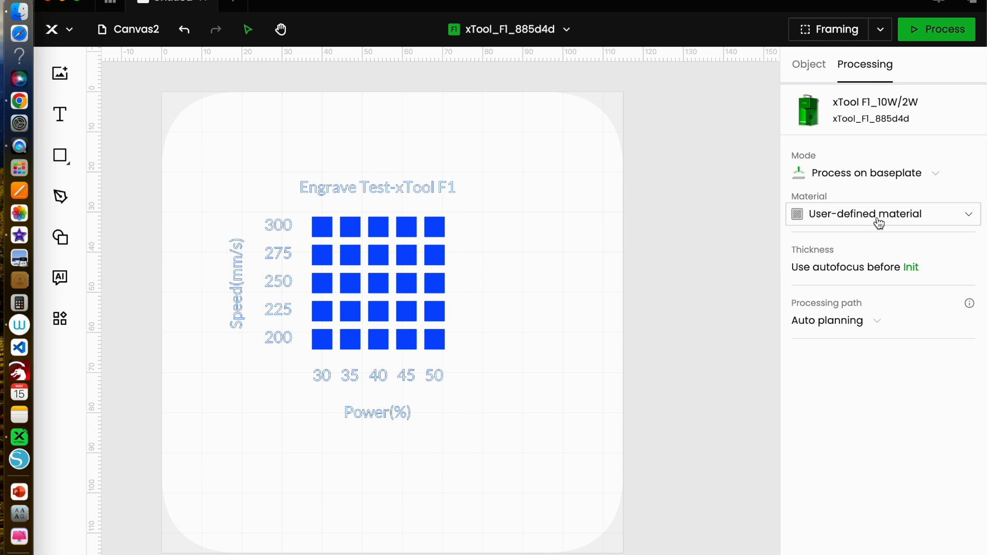
mouse_move(878, 217)
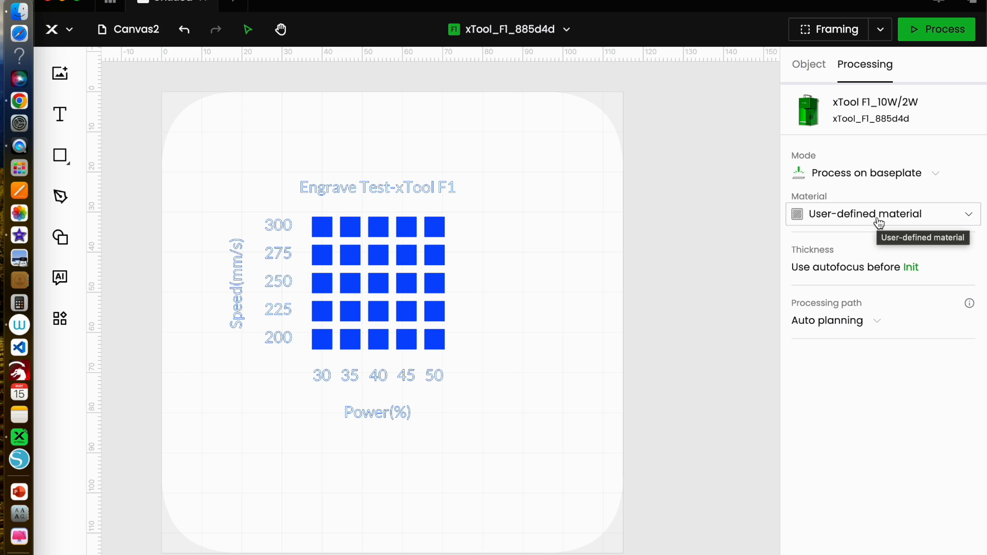
mouse_move(574, 376)
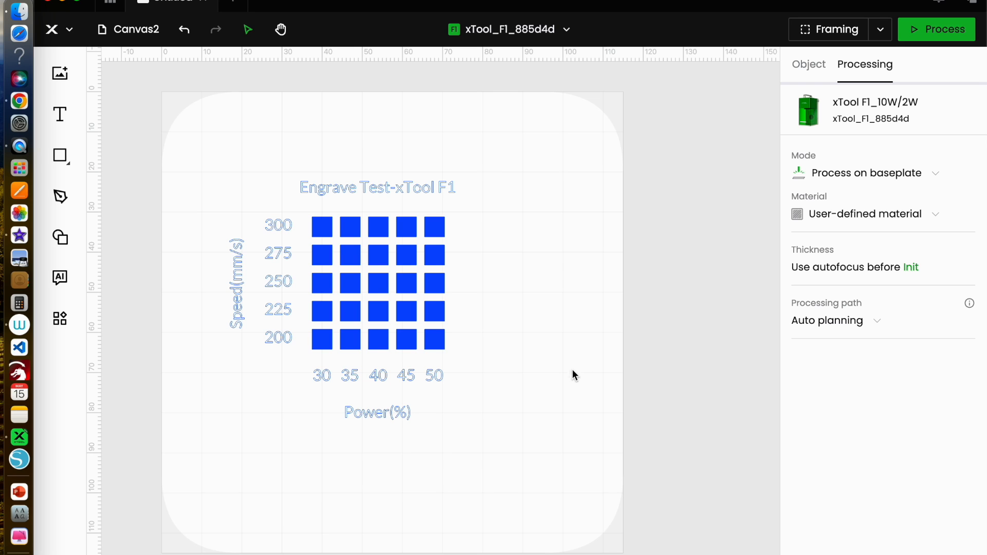
Save the 50% power, 200 mm/s square's engrave parameters as new setting 'Fabric bag'.
click(406, 339)
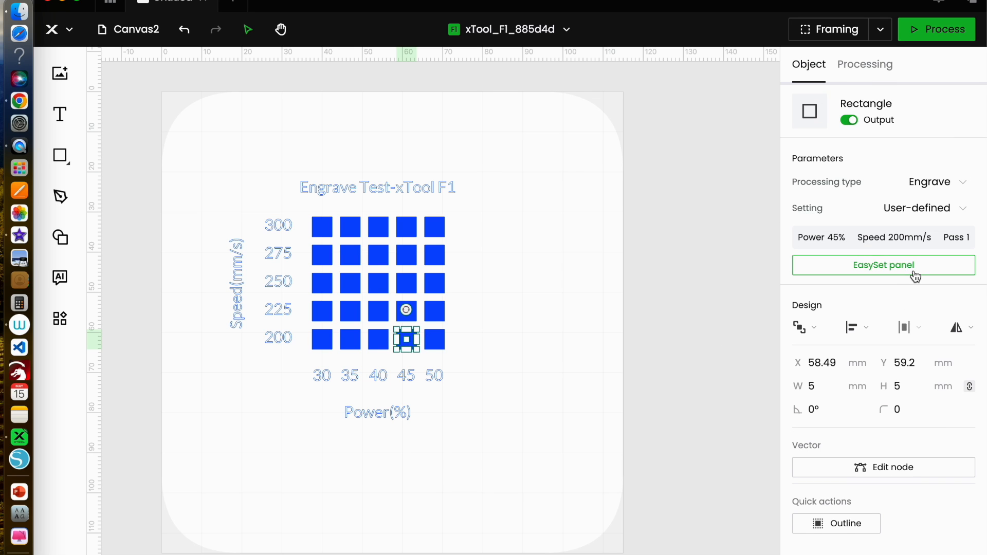
click(883, 266)
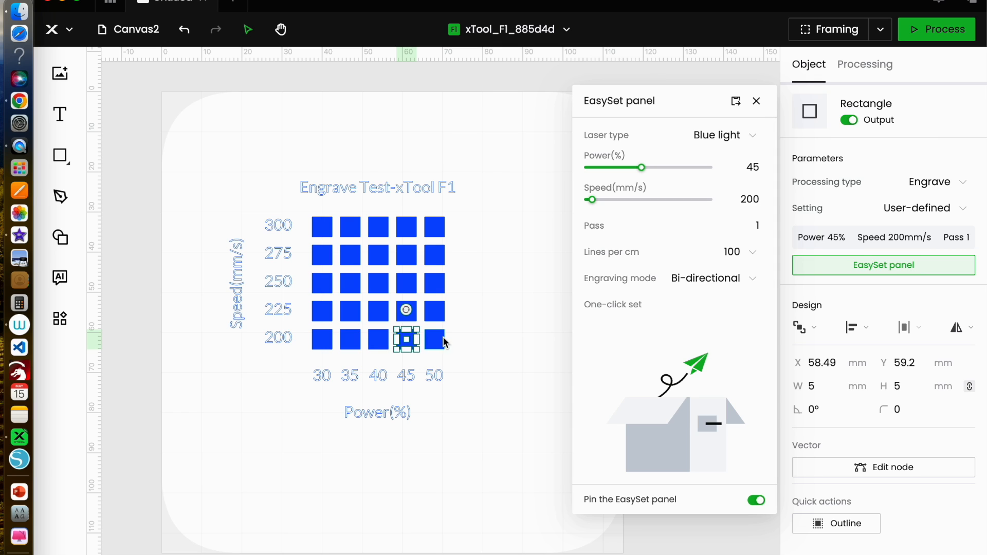
mouse_move(441, 344)
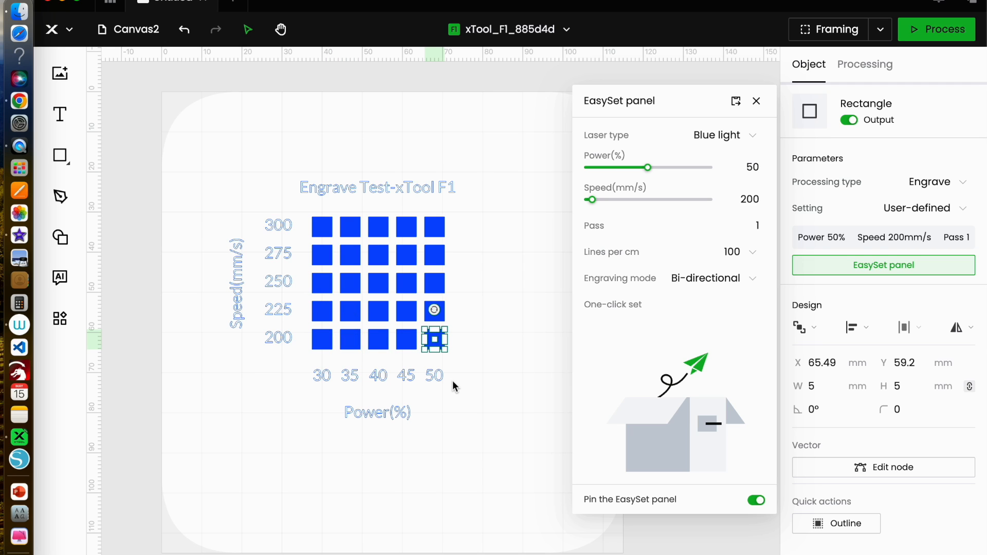
click(735, 100)
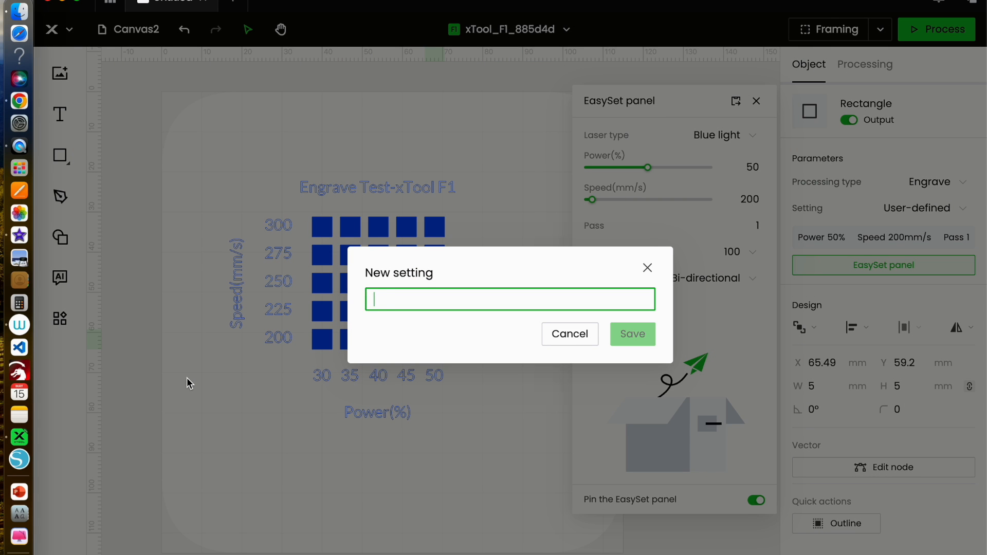
text(Fabric ba)
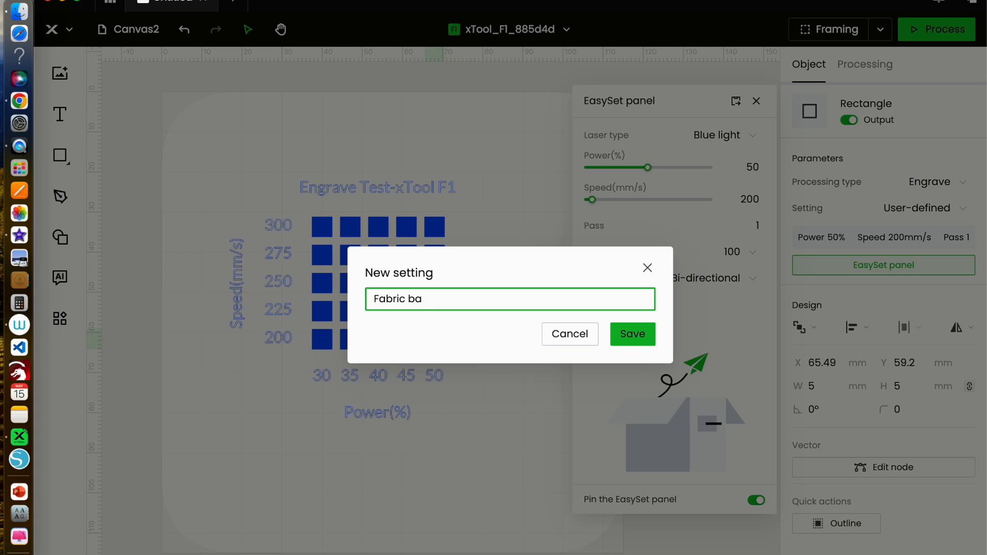
text(g)
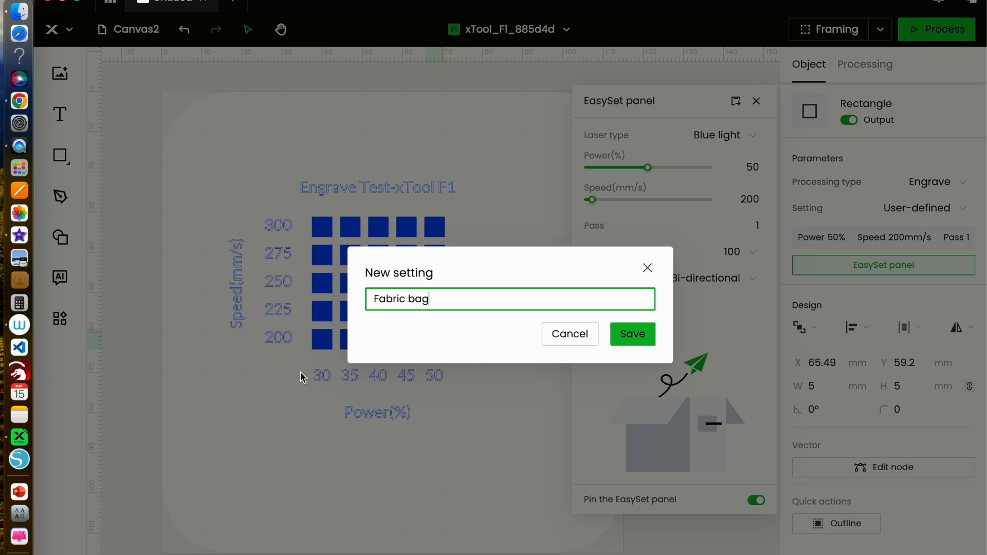
click(631, 334)
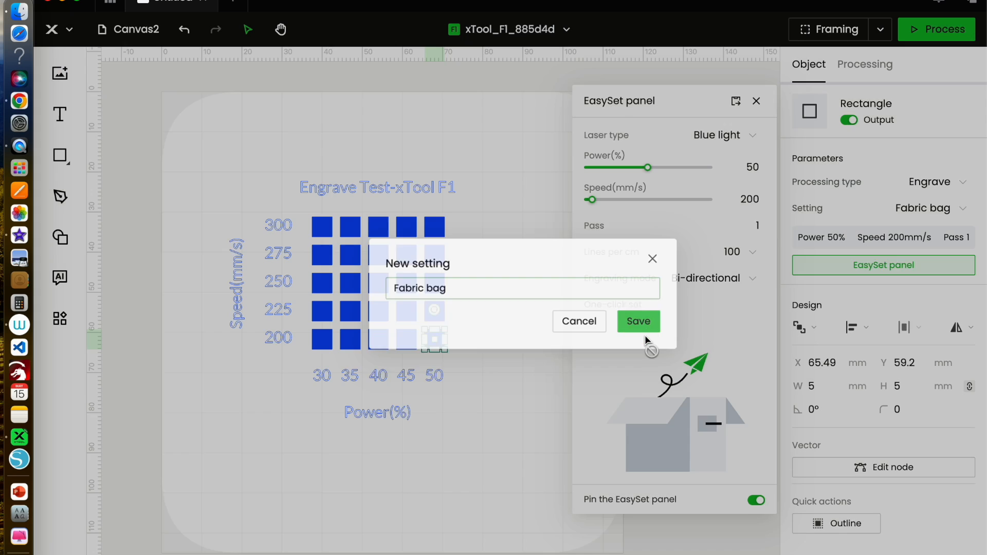
click(638, 321)
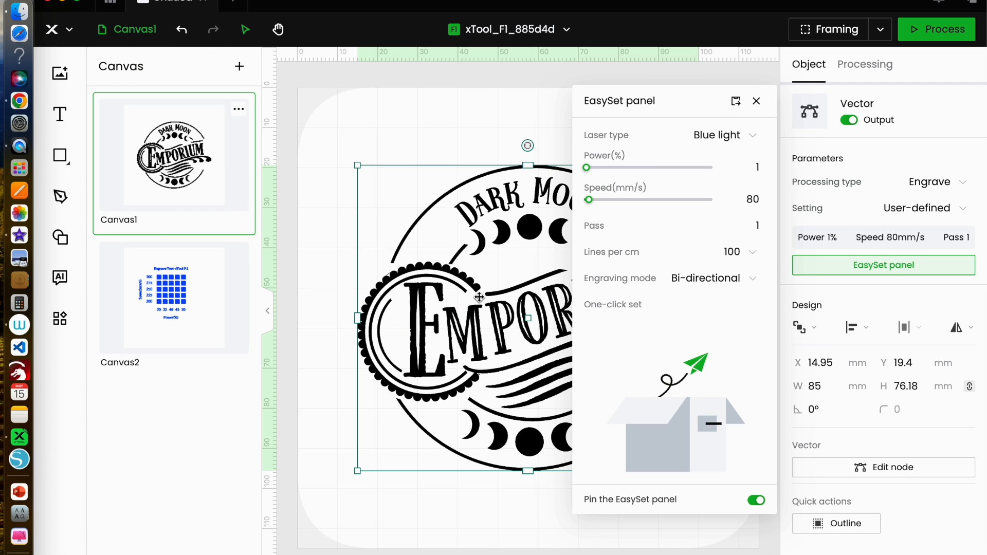
mouse_move(763, 264)
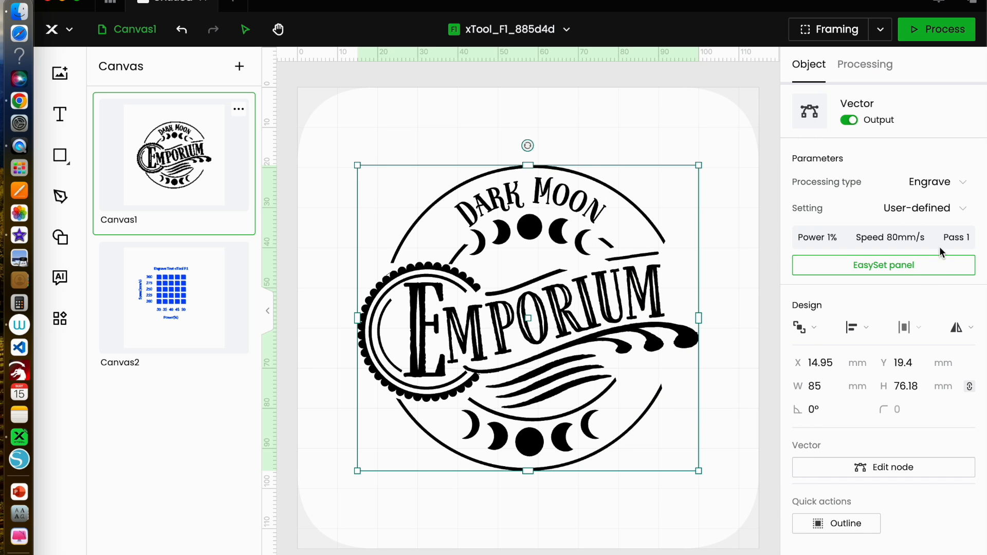
Choose the Fabric bag preset from the logo's Setting dropdown.
click(917, 208)
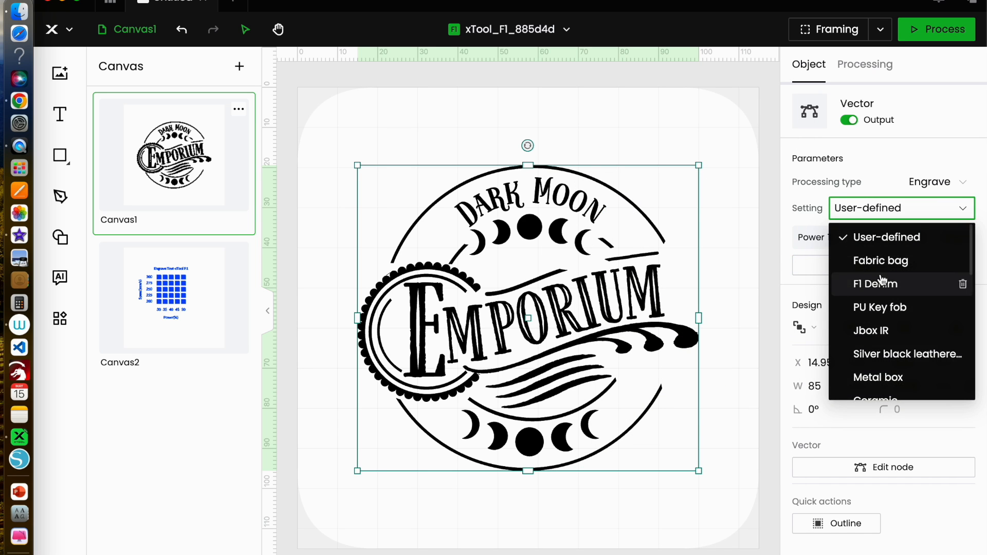
click(881, 261)
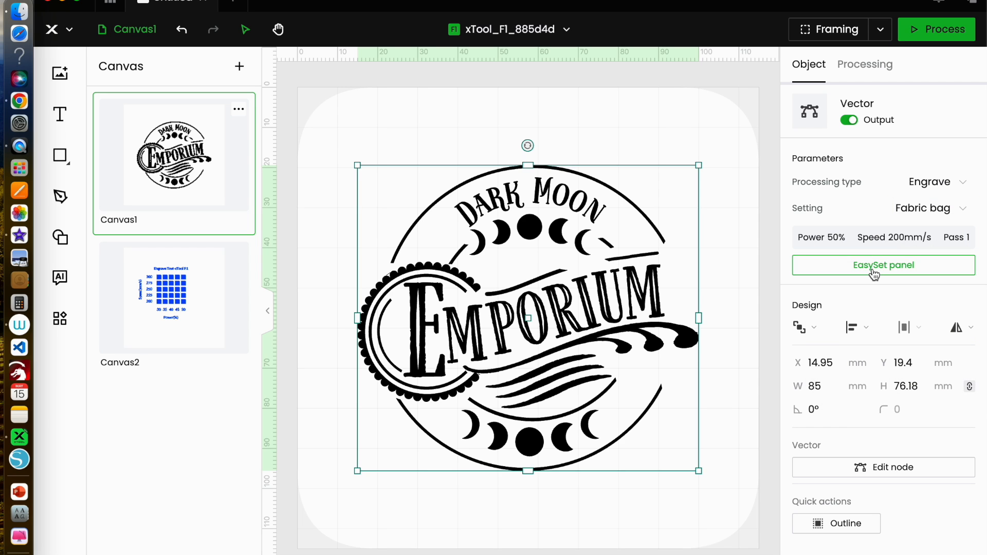
mouse_move(917, 248)
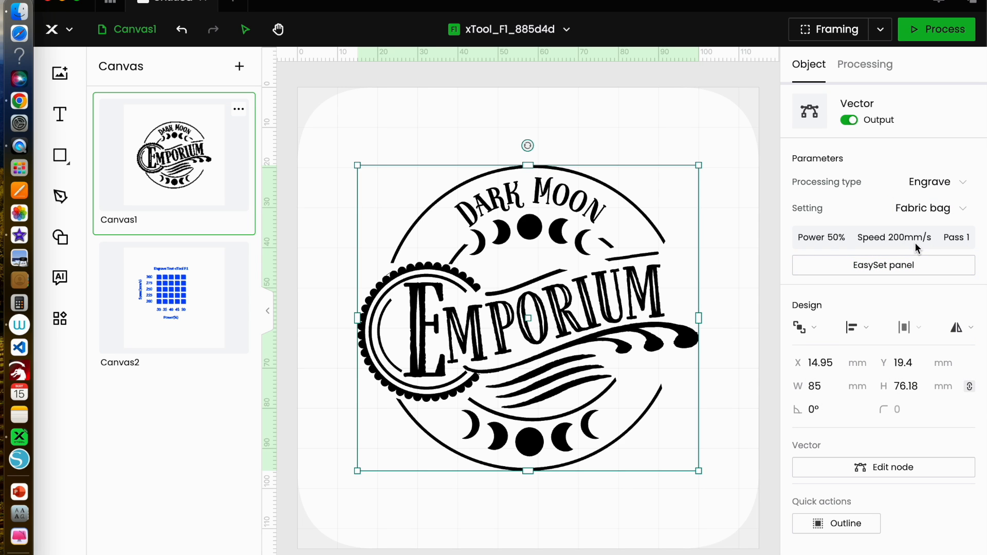
mouse_move(756, 344)
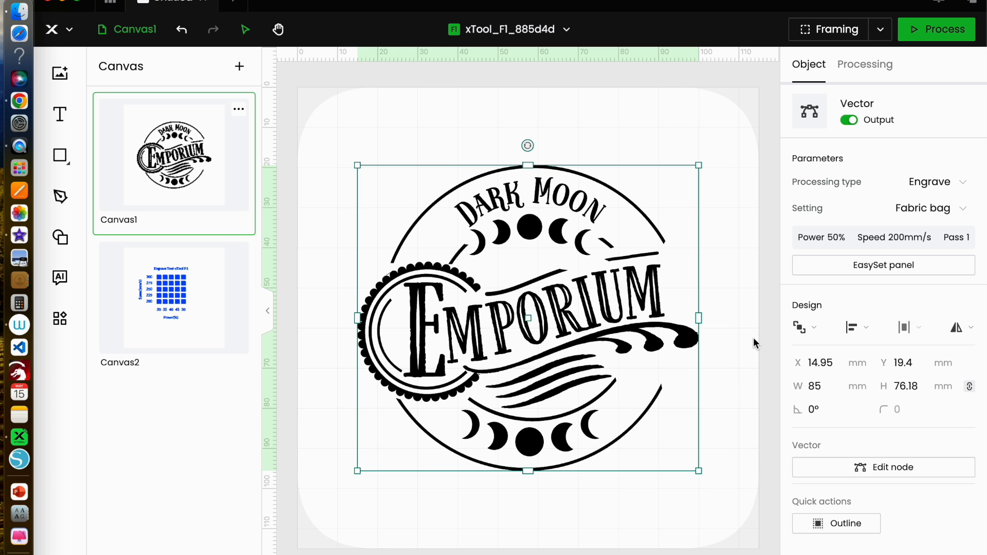
click(60, 319)
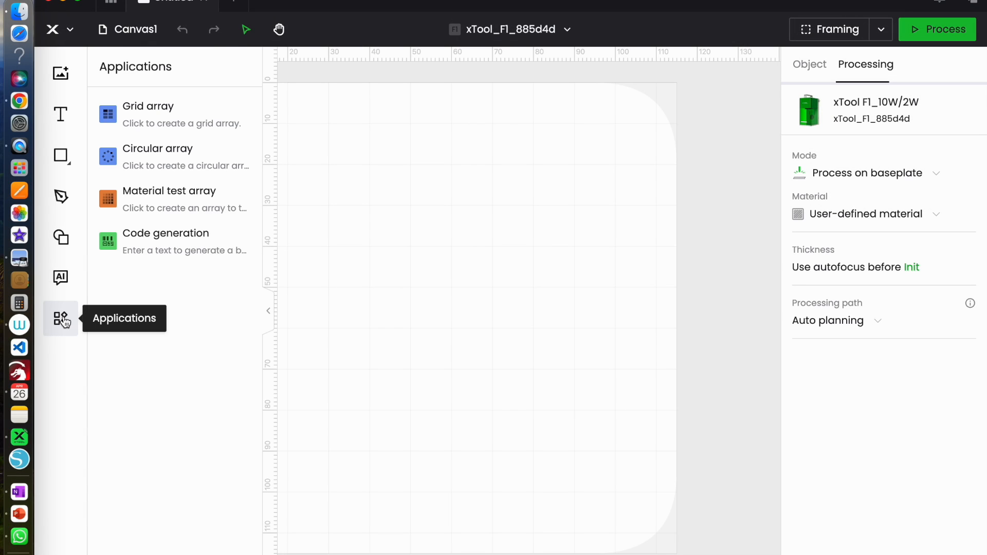
mouse_move(165, 241)
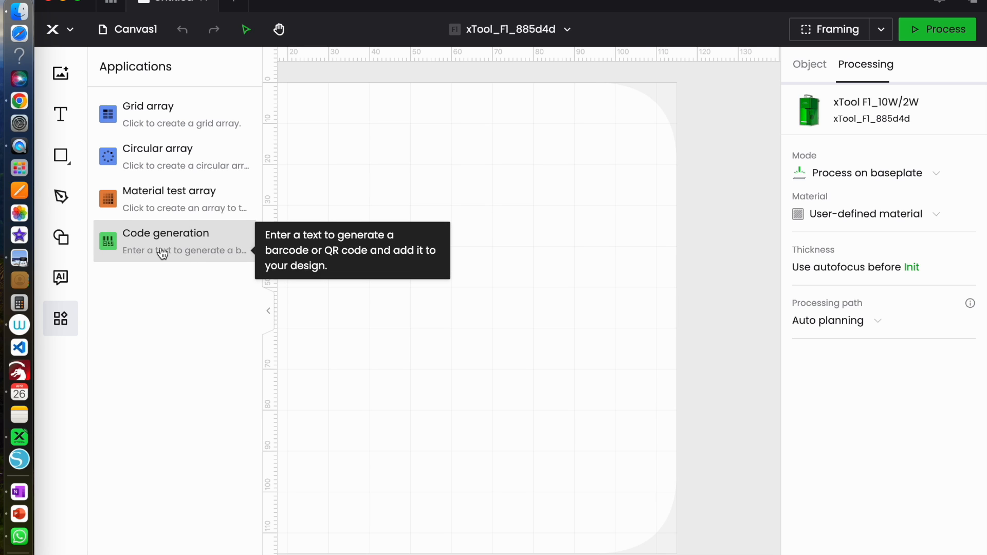
mouse_move(244, 255)
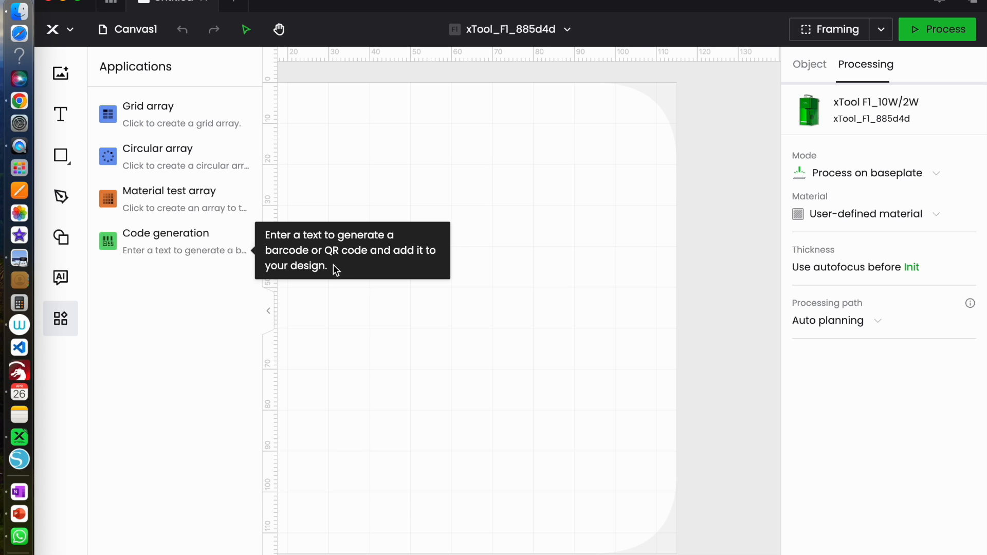
Generate a 50×50 mm QR code of the YouTube channel URL onto the canvas.
click(166, 241)
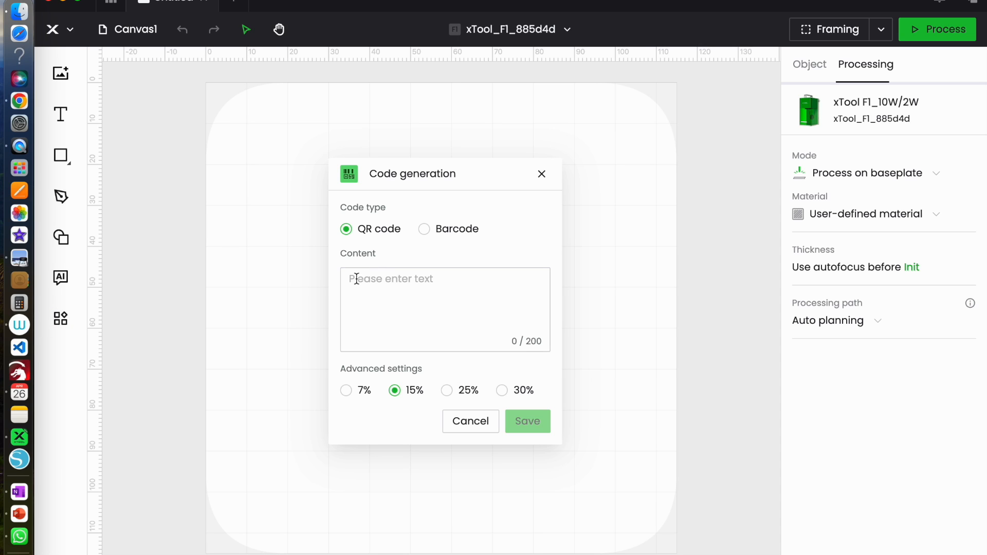
click(445, 309)
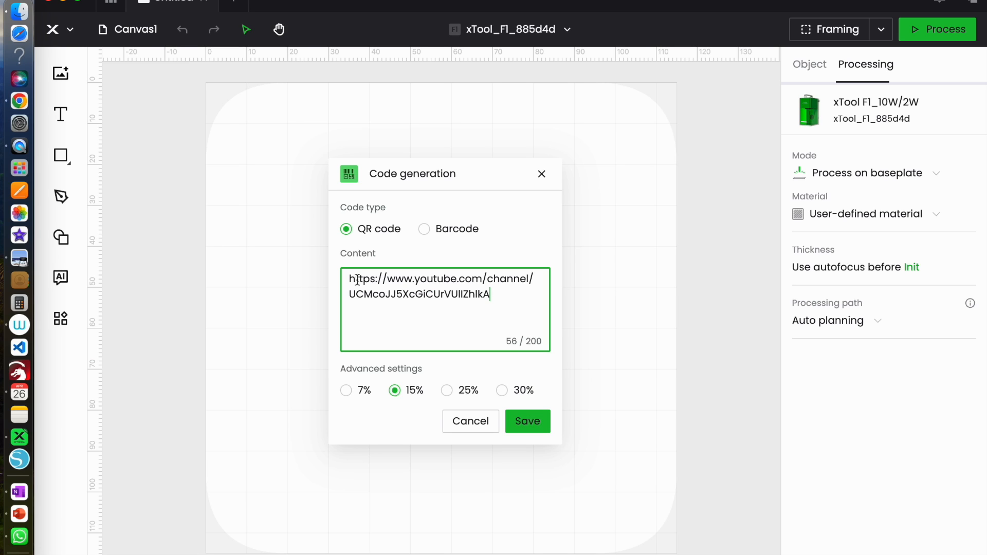
mouse_move(534, 433)
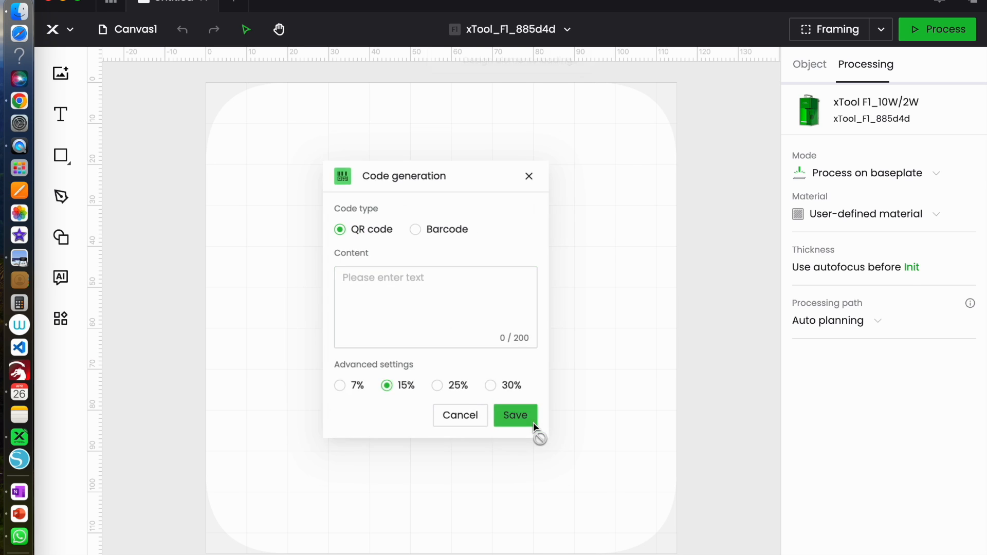
click(515, 415)
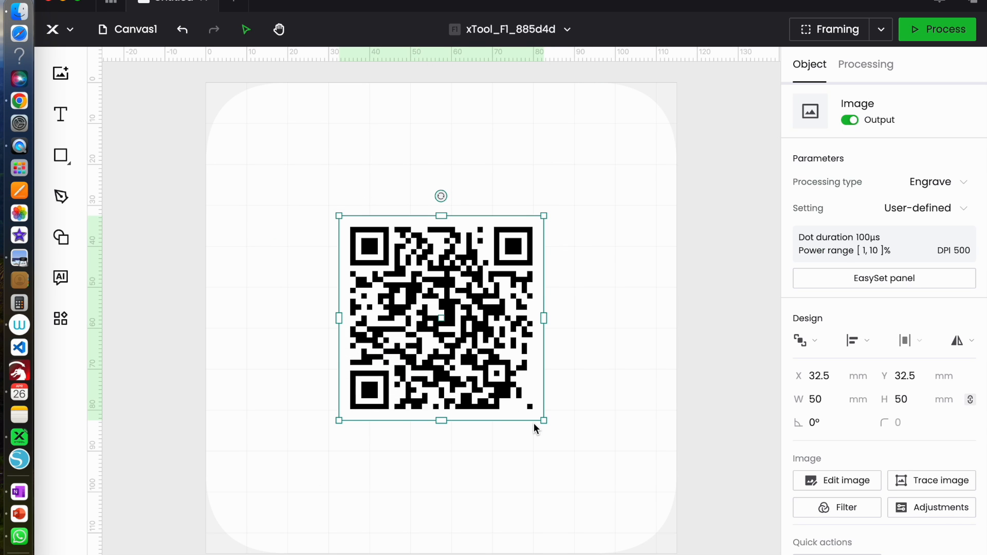
mouse_move(497, 359)
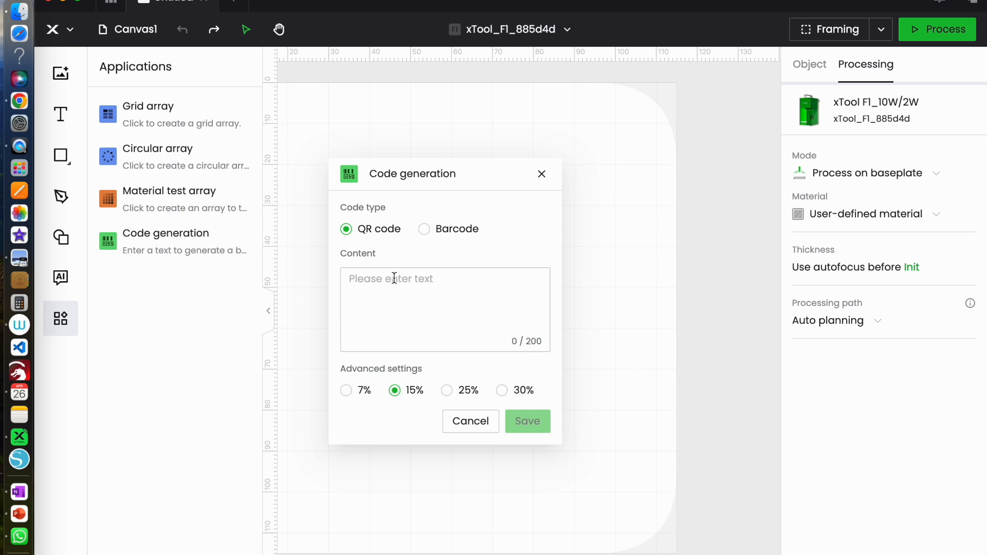
Generate a 115×10.6 mm barcode of the YouTube channel link and drag it down from the top.
click(424, 228)
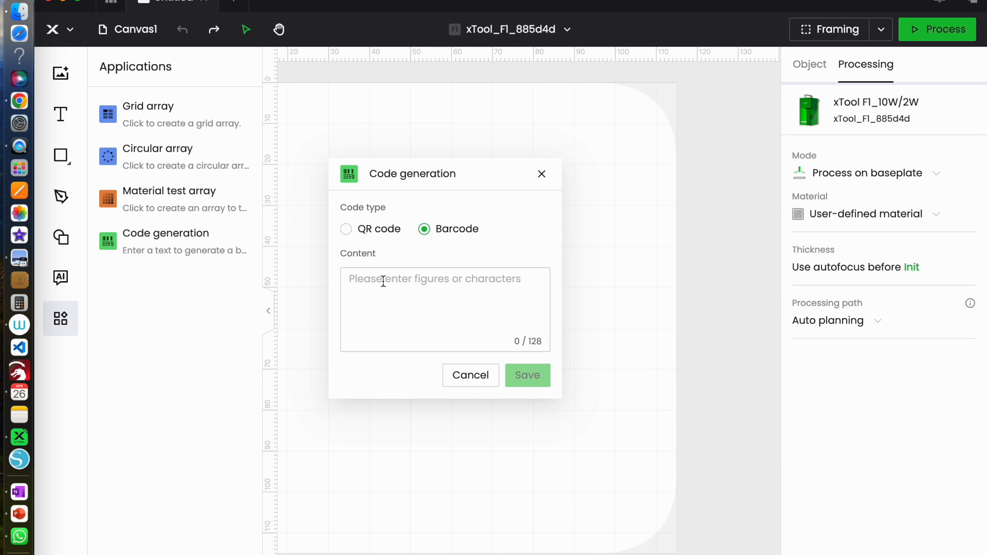
click(444, 309)
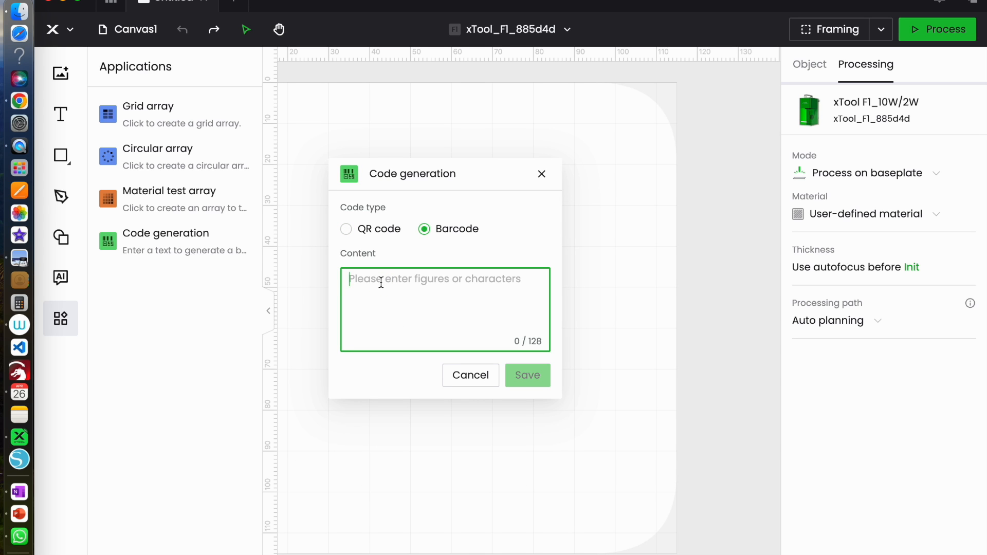
text(httpswwwyoutubecomchannelUCMcoJJ5XcGiCUrVUlIZhlkA)
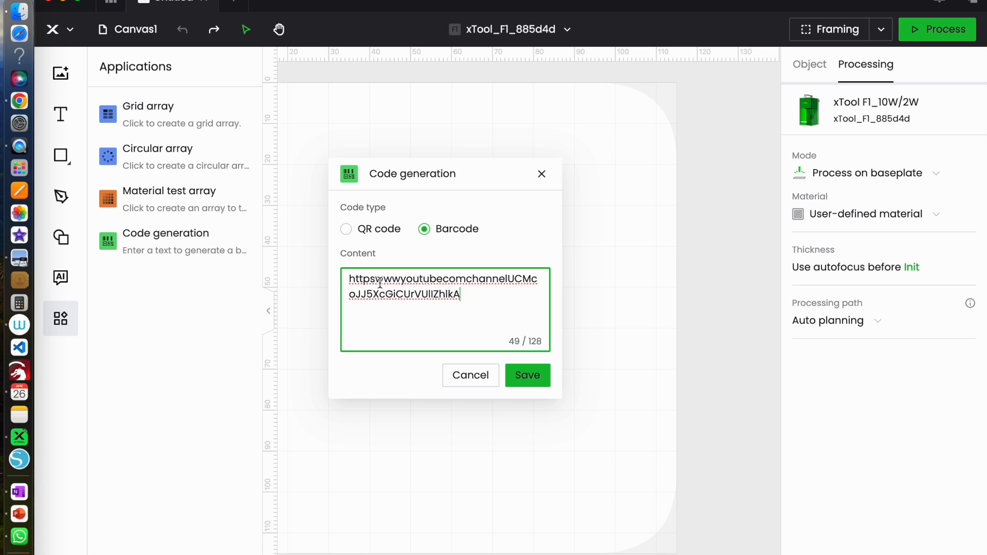
click(528, 375)
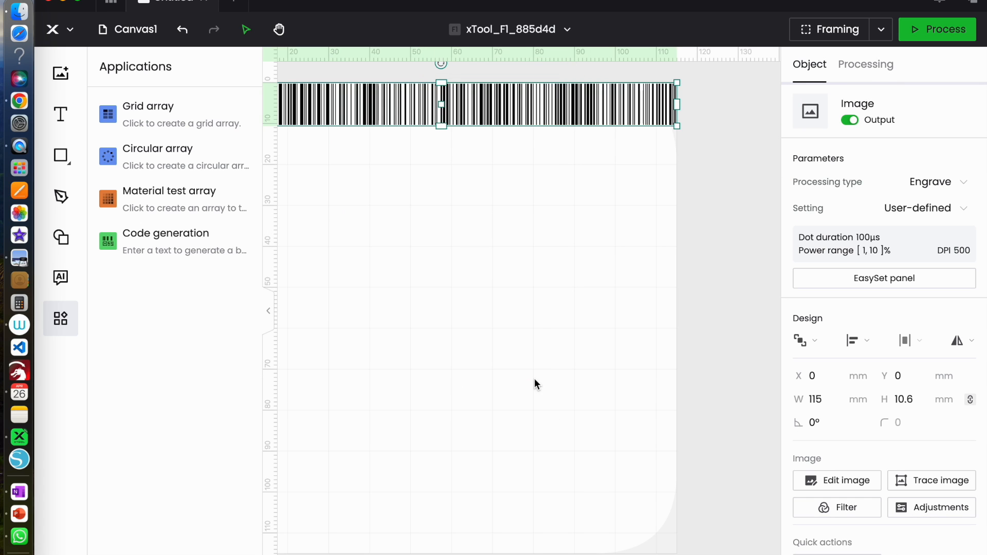
drag(441, 104, 455, 244)
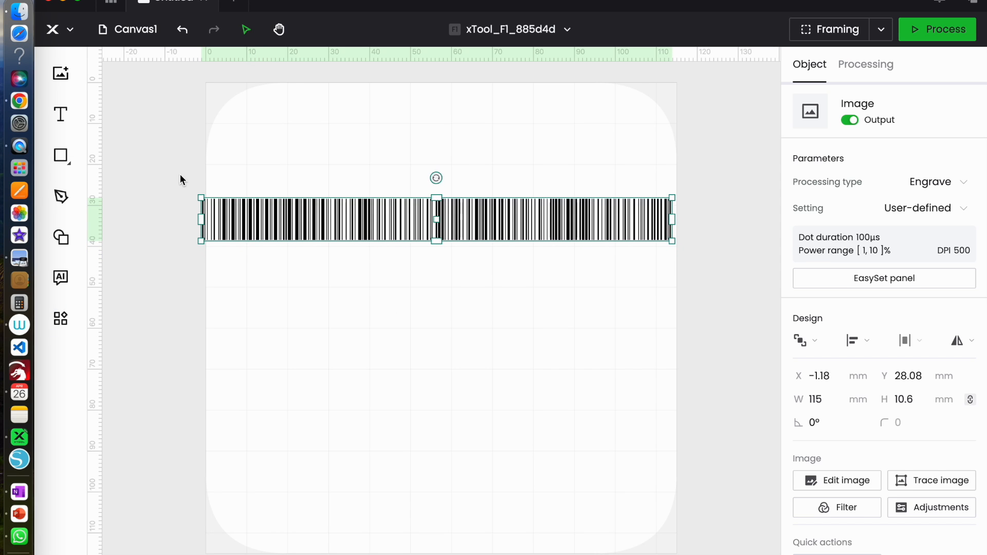
mouse_move(689, 248)
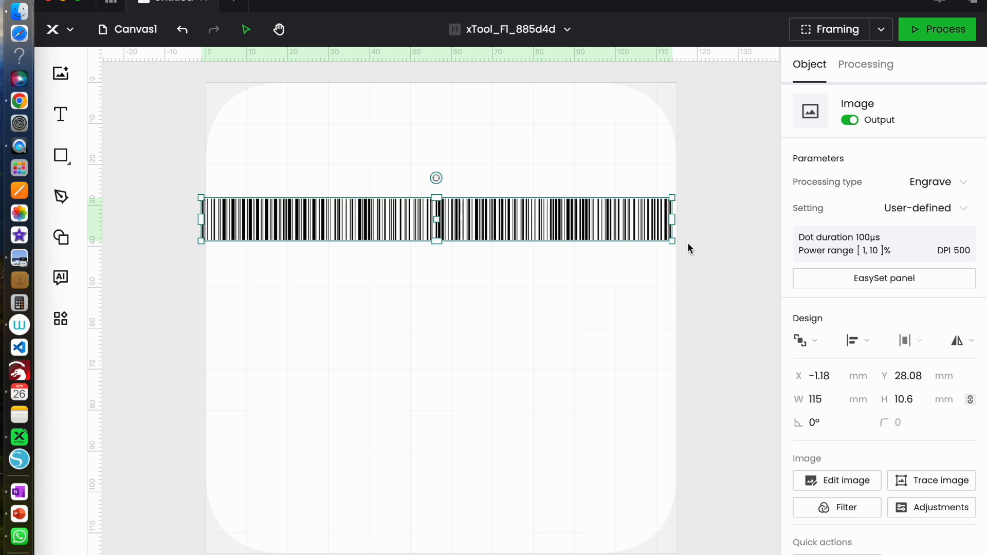